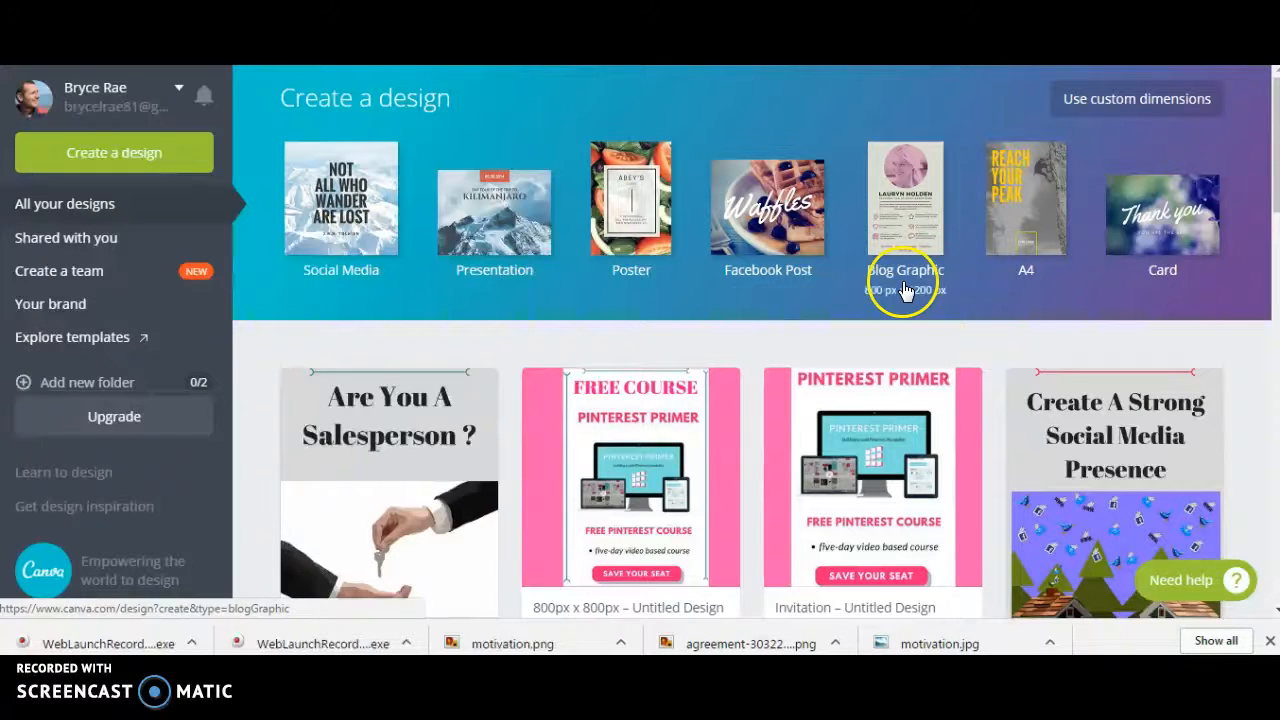
mouse_move(560, 330)
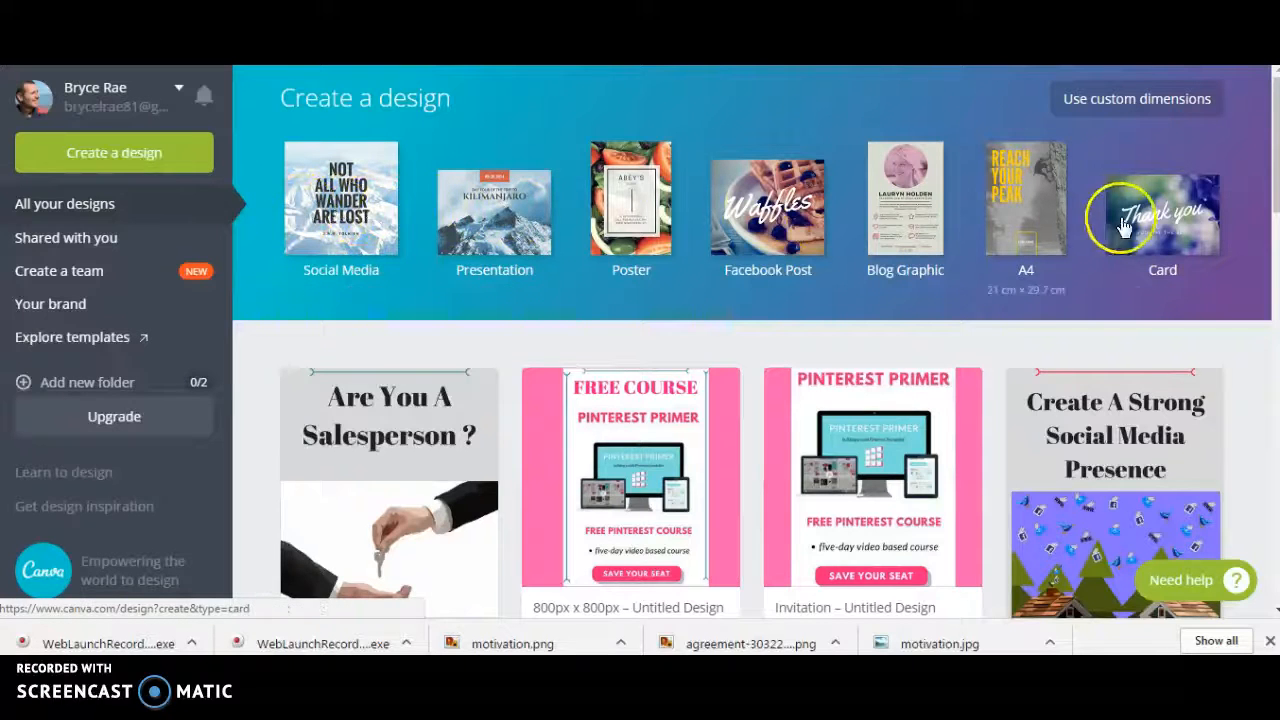
mouse_move(1128, 125)
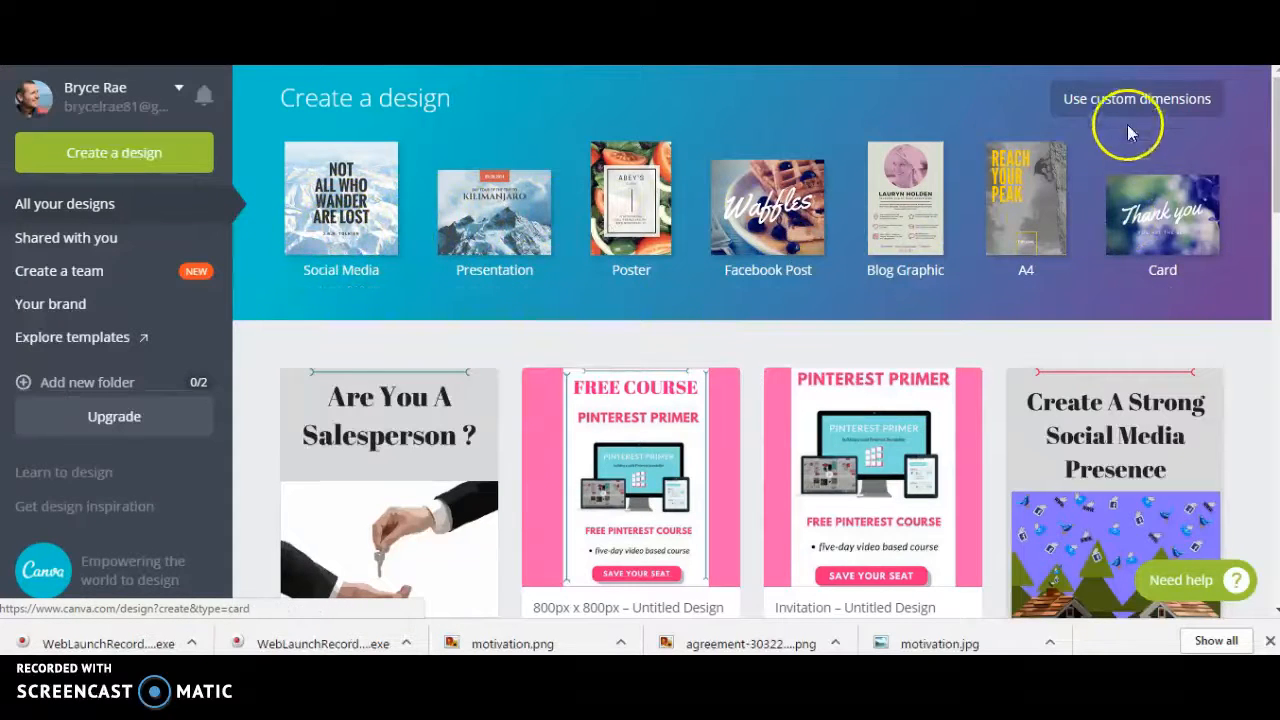
mouse_move(1195, 115)
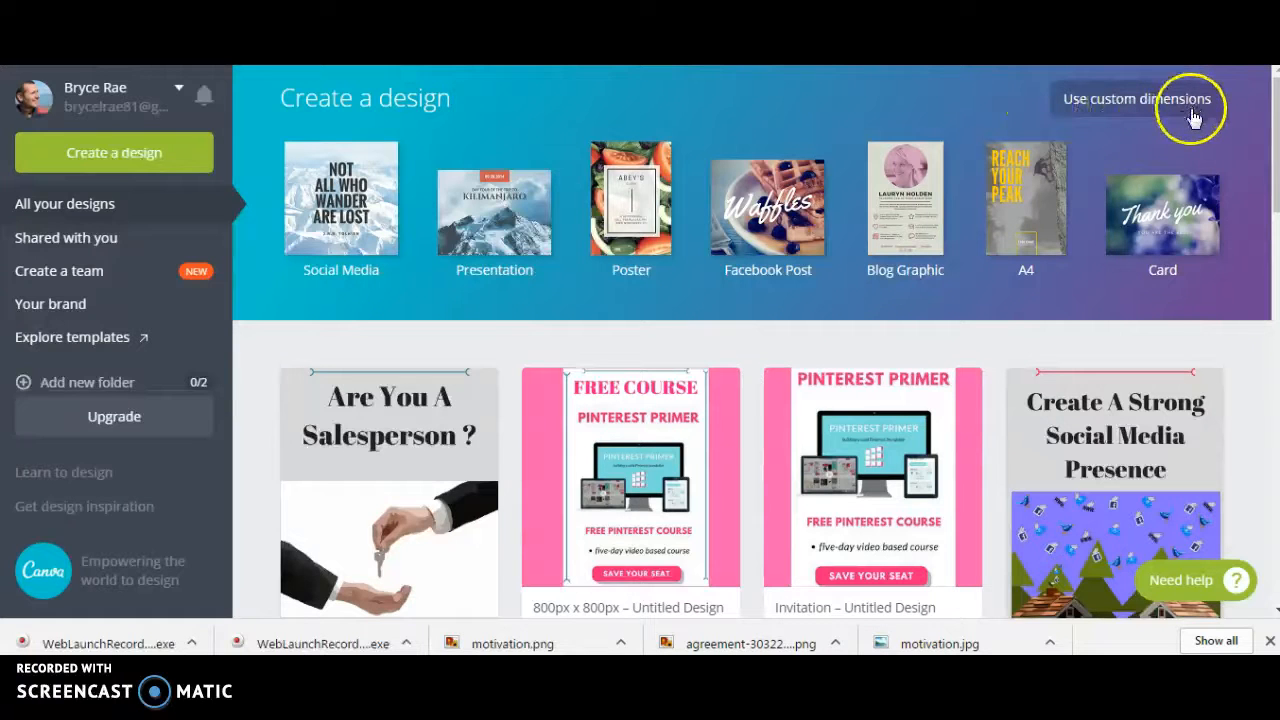
mouse_move(1270, 200)
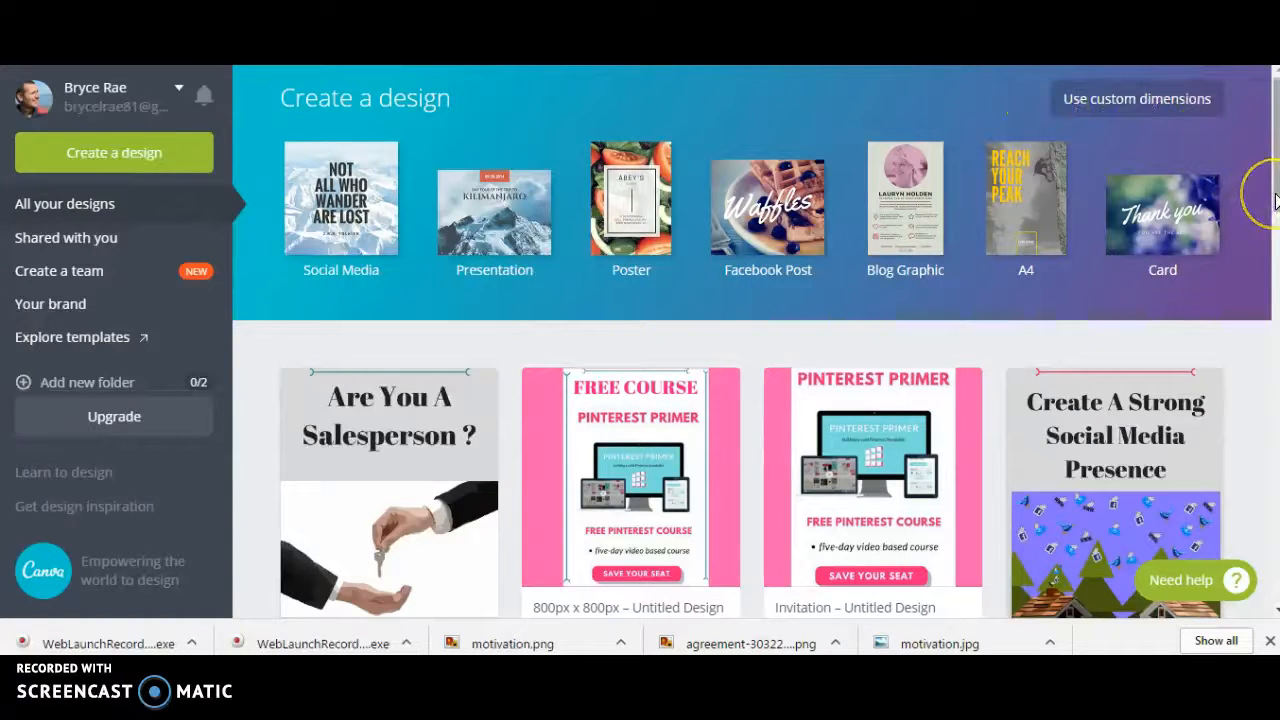
Expand Create a design and browse design types from social media posts to headers.
scroll(down, 3)
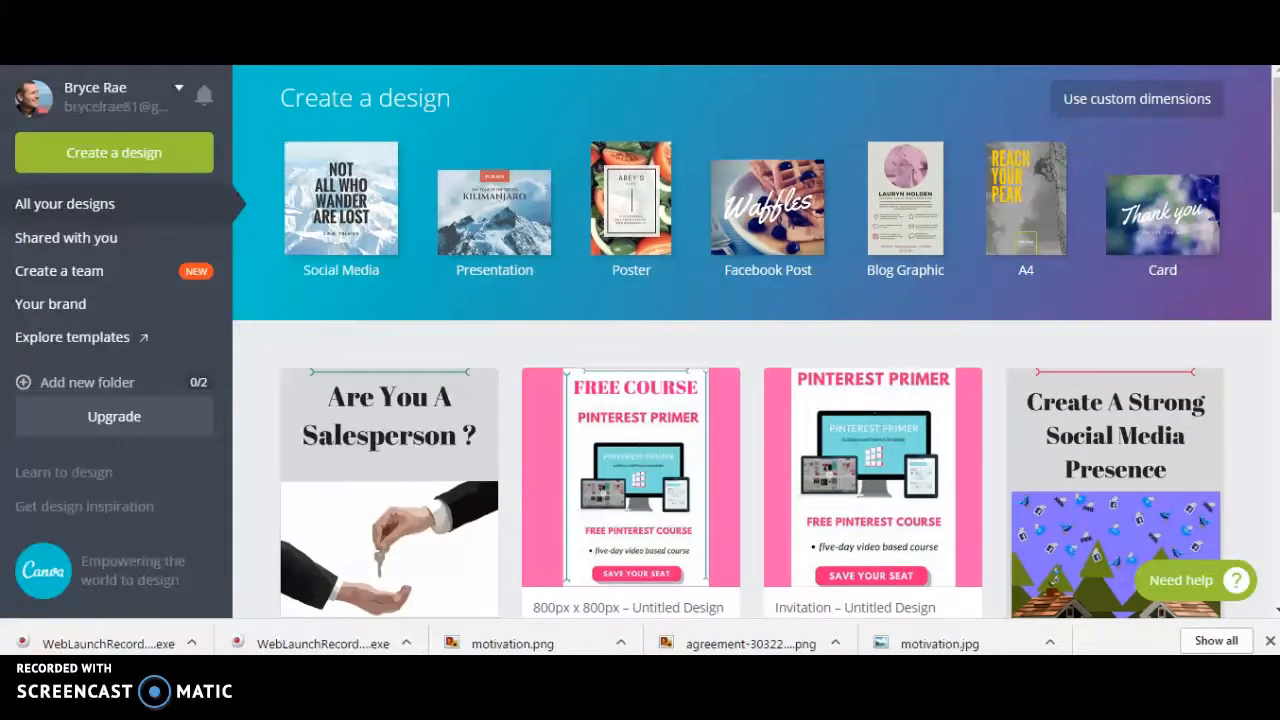
click(1025, 197)
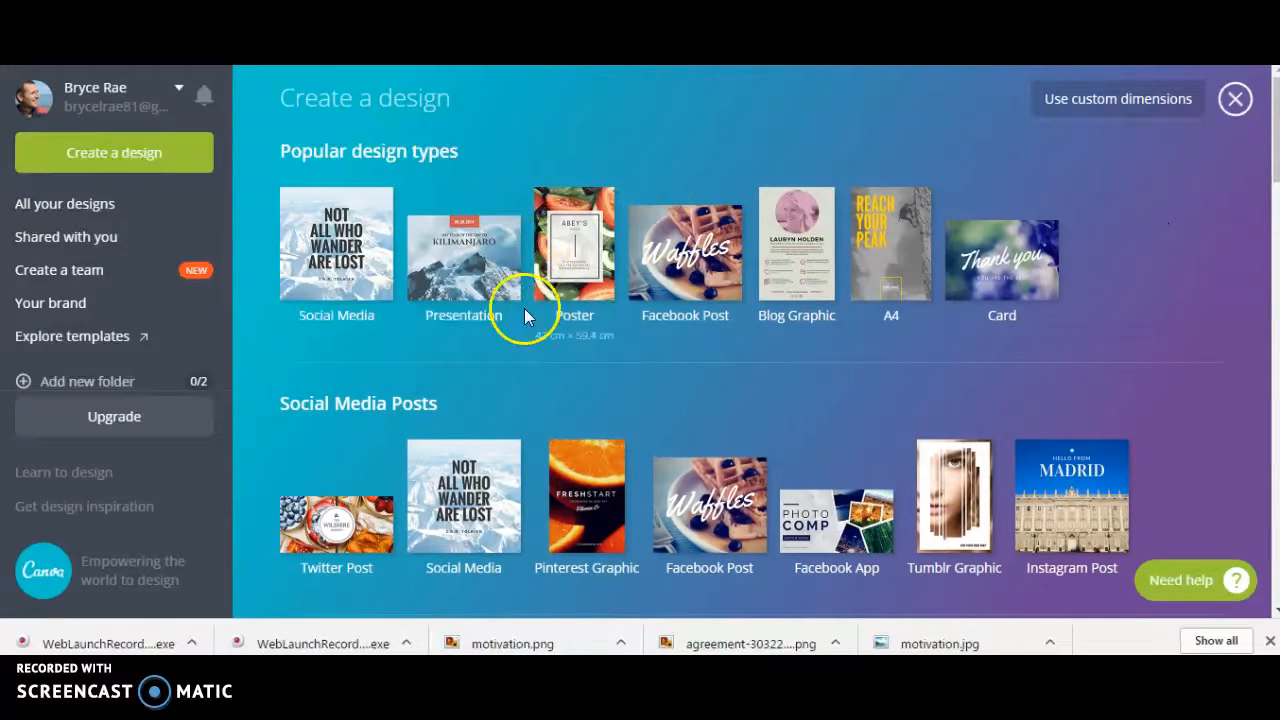
scroll(down, 3)
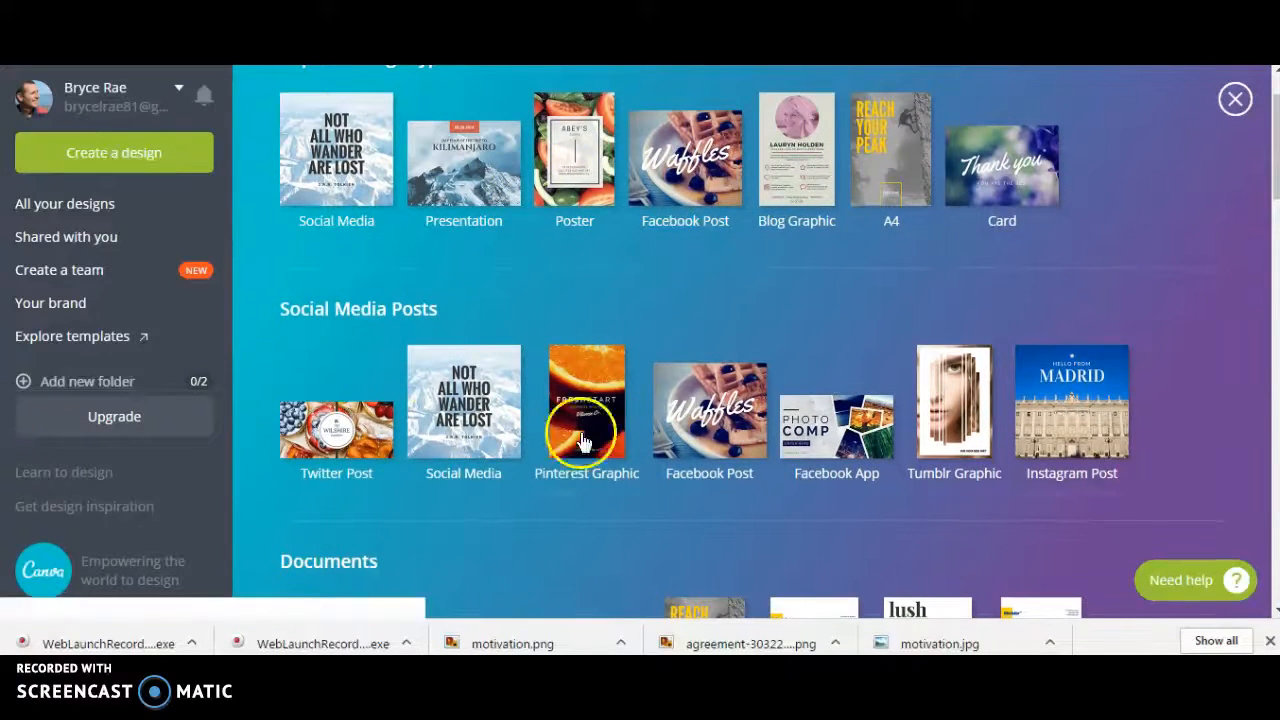
mouse_move(587, 400)
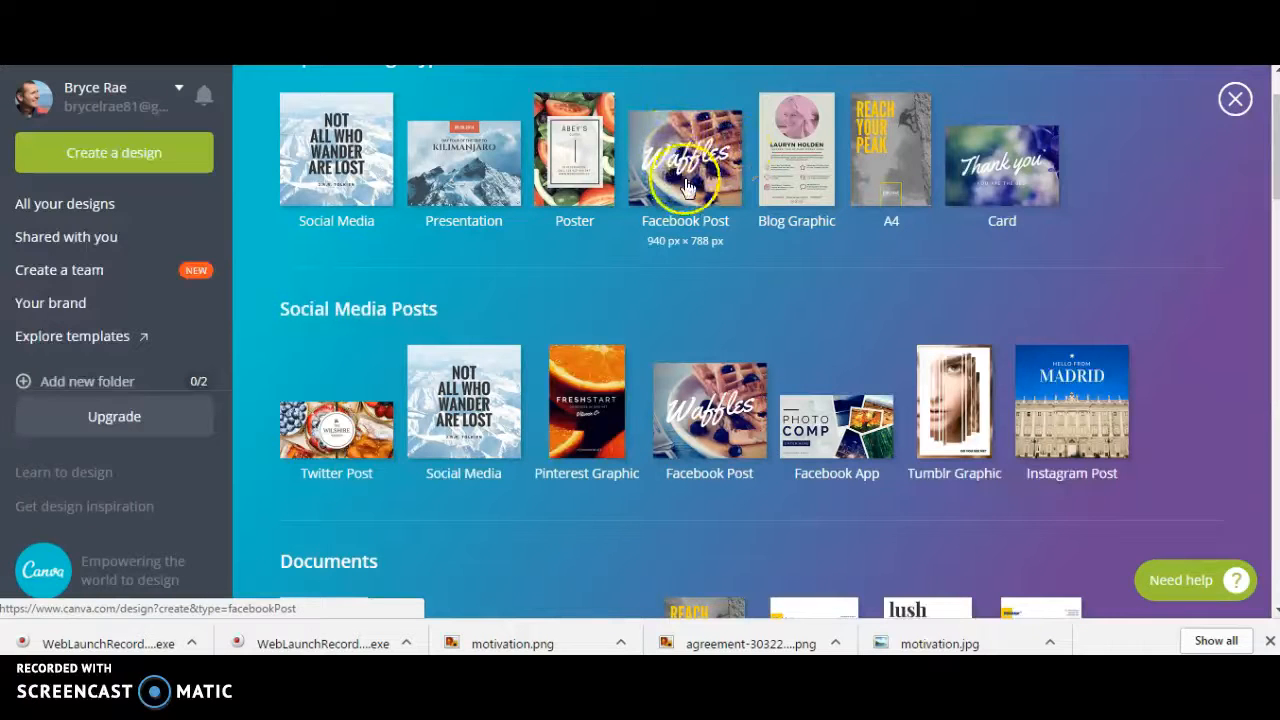
mouse_move(703, 245)
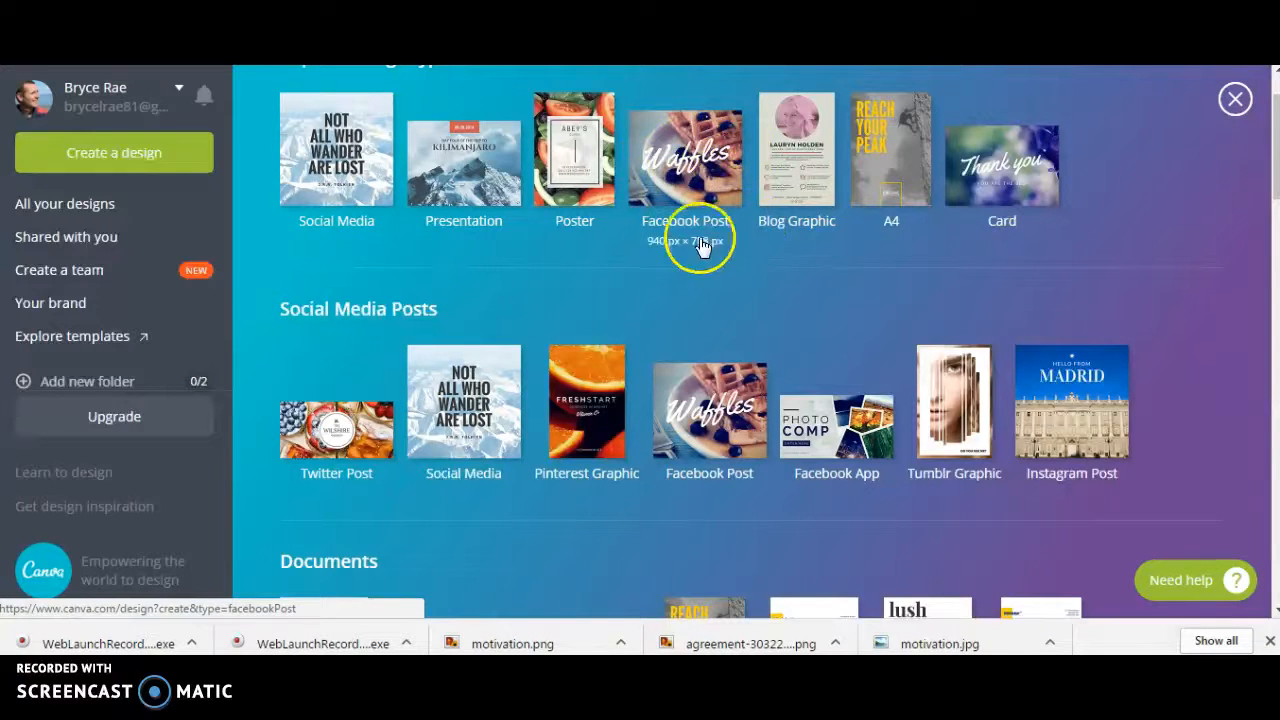
scroll(down, 3)
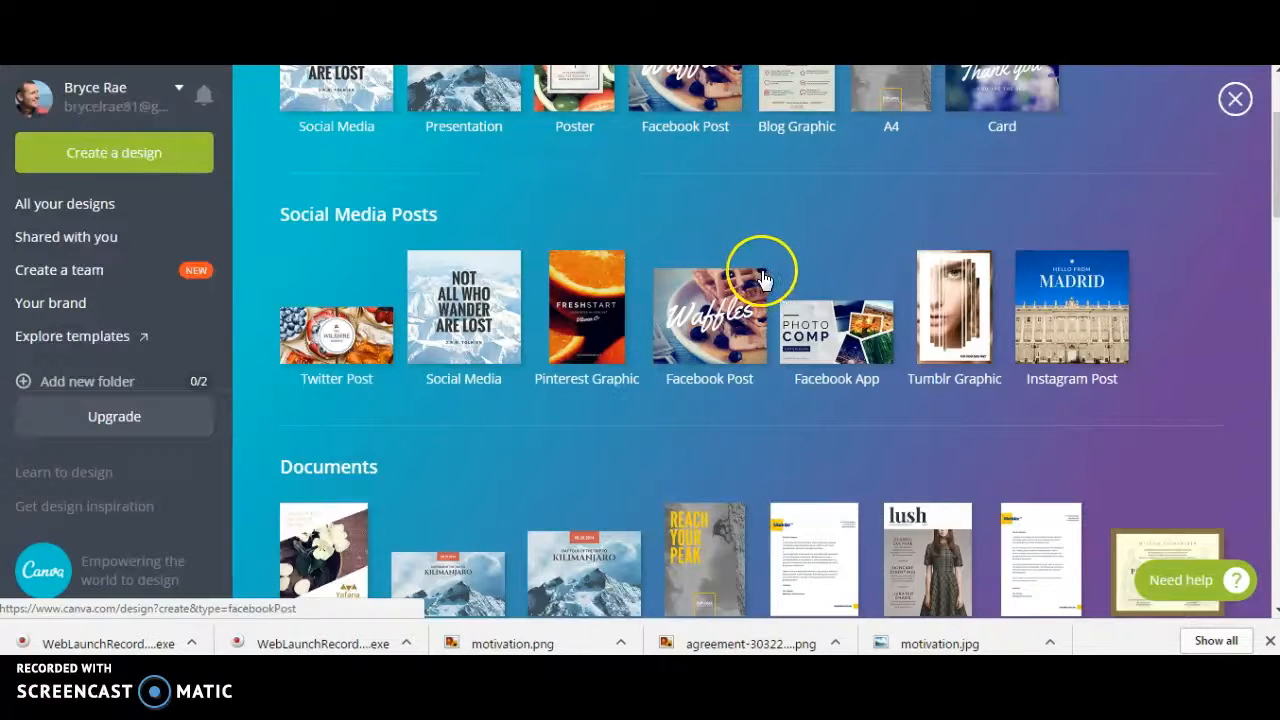
scroll(down, 3)
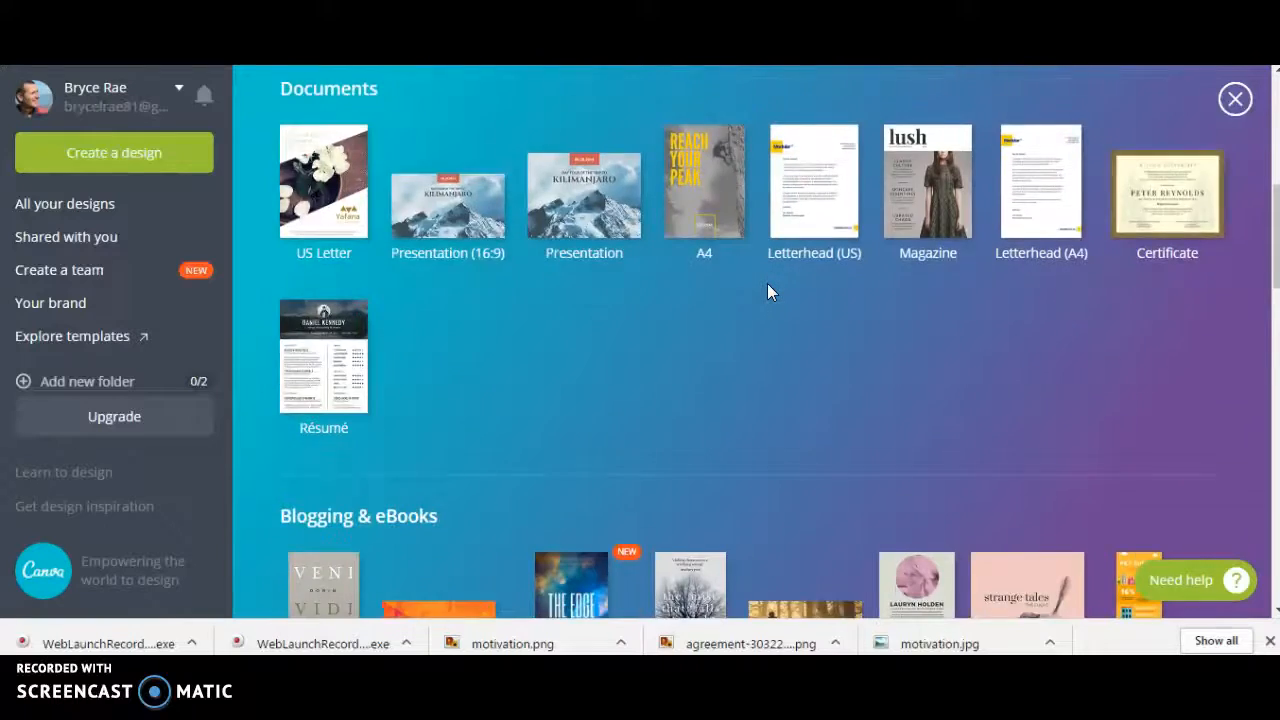
scroll(down, 3)
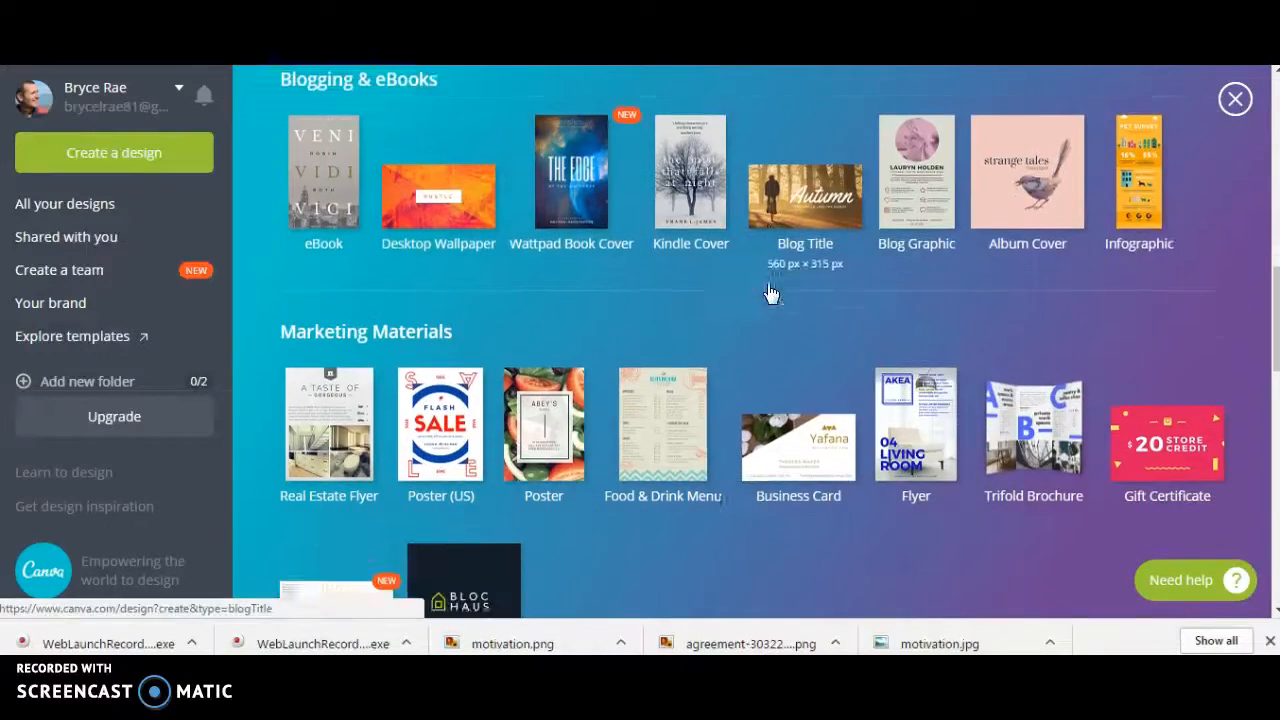
scroll(down, 3)
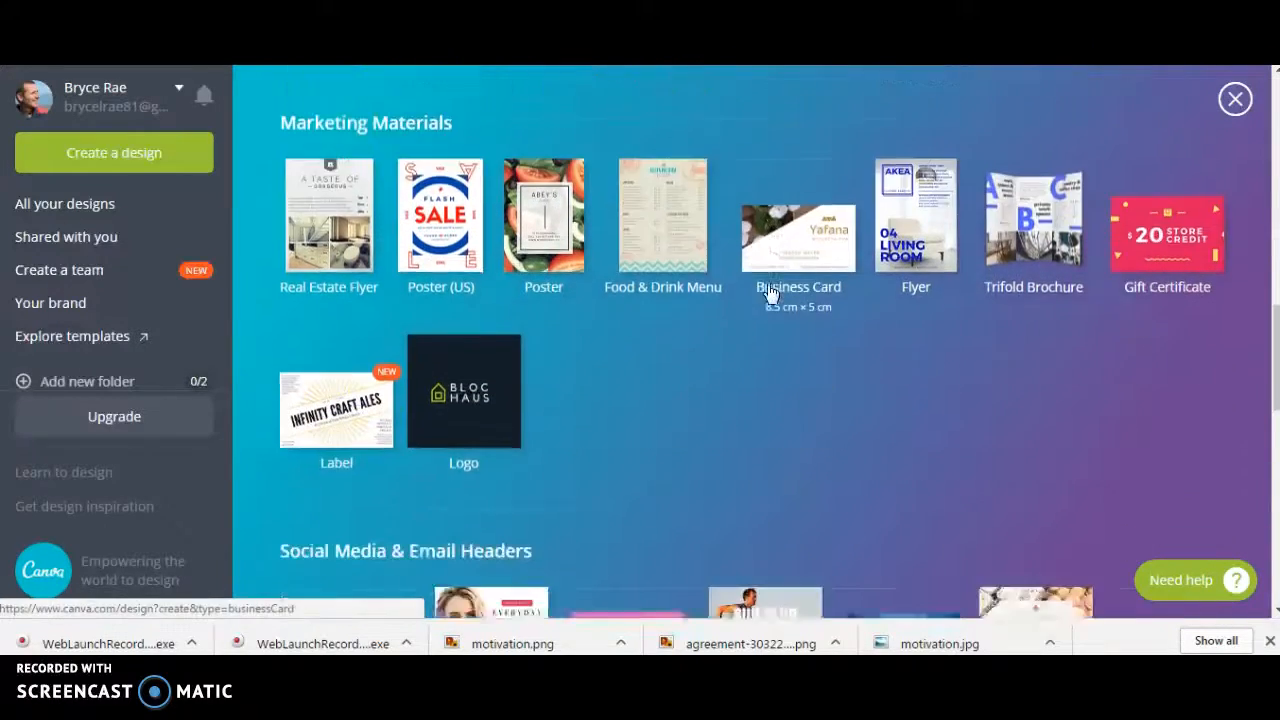
scroll(down, 3)
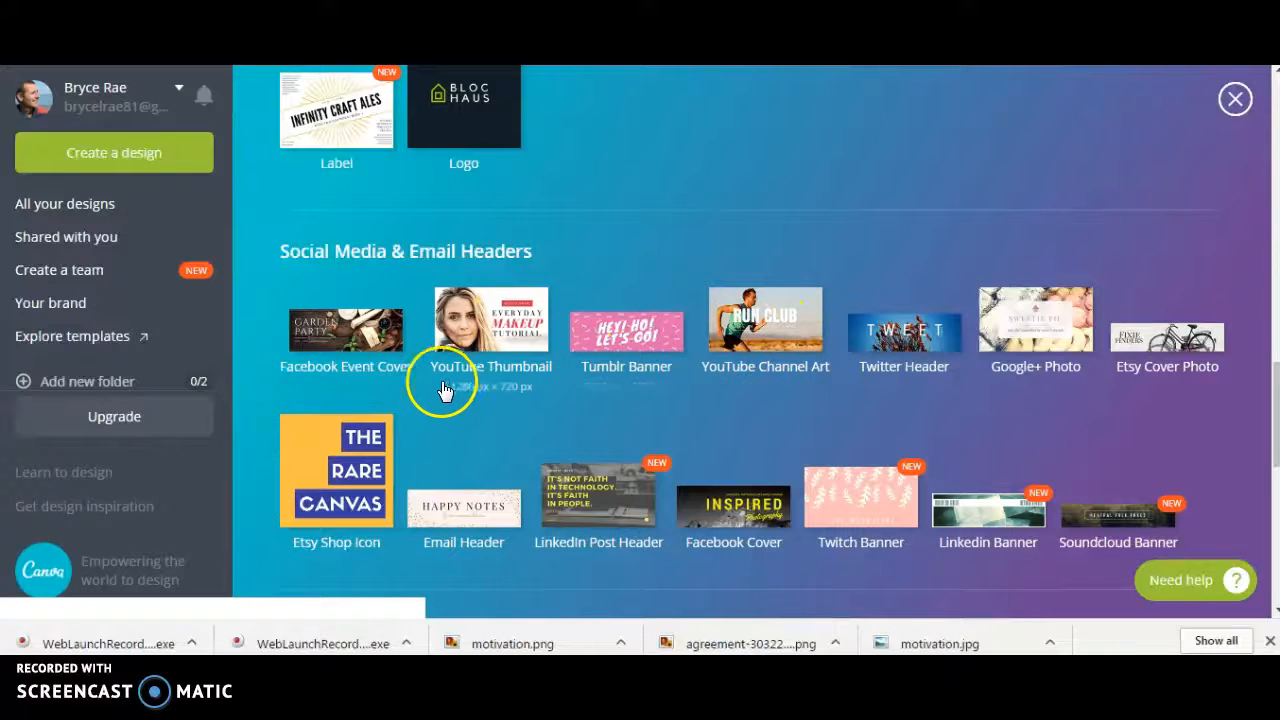
scroll(down, 3)
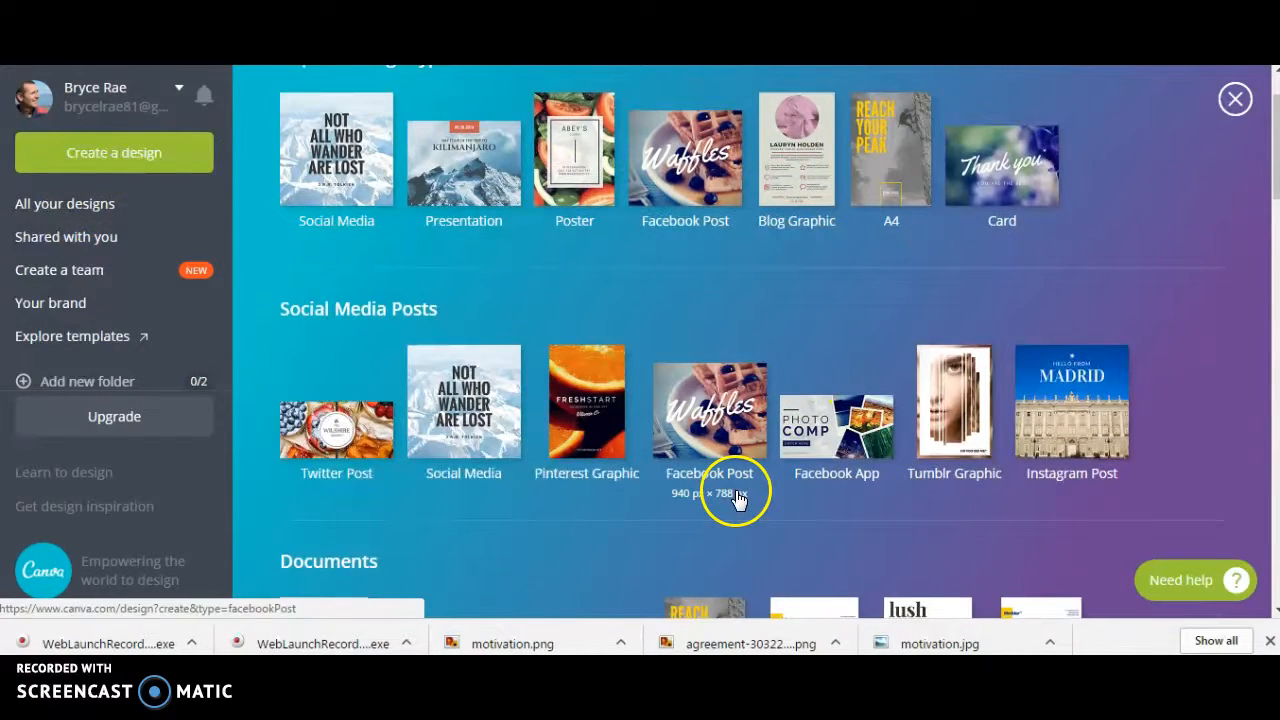
Create a Pinterest Graphic with the Summer Style Guide layout, skip reloading, and show uploads.
click(709, 405)
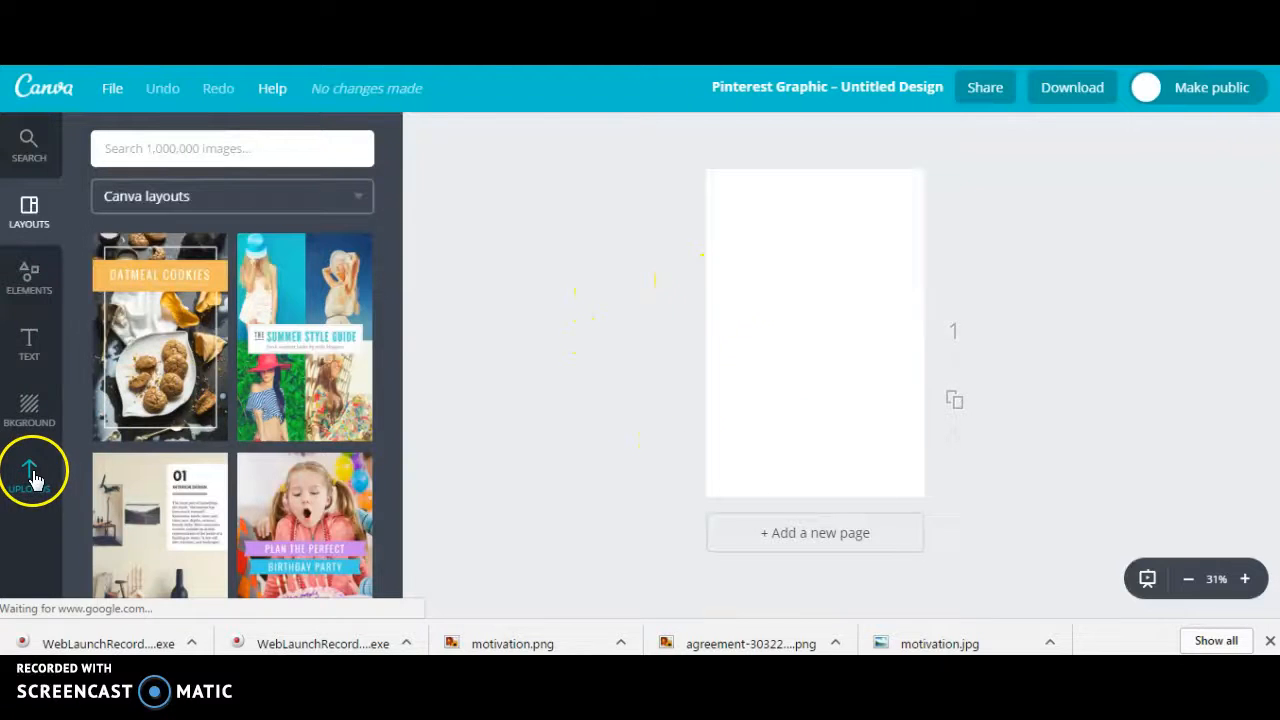
mouse_move(200, 350)
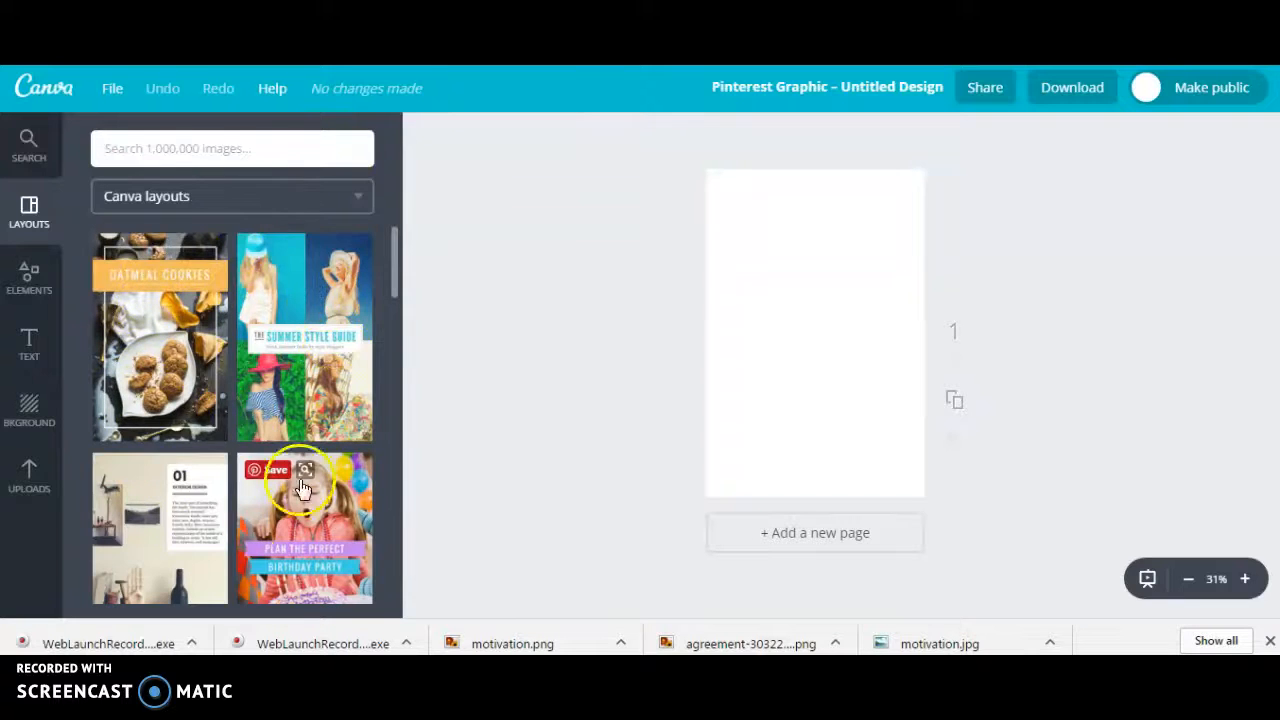
mouse_move(322, 388)
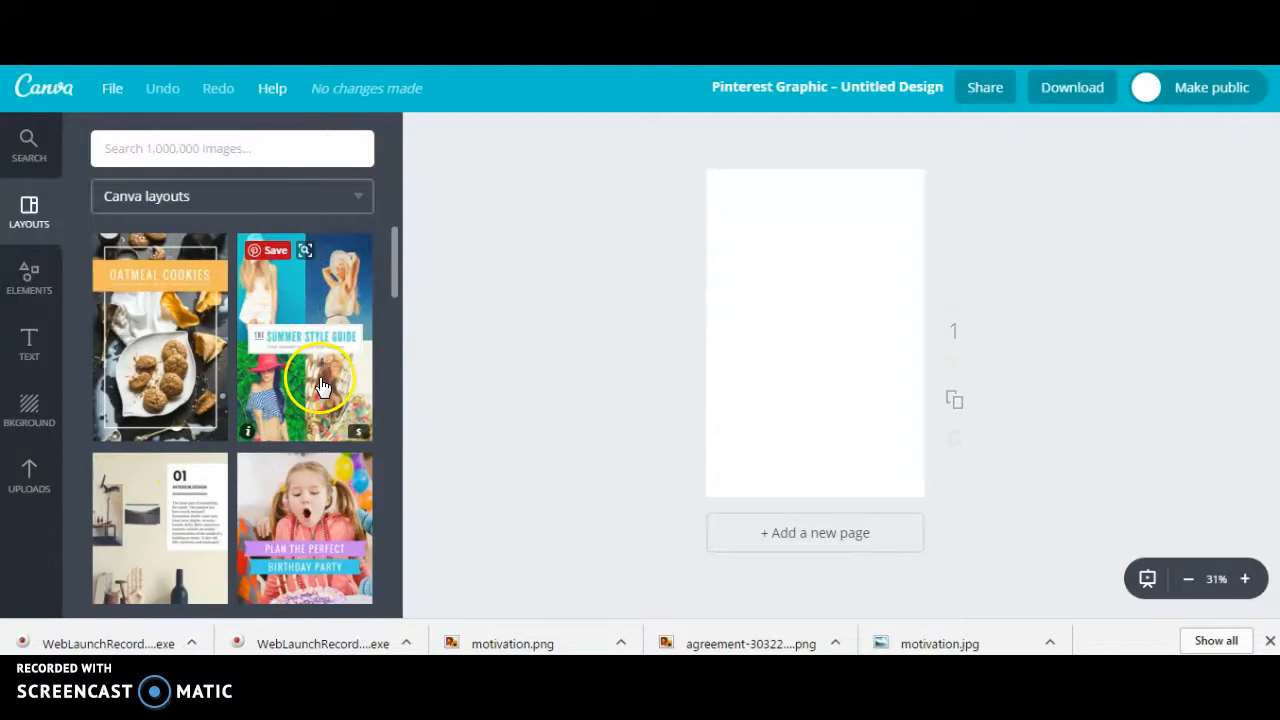
click(305, 337)
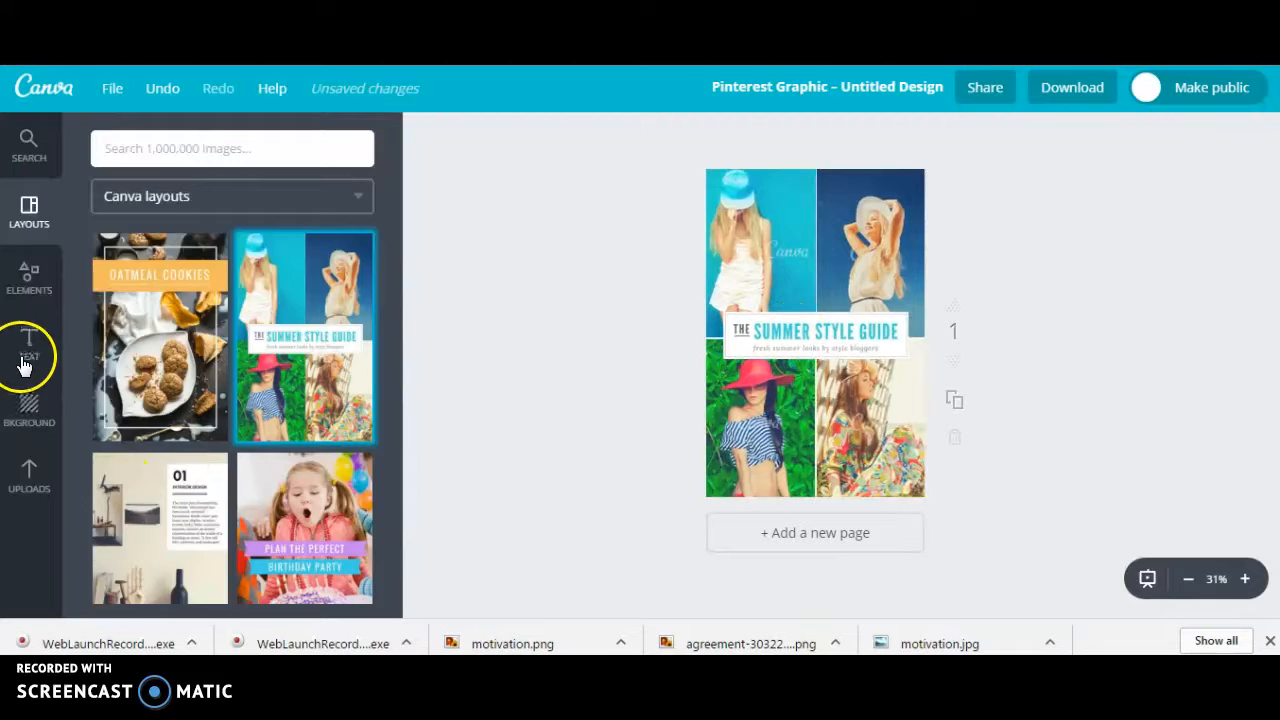
click(28, 345)
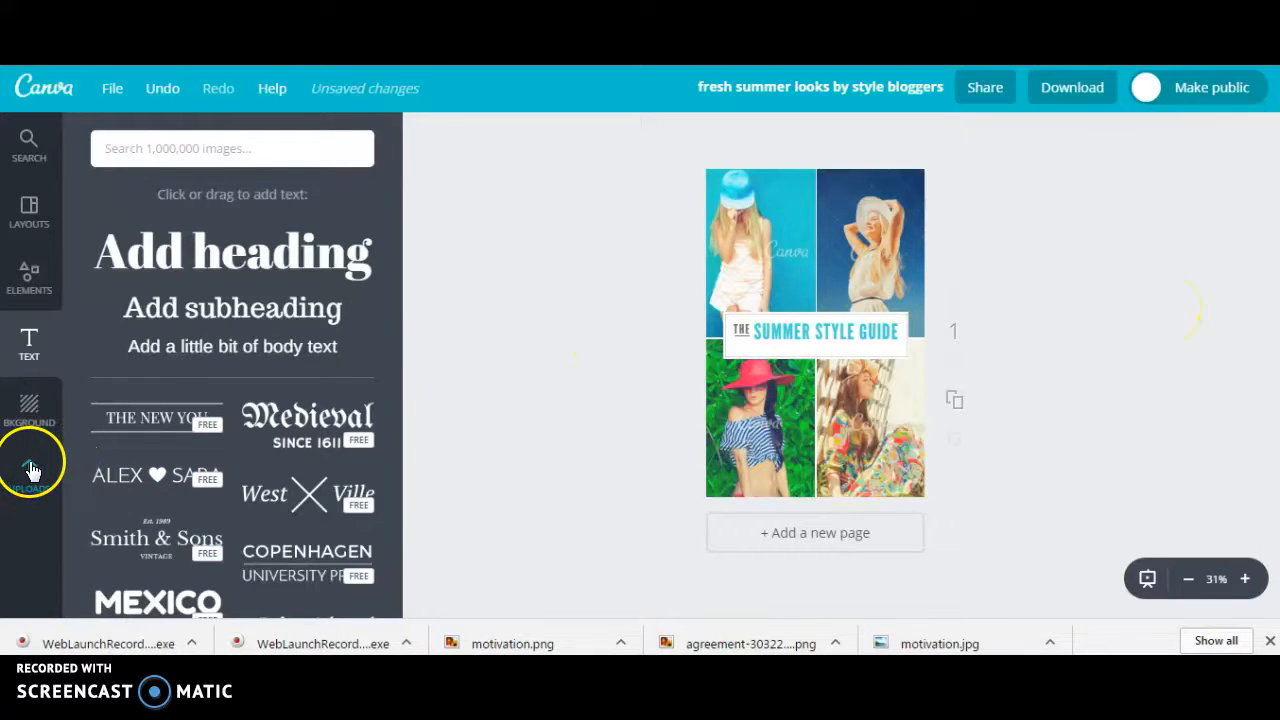
click(870, 245)
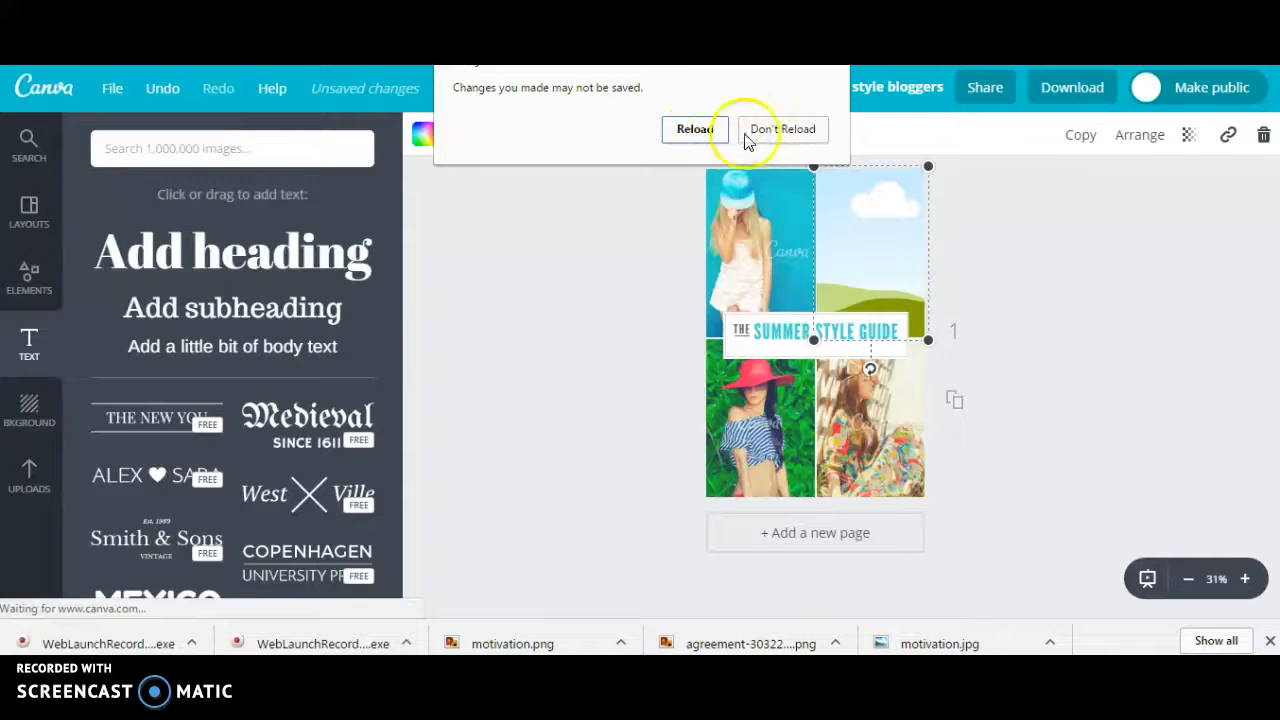
click(782, 129)
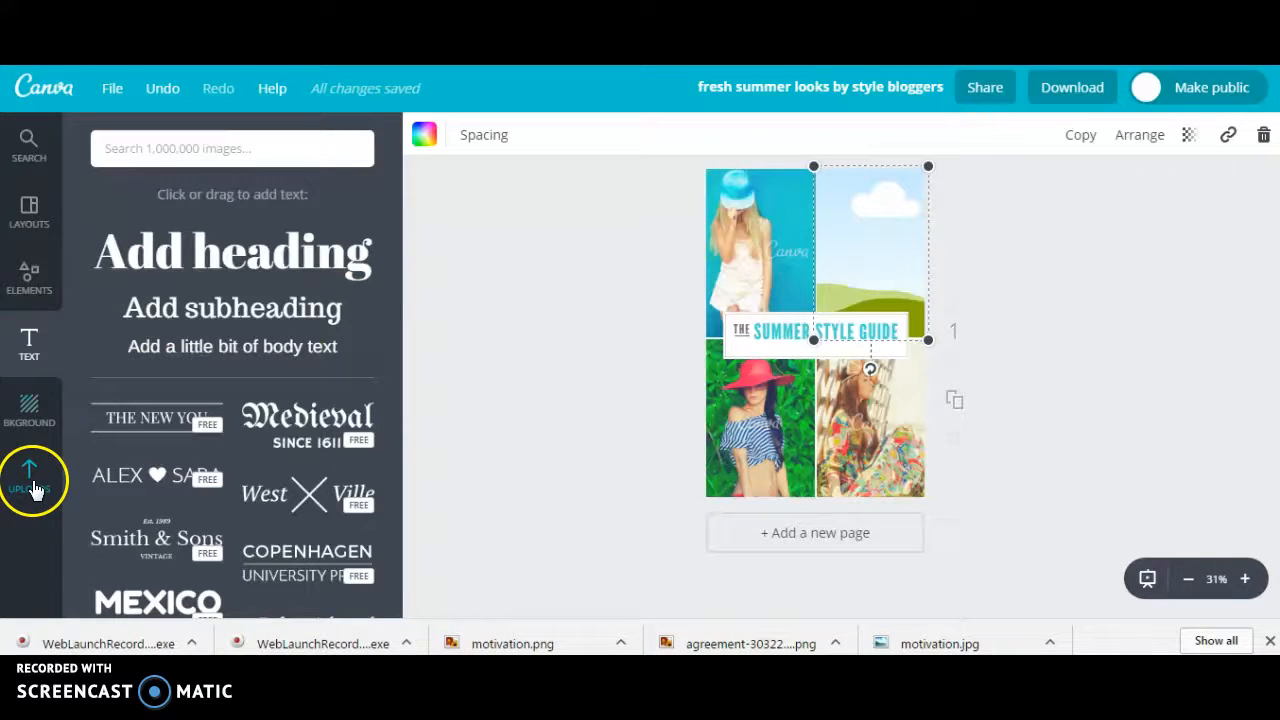
click(29, 480)
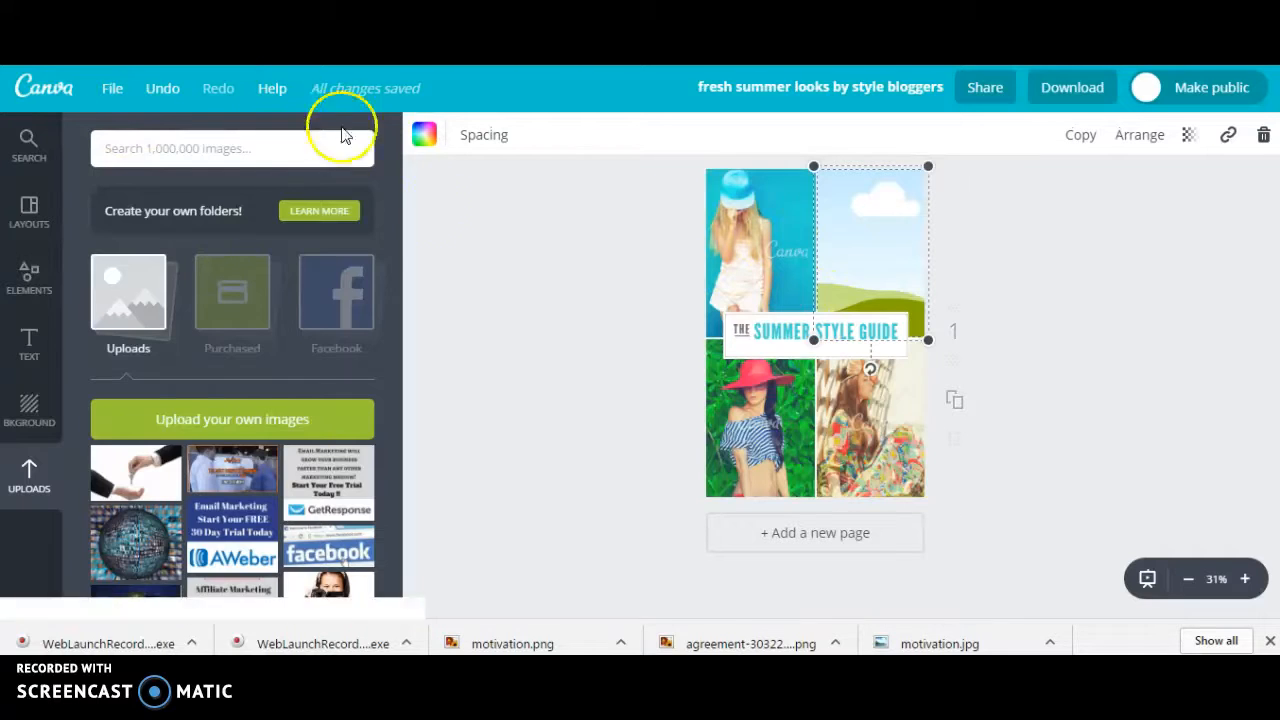
Delete the layout photos and the Summer Style Guide heading, leaving a blank white pin.
click(870, 420)
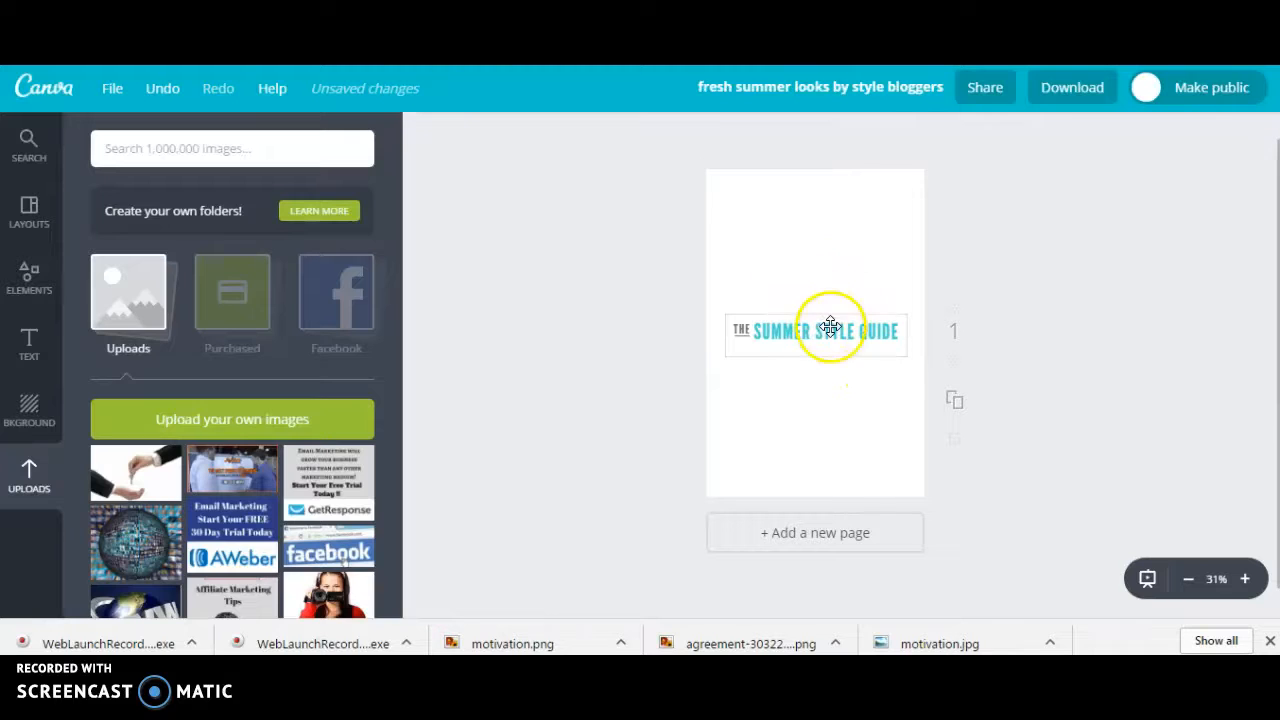
click(815, 331)
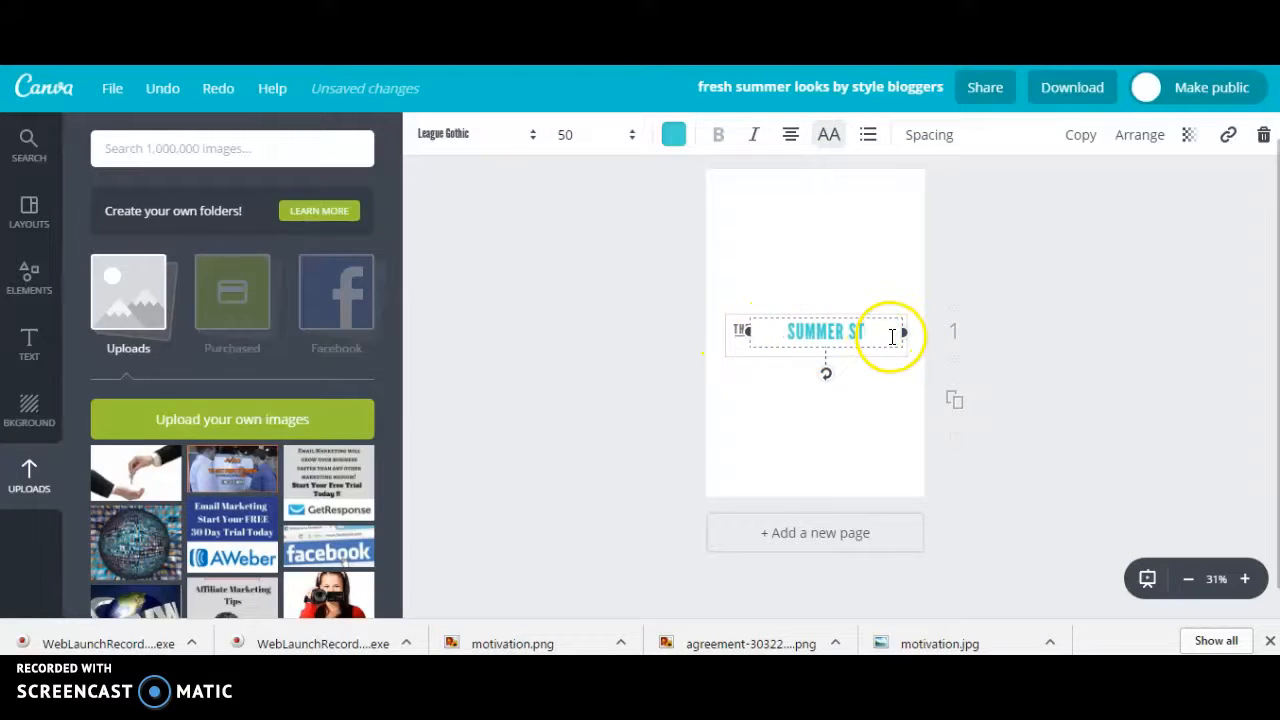
double_click(824, 331)
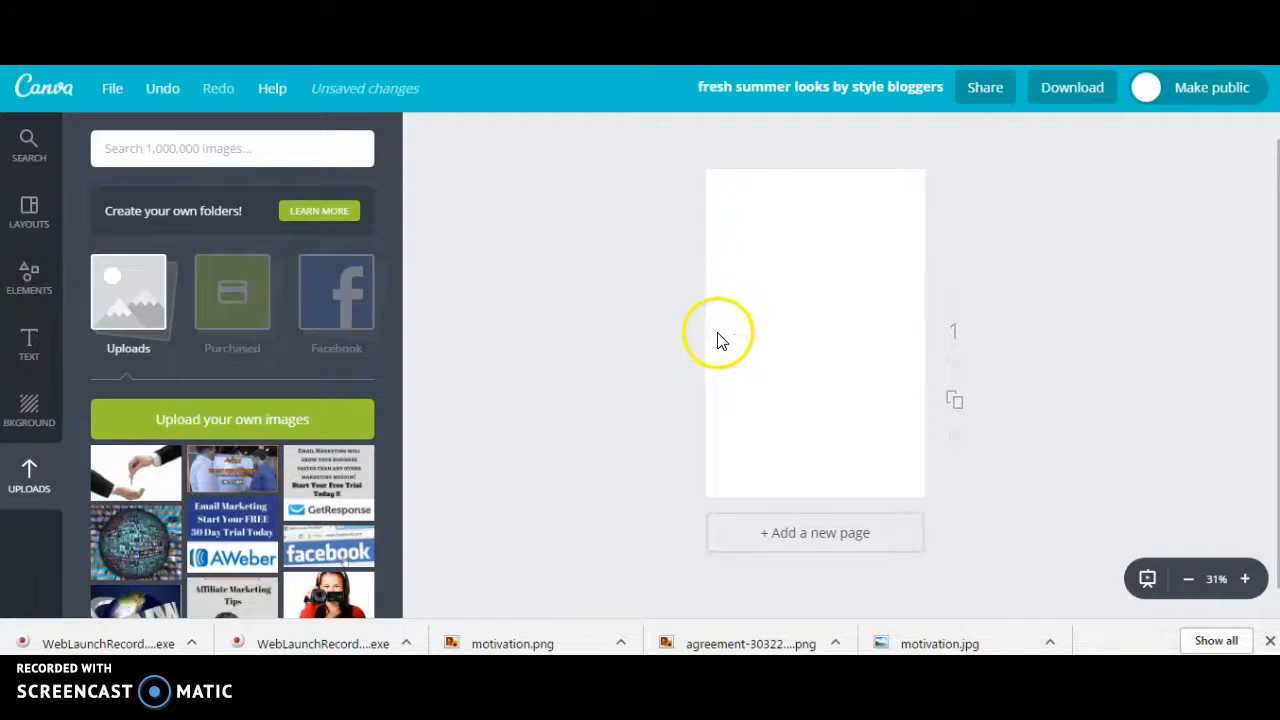
mouse_move(580, 285)
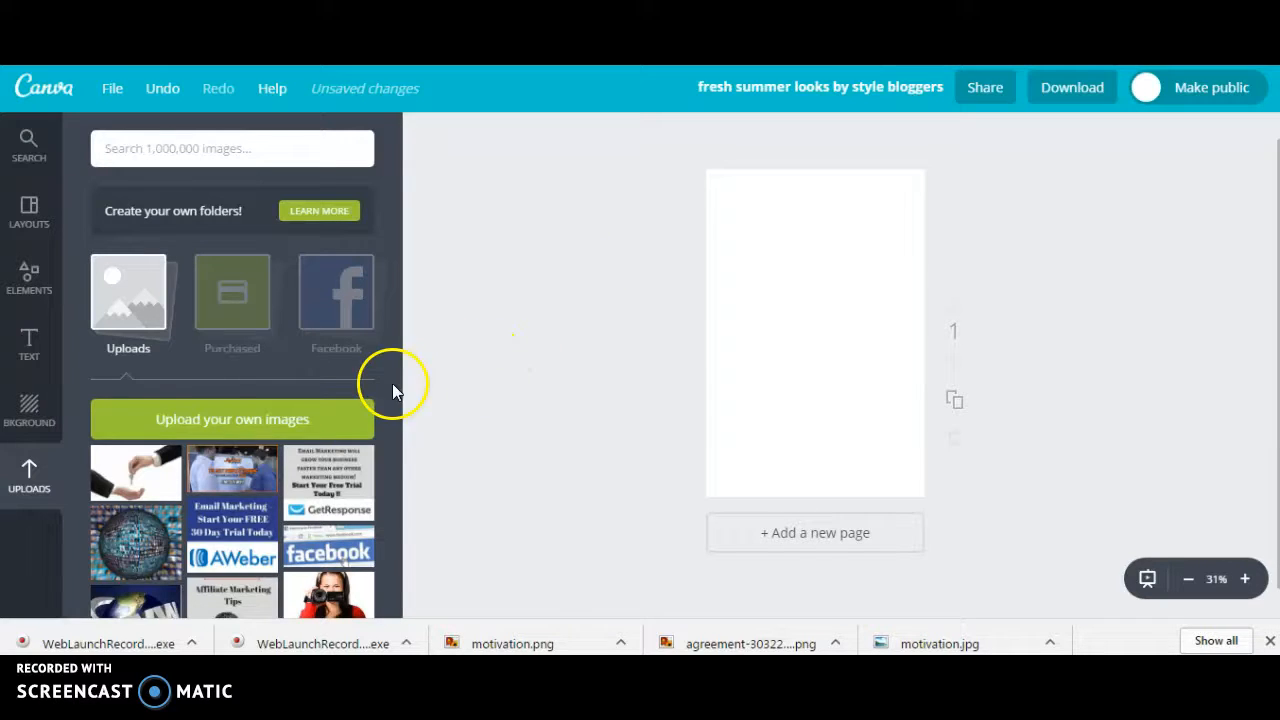
mouse_move(30, 475)
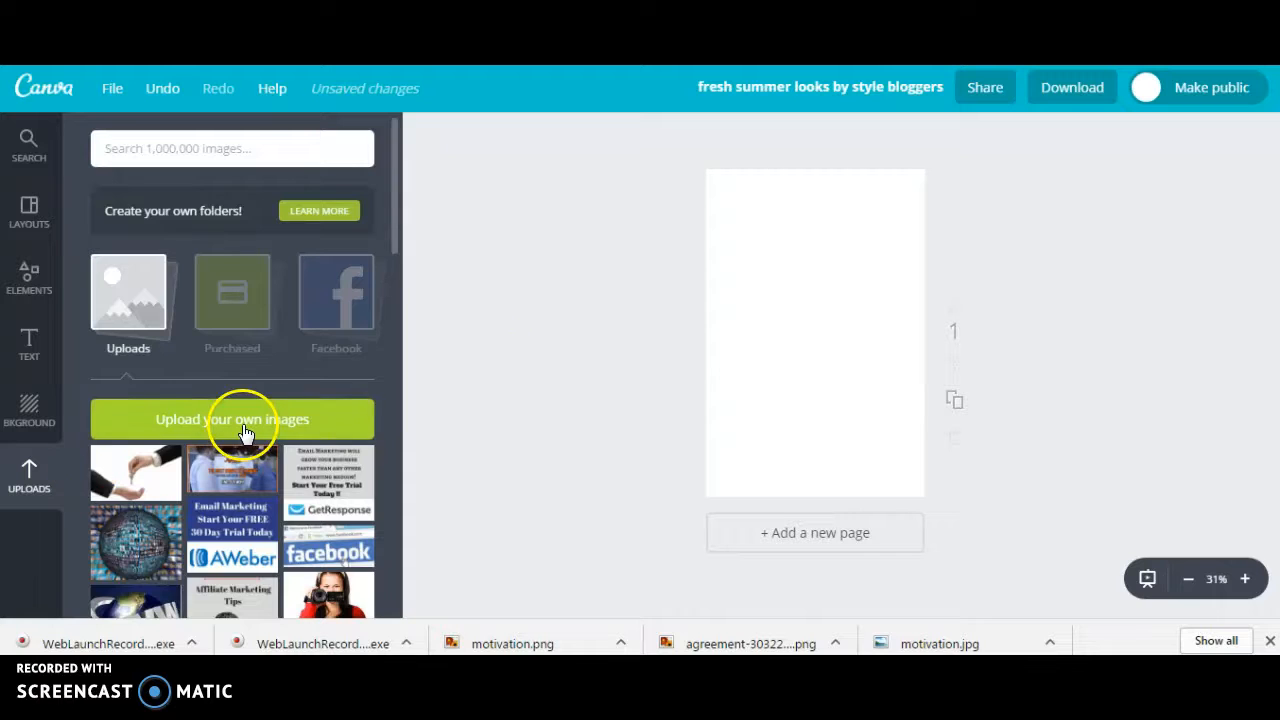
Open the Upload your own images file picker for computer images.
click(232, 419)
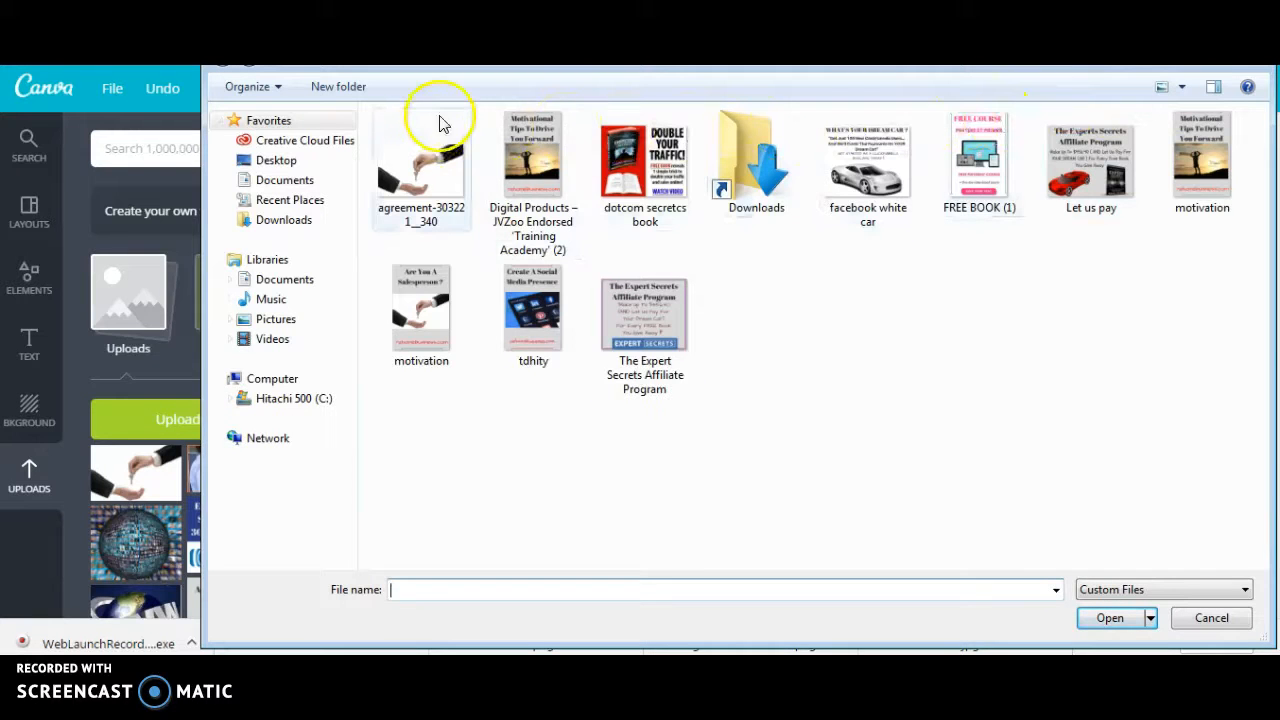
mouse_move(1040, 108)
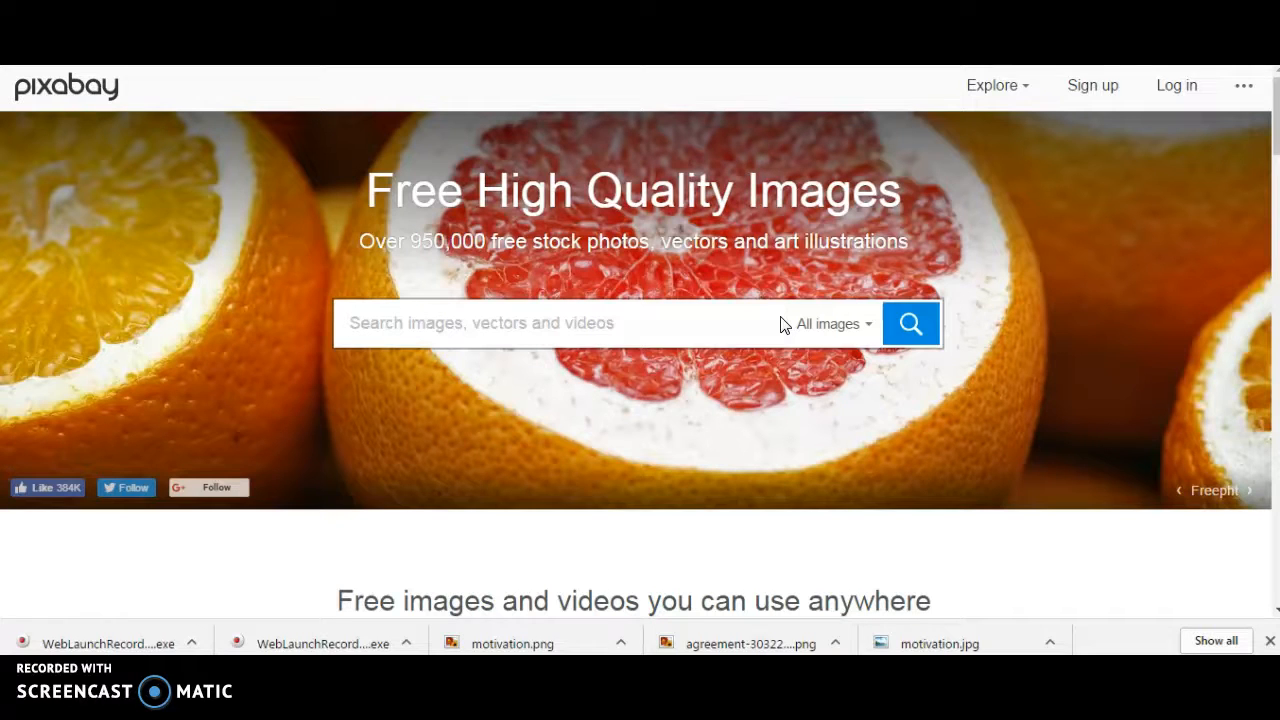
Search Pixabay for 'goals' and start saving the silhouette-at-sunset photo with Save image as.
text(goals)
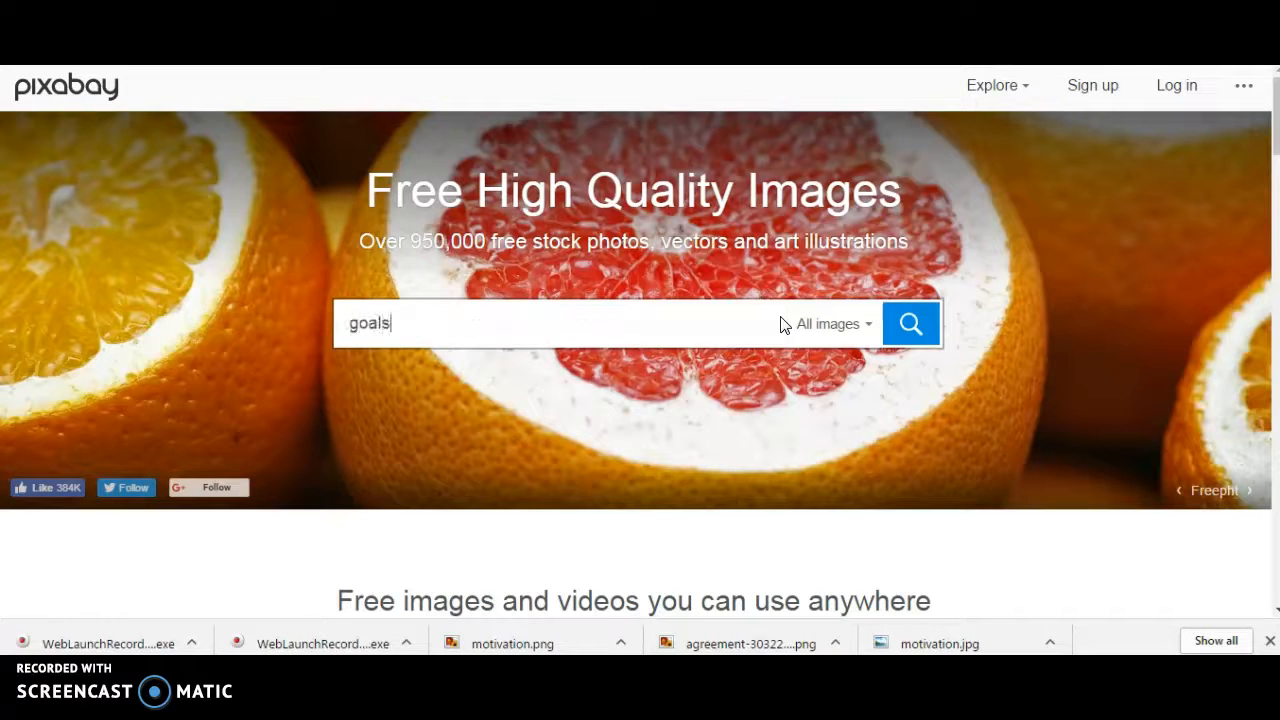
text(goals)
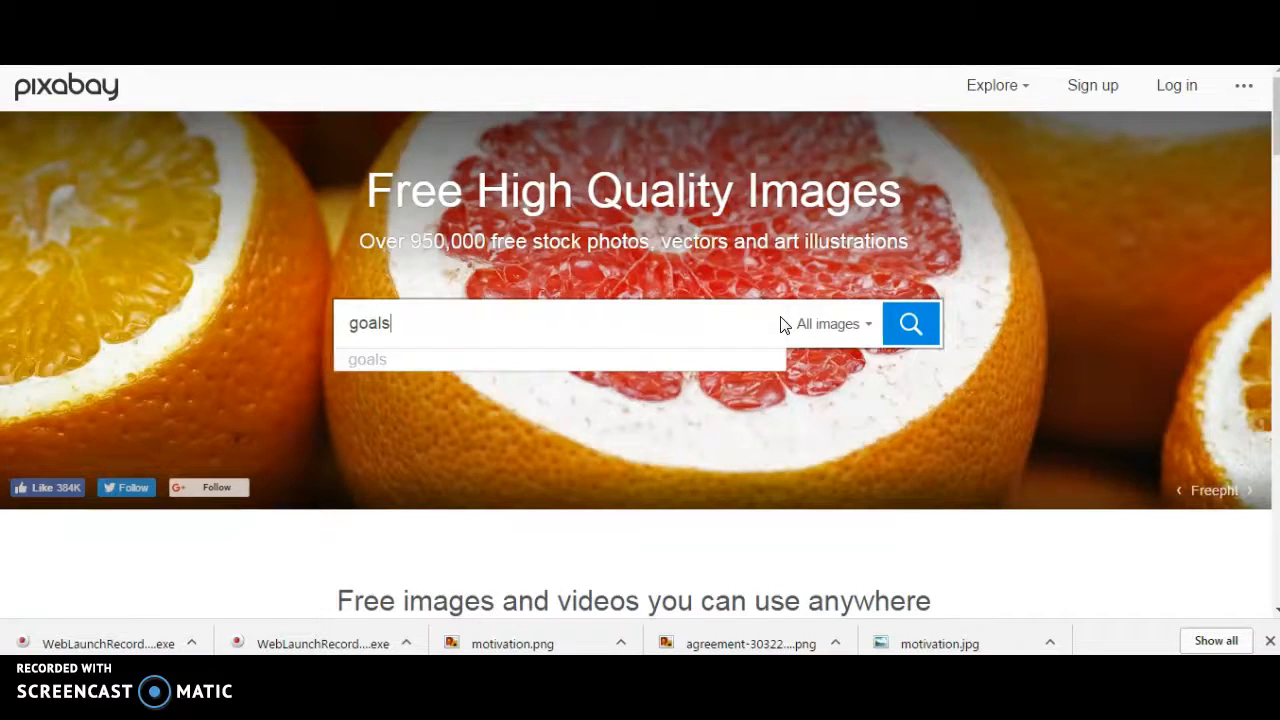
click(909, 323)
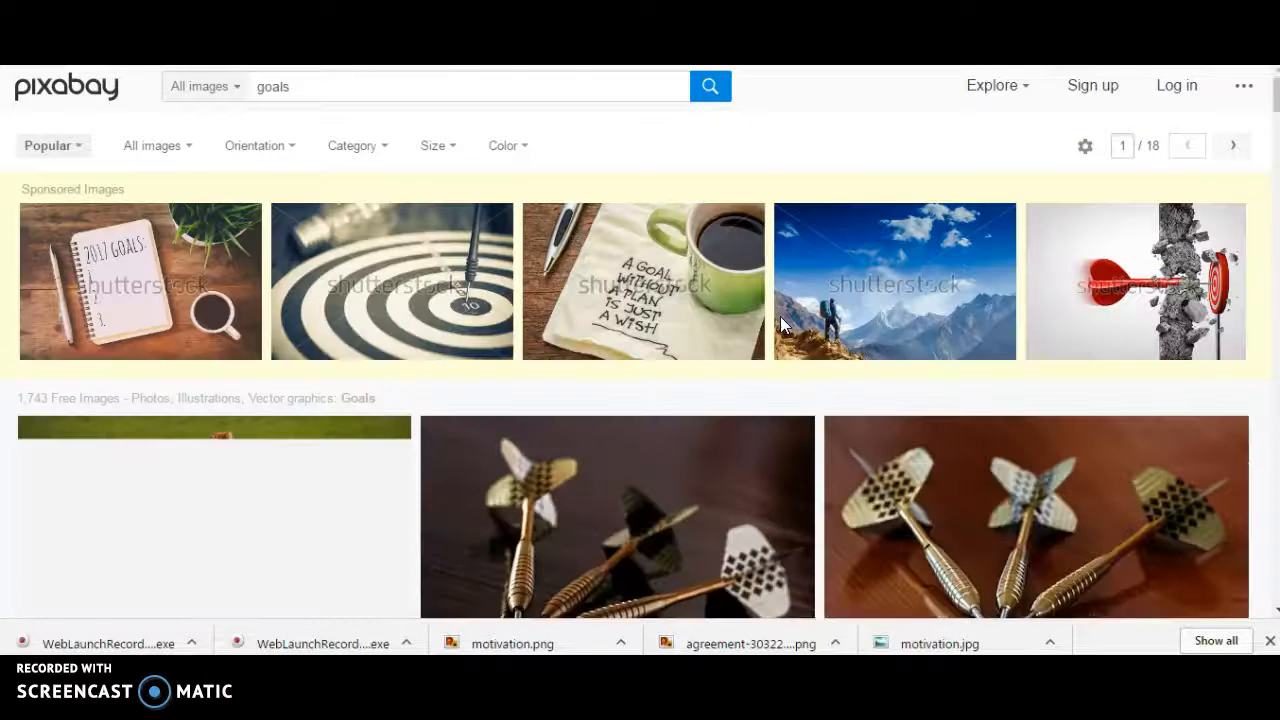
scroll(down, 3)
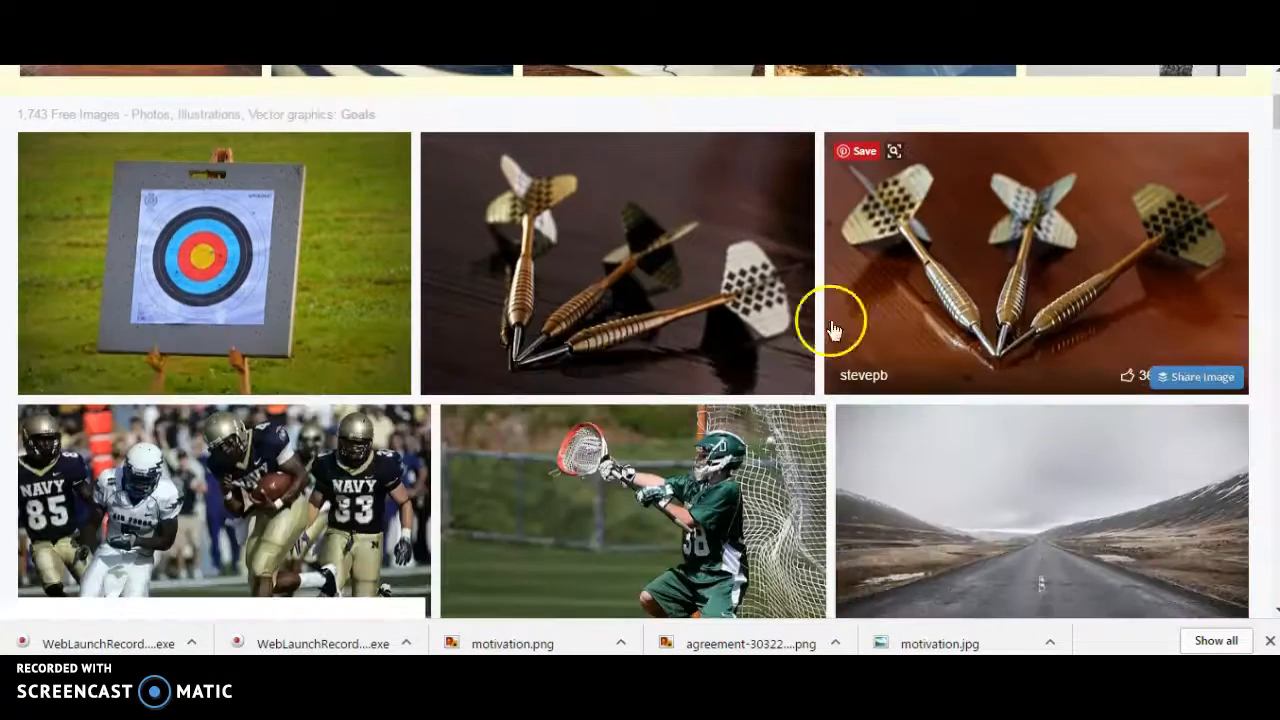
scroll(down, 3)
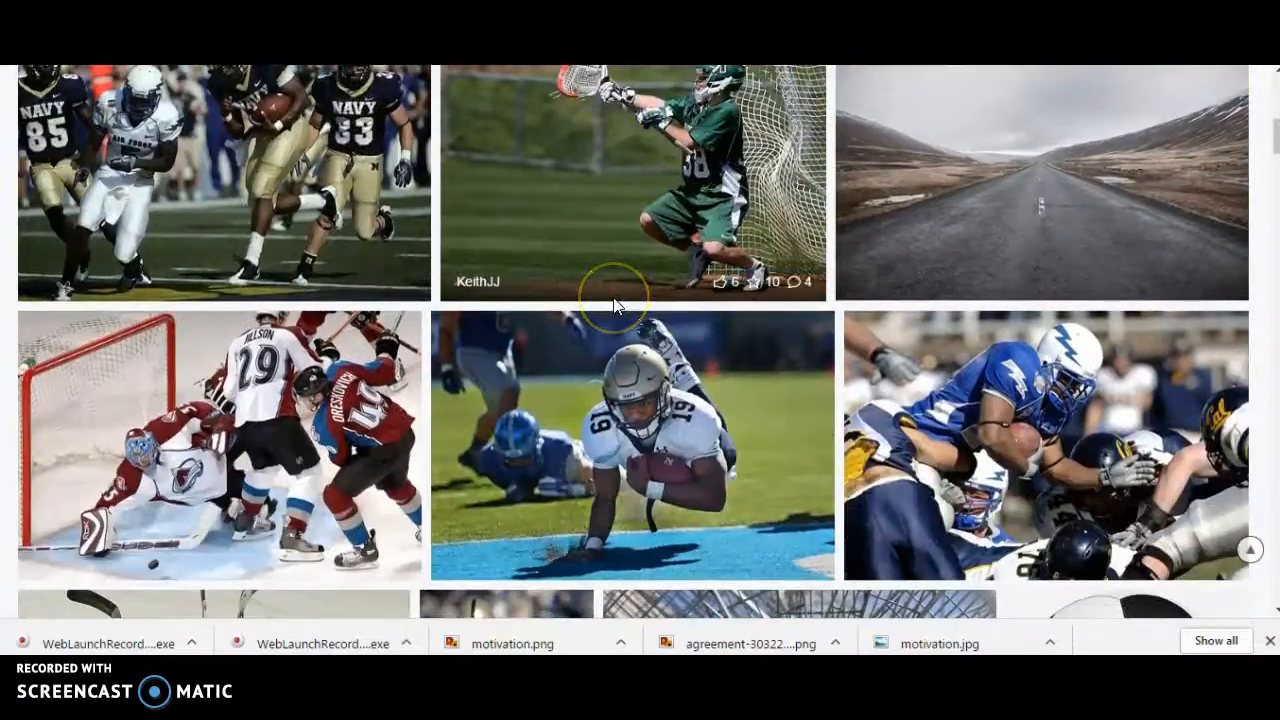
scroll(down, 3)
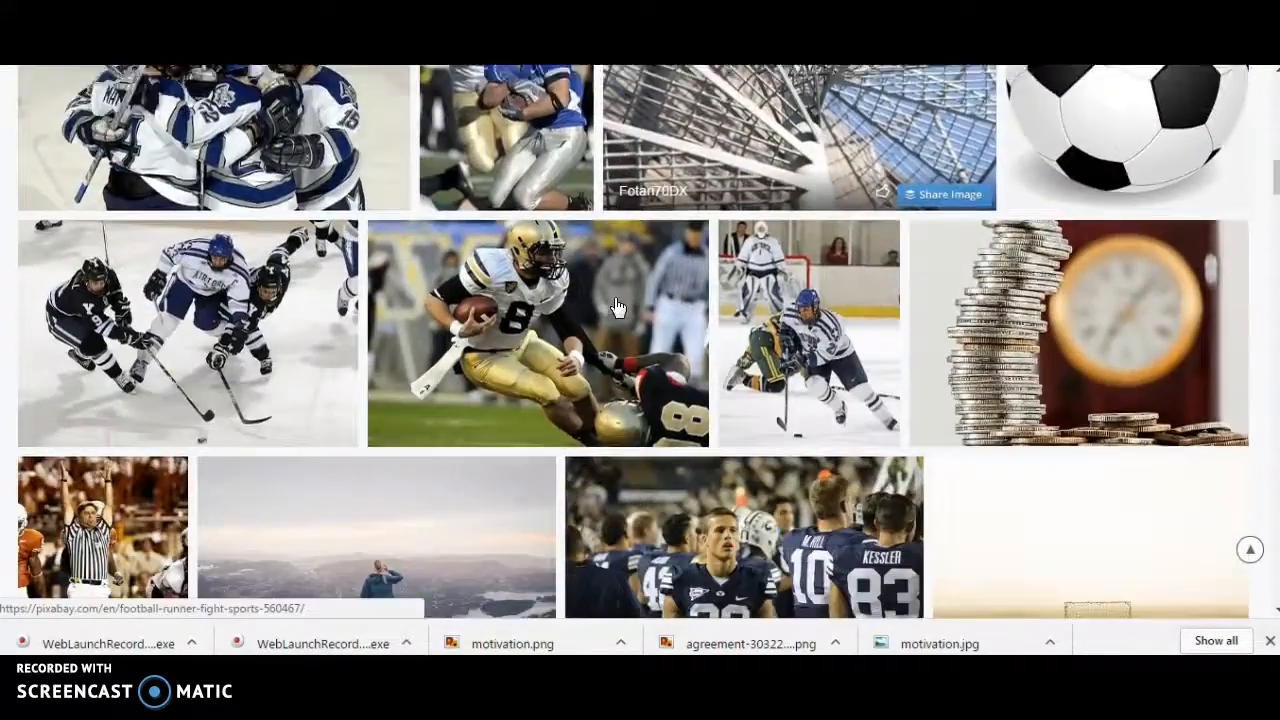
scroll(down, 3)
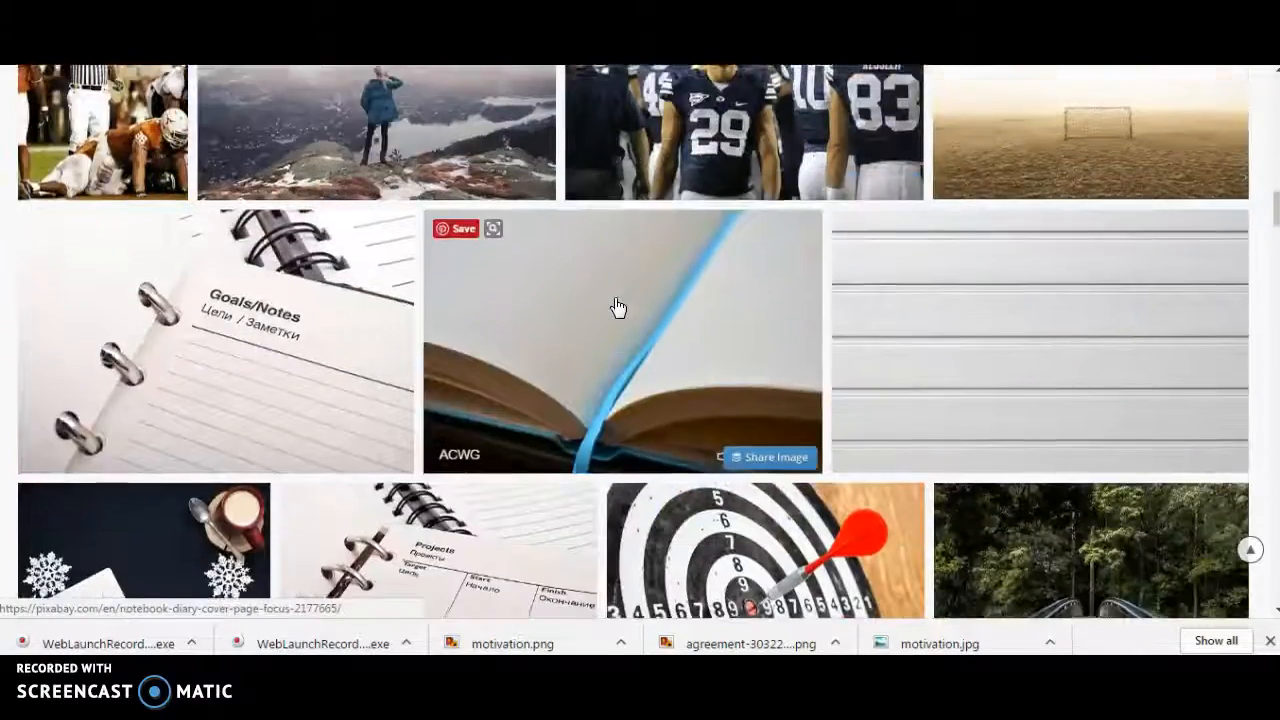
scroll(down, 3)
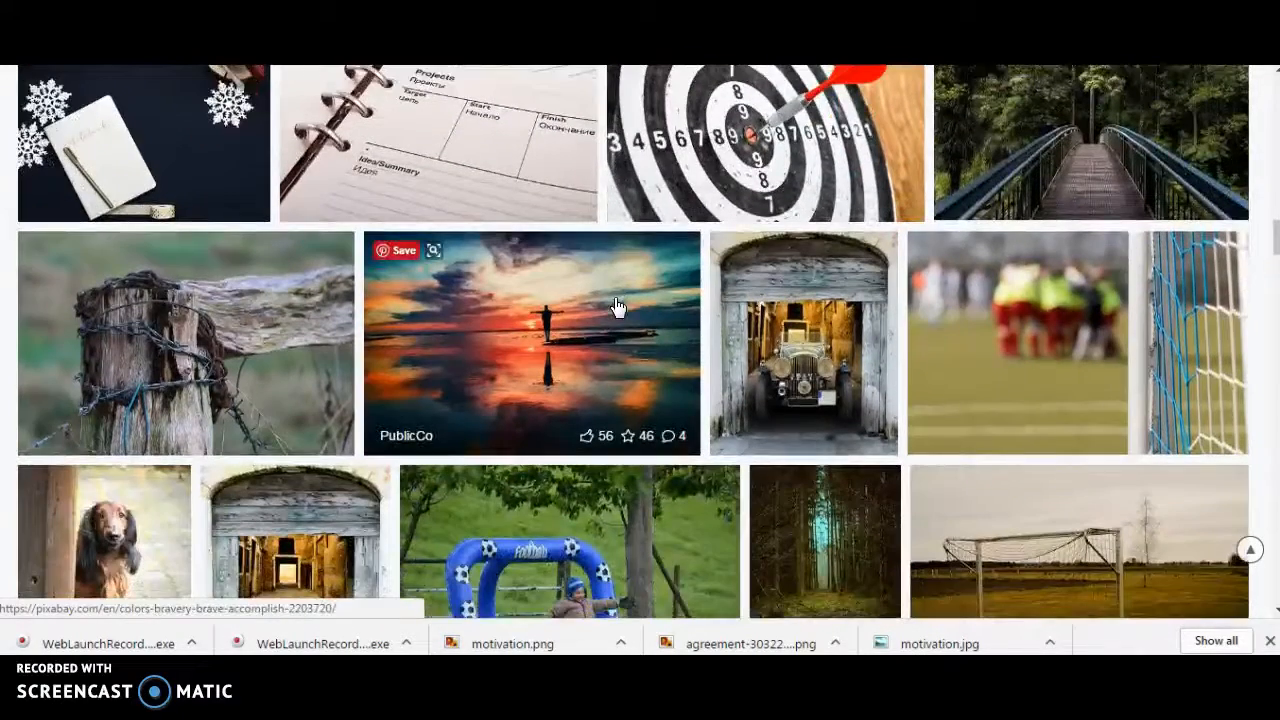
right_click(540, 310)
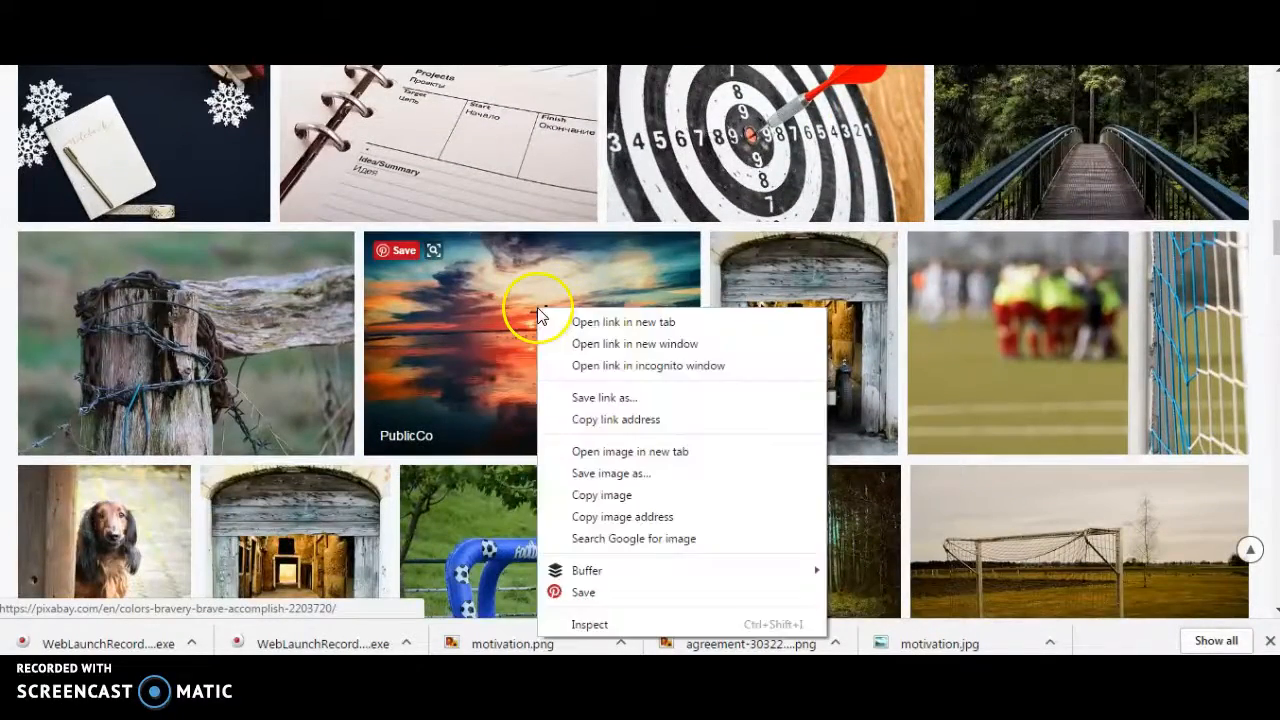
mouse_move(665, 480)
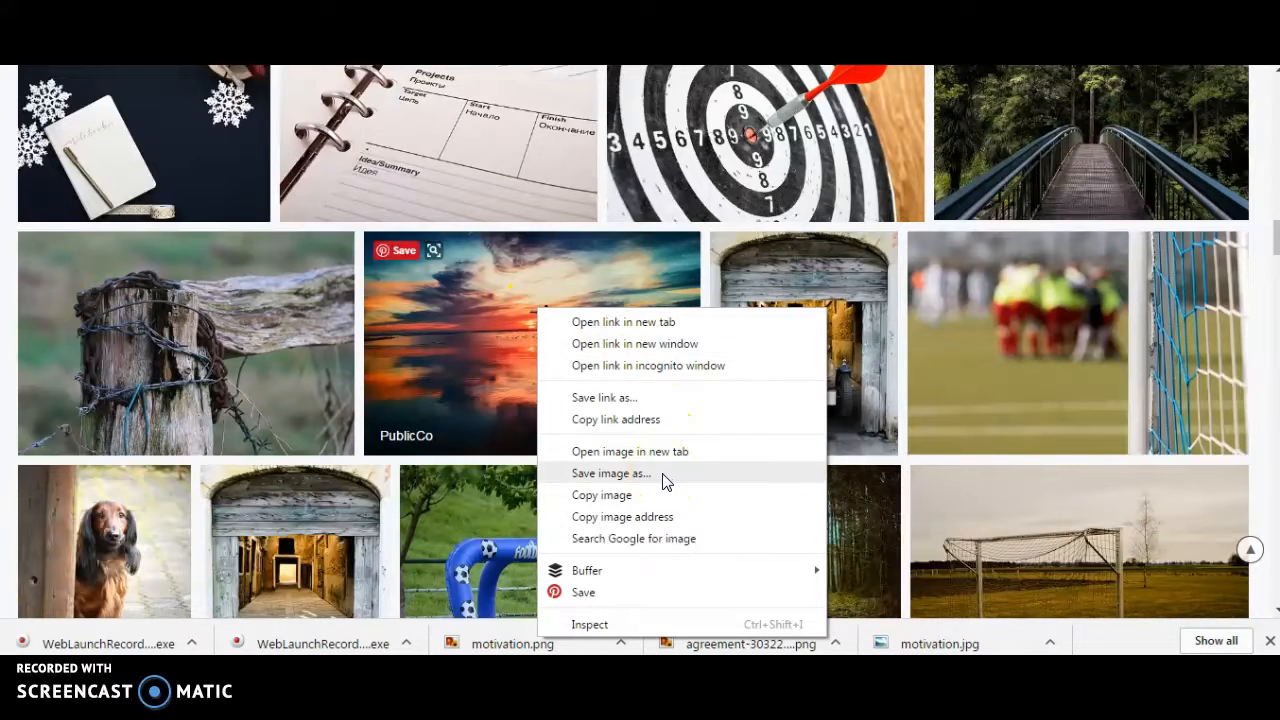
click(611, 473)
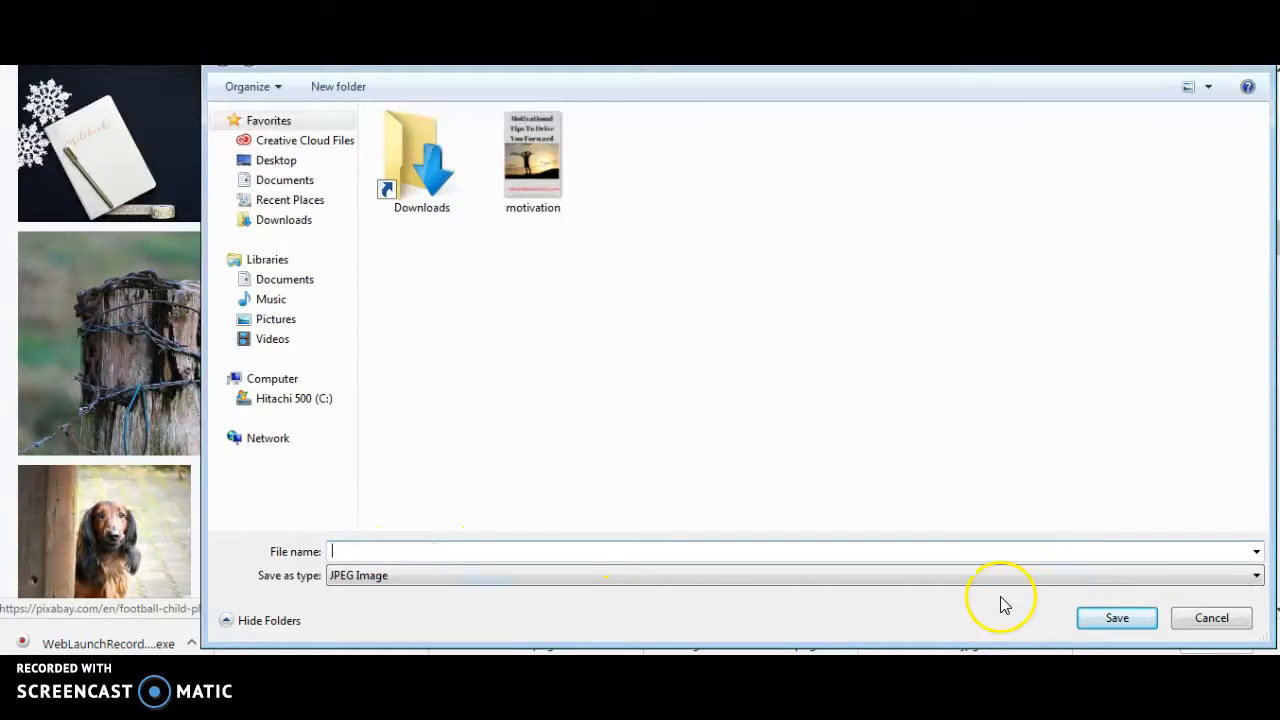
Choose the Desktop as the save location and enter the file name wwwwww.
click(276, 160)
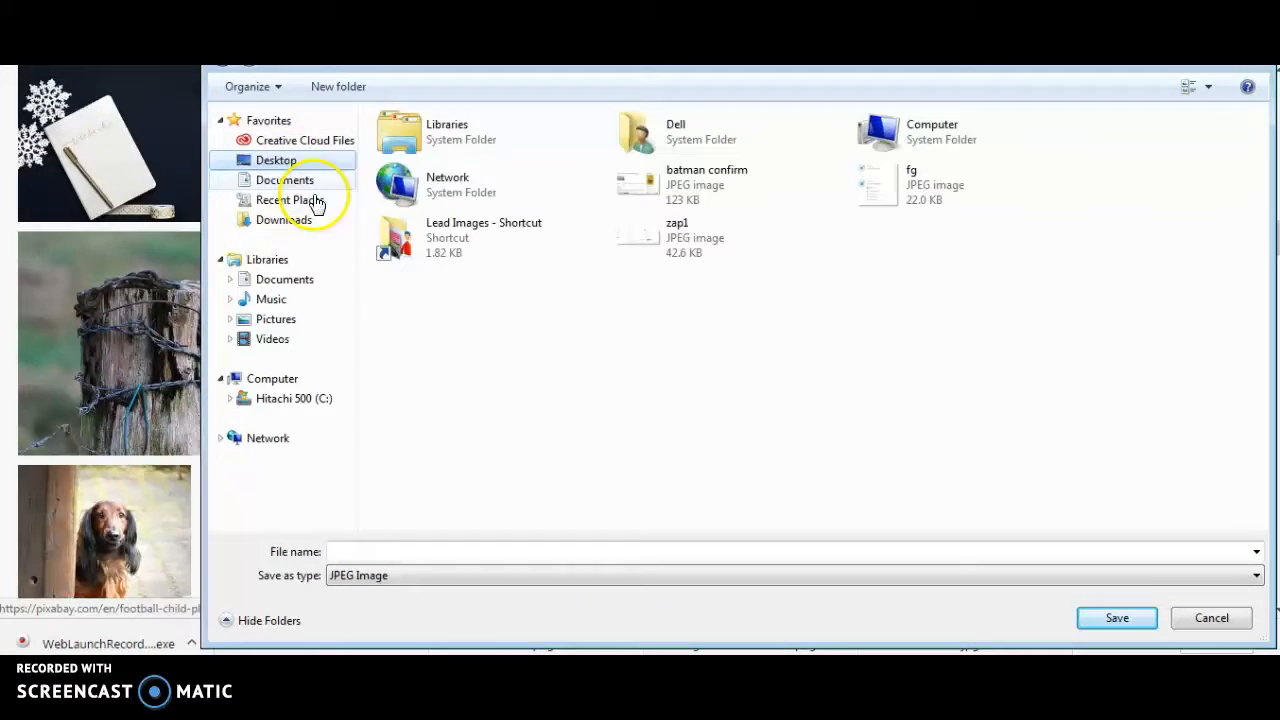
text(w)
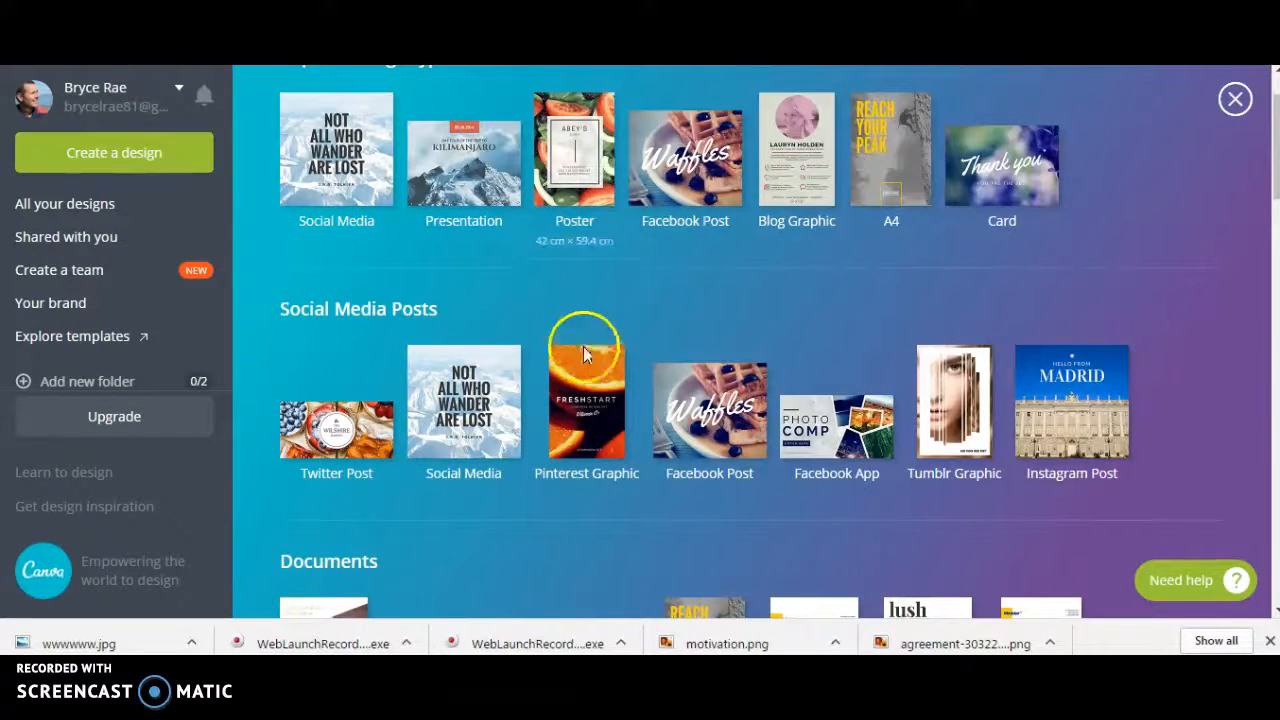
Upload wwwwww.jpg into Canva and place the sunset photo in the middle of the blank pin.
click(587, 400)
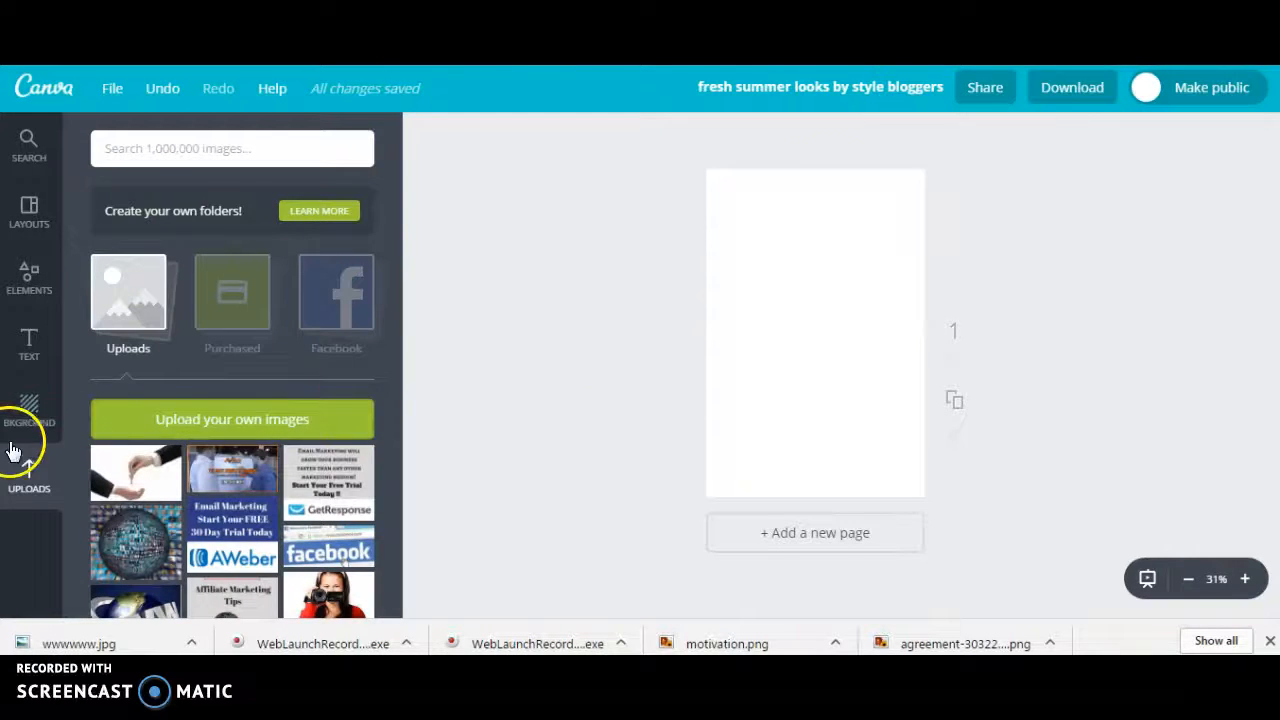
click(232, 419)
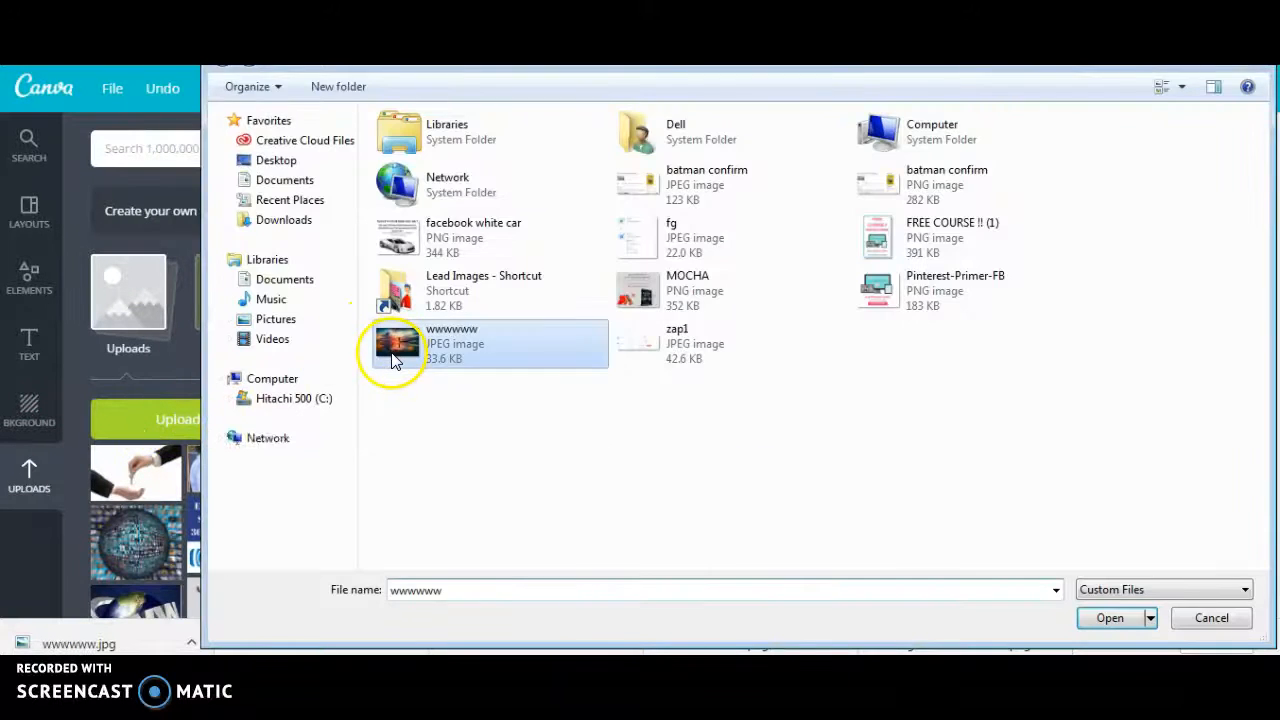
click(1110, 617)
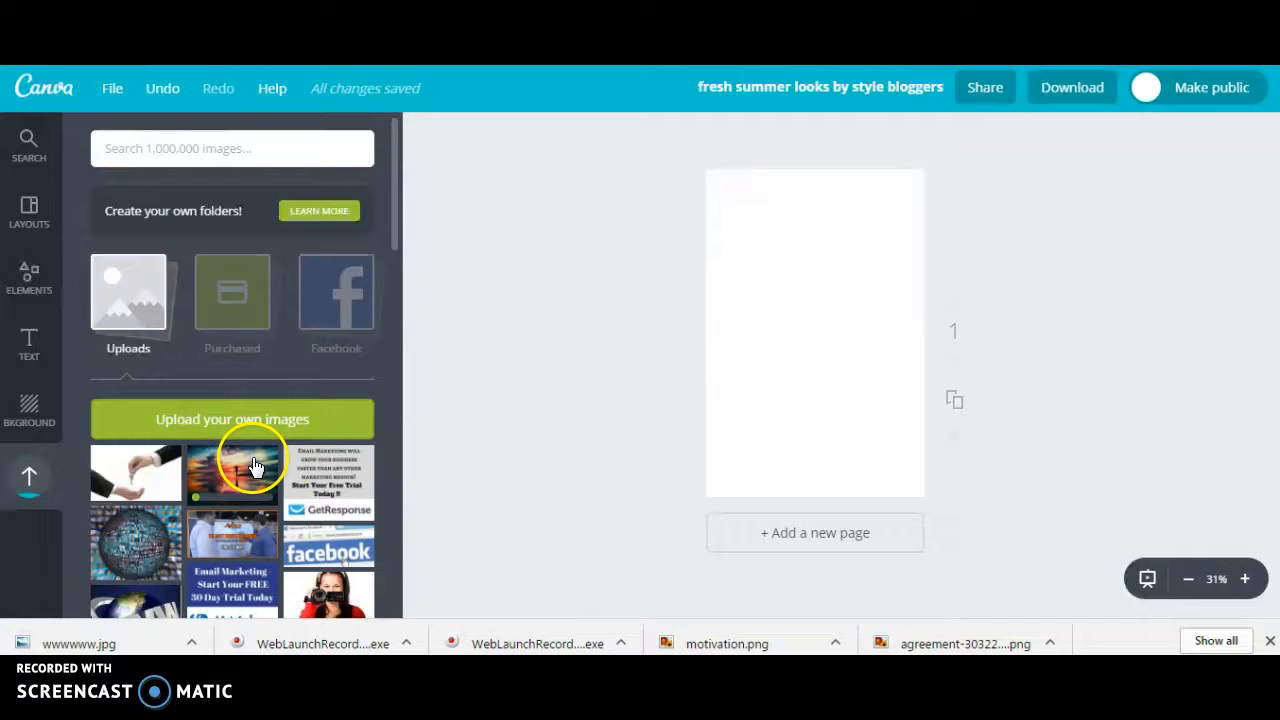
drag(232, 471, 840, 337)
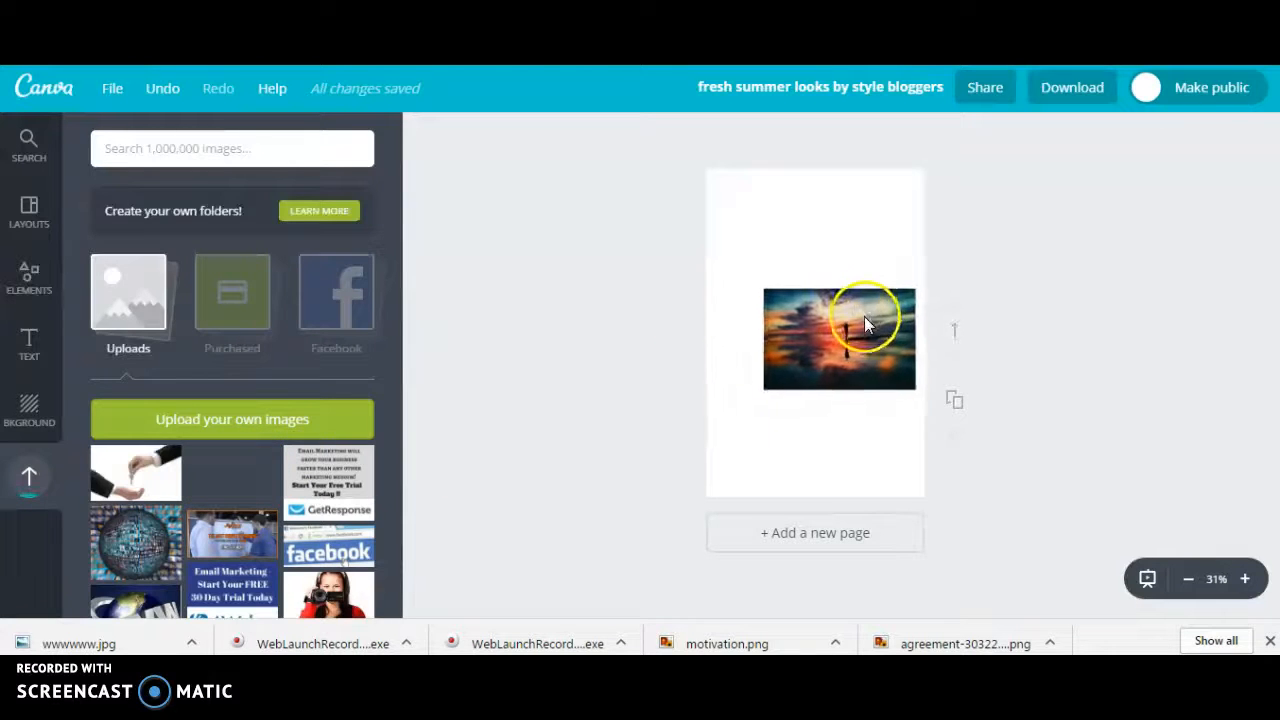
click(840, 338)
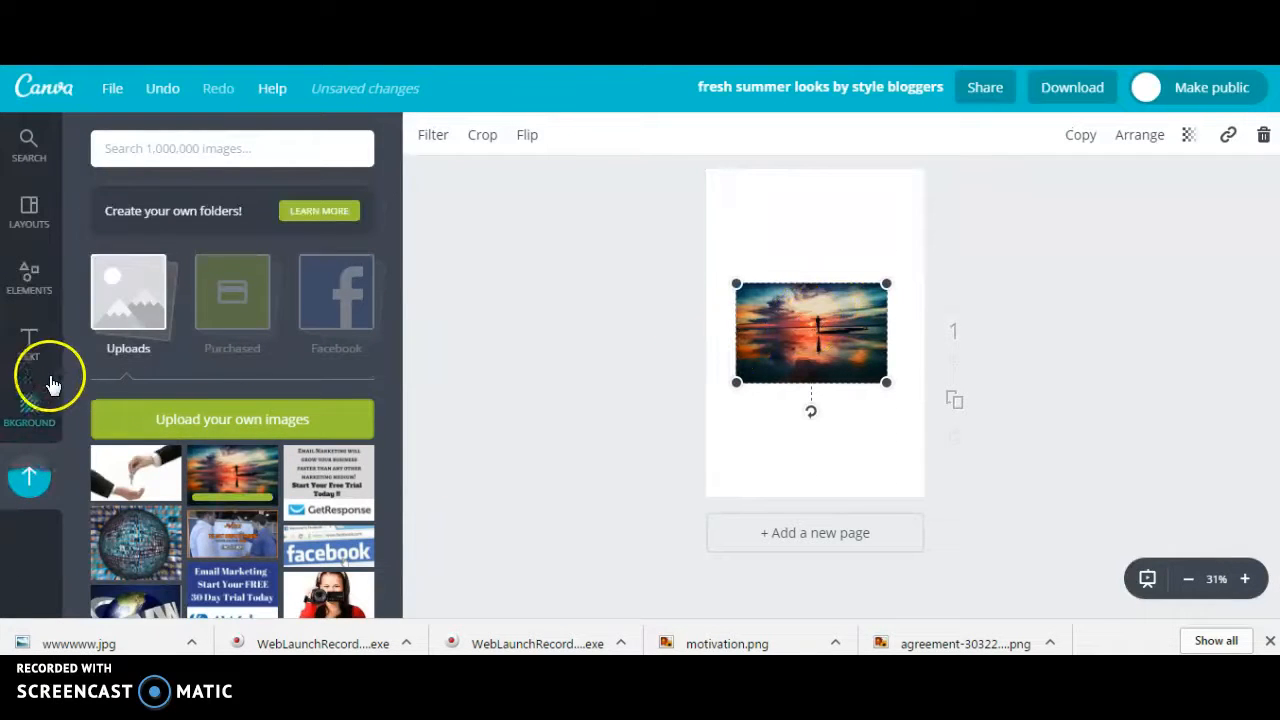
click(29, 340)
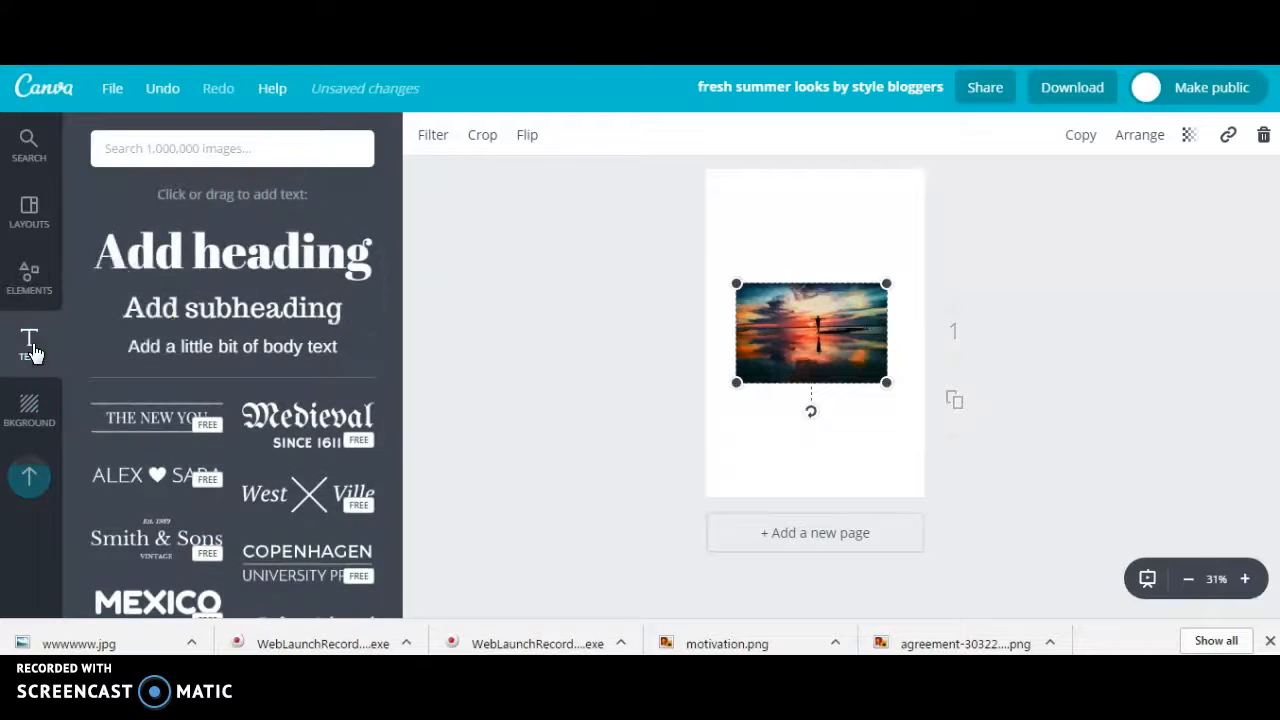
Add a heading reading 'Reach Your Goals' and enlarge its text.
click(232, 251)
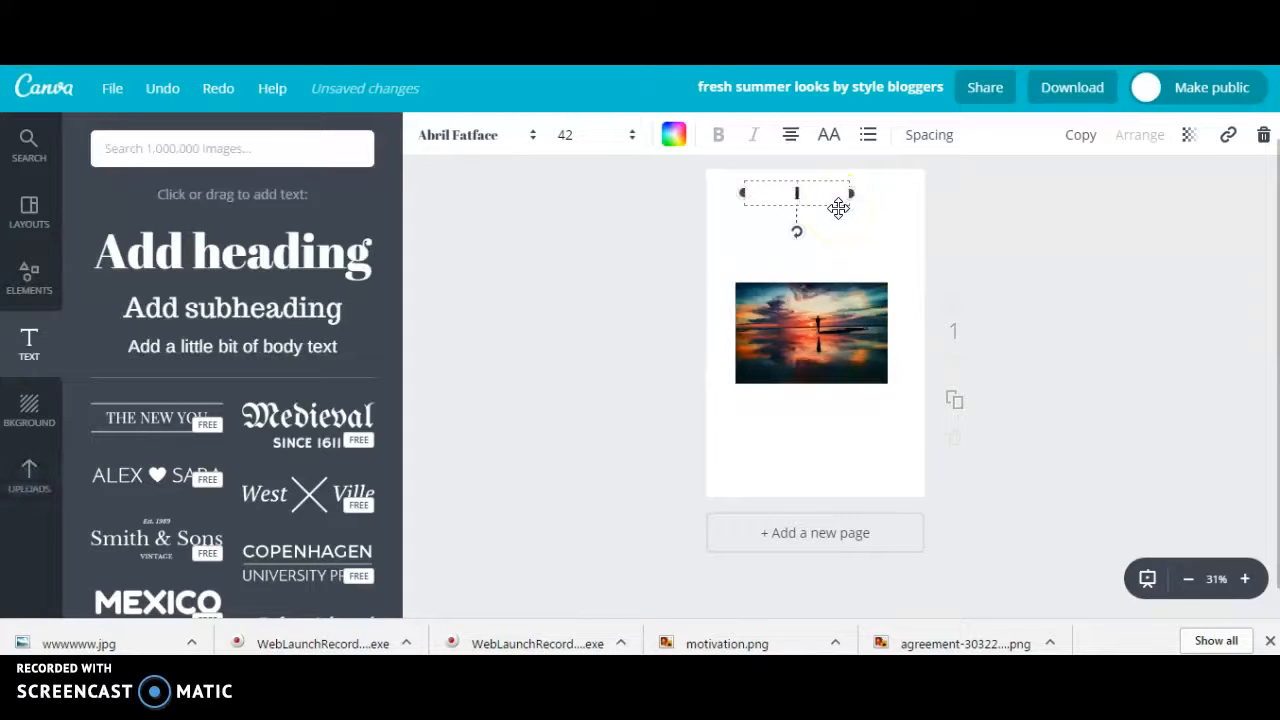
text(Are)
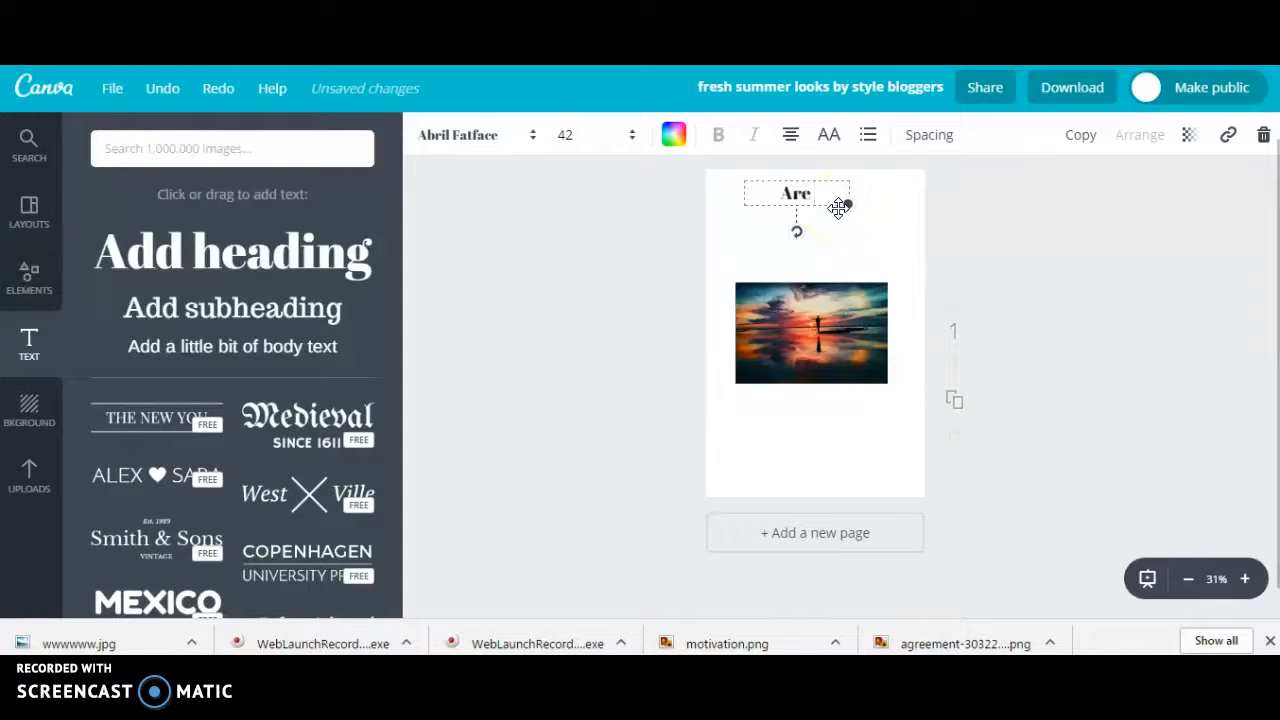
text(You You Determined To)
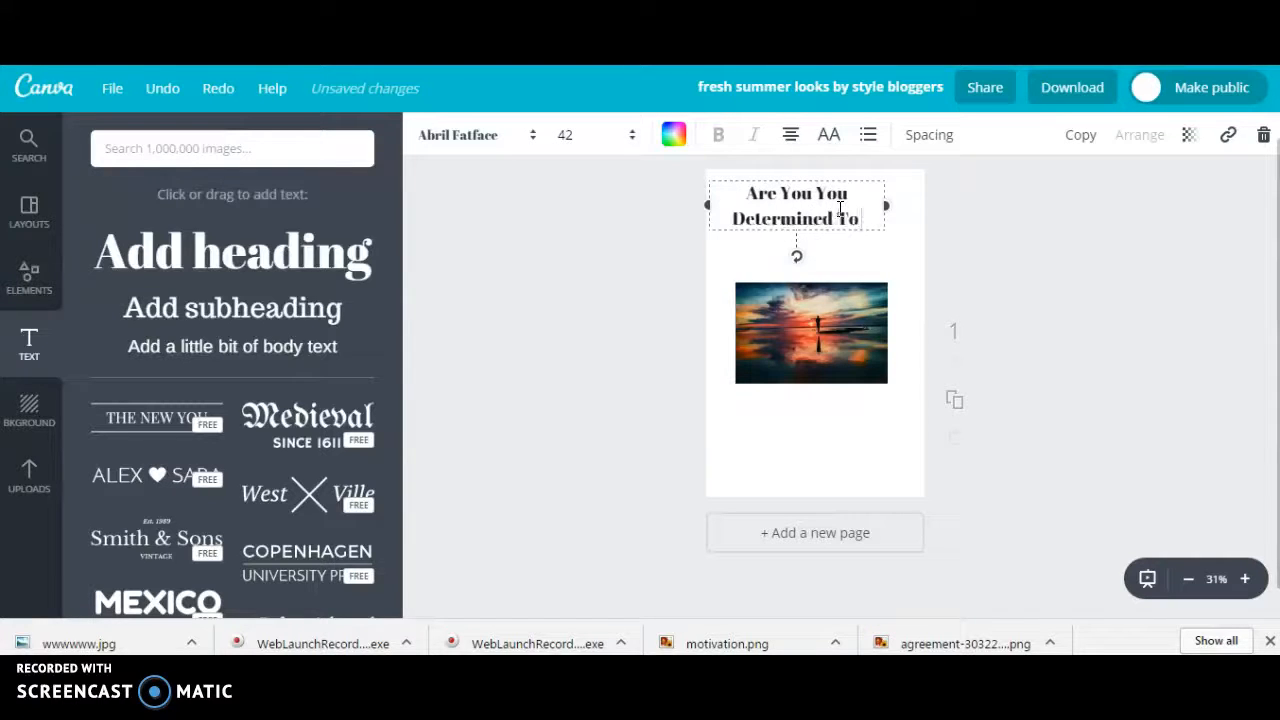
text(Reach YO)
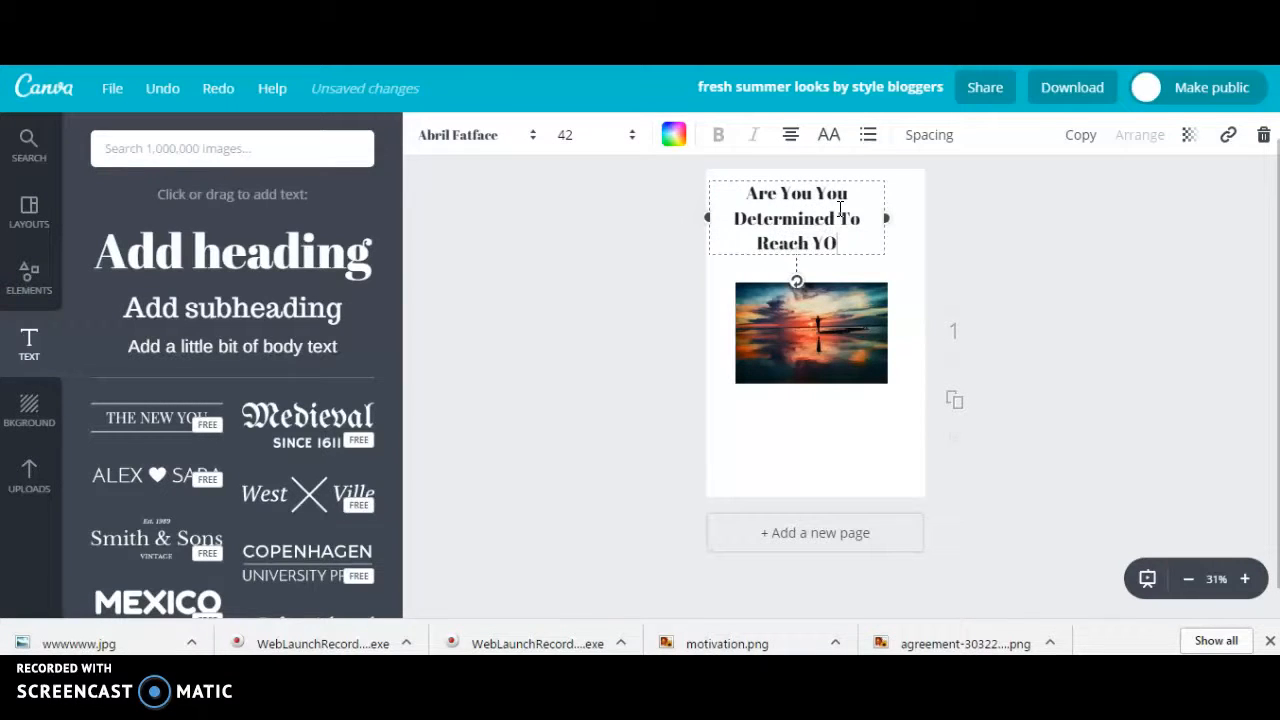
text(ur Goals ?)
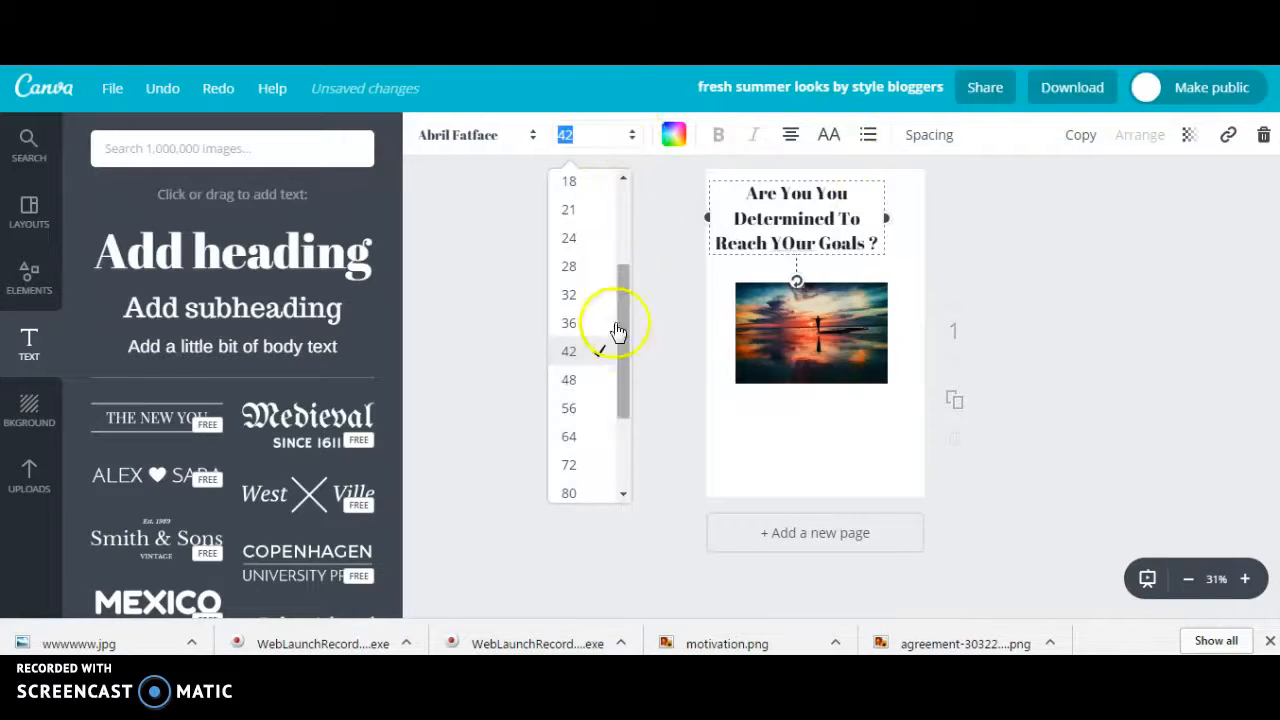
click(568, 408)
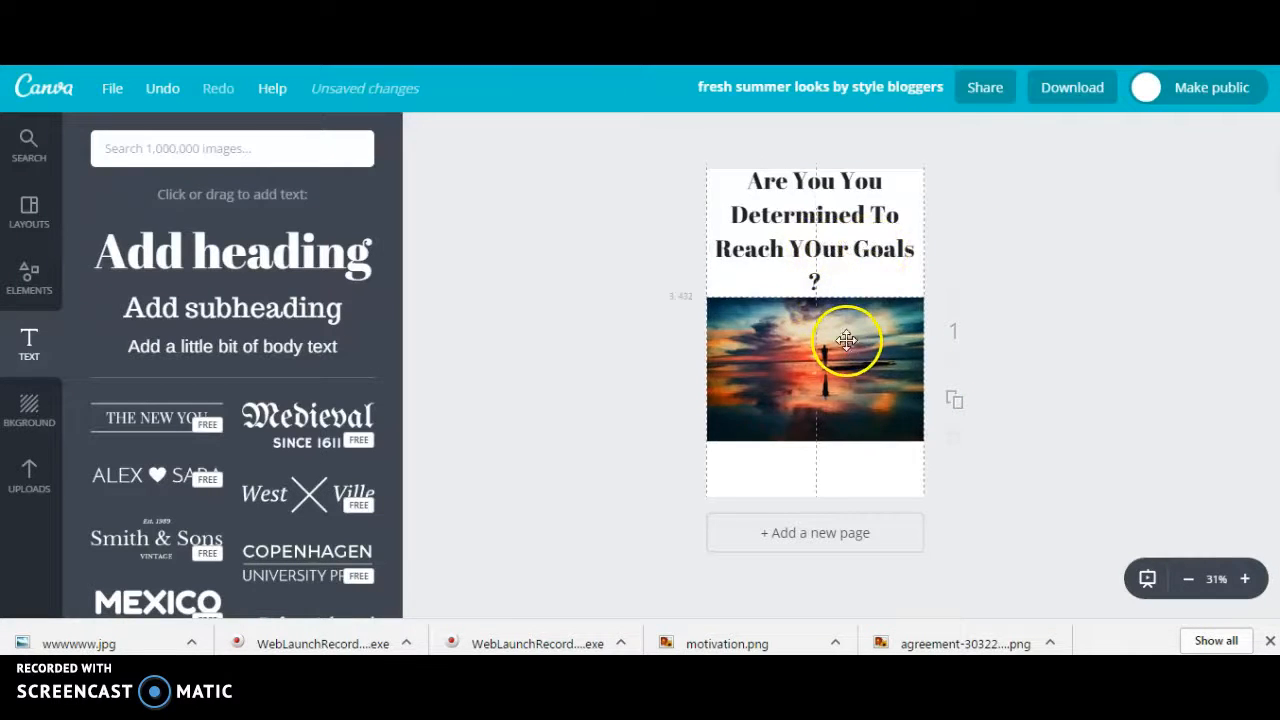
Enter font size 55, then choose a smaller heading size from the size list.
click(814, 214)
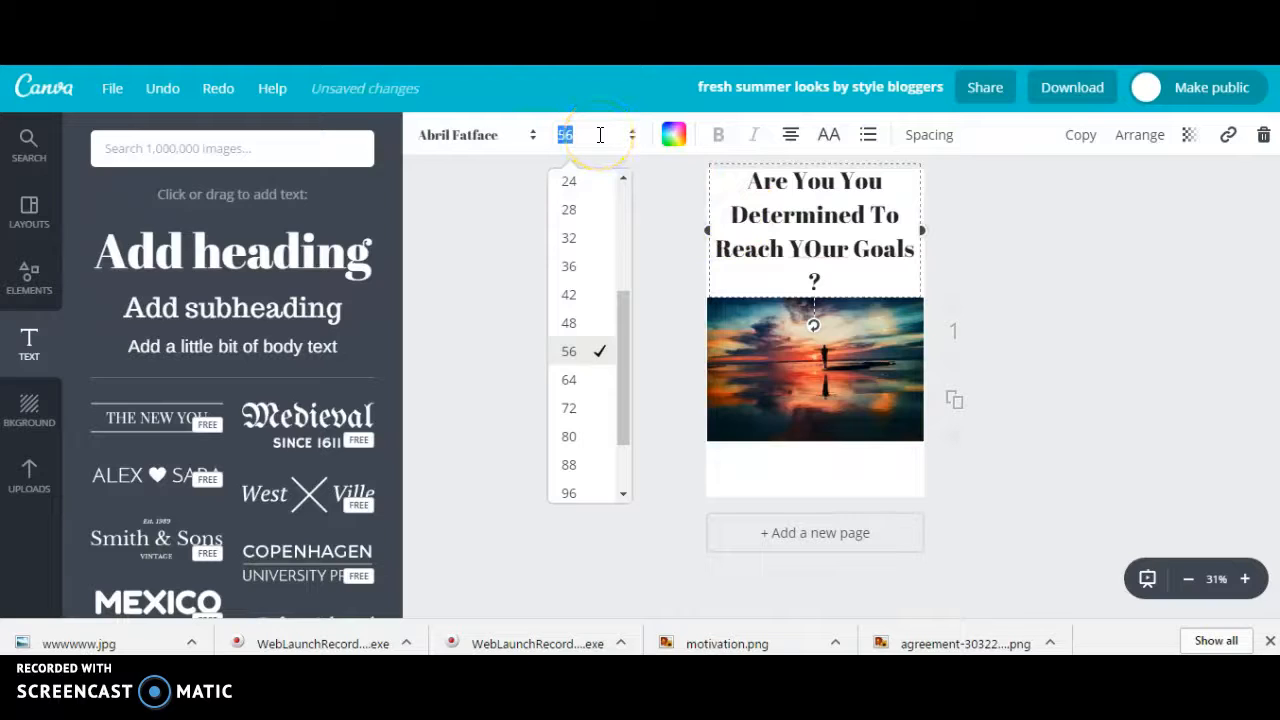
text(55)
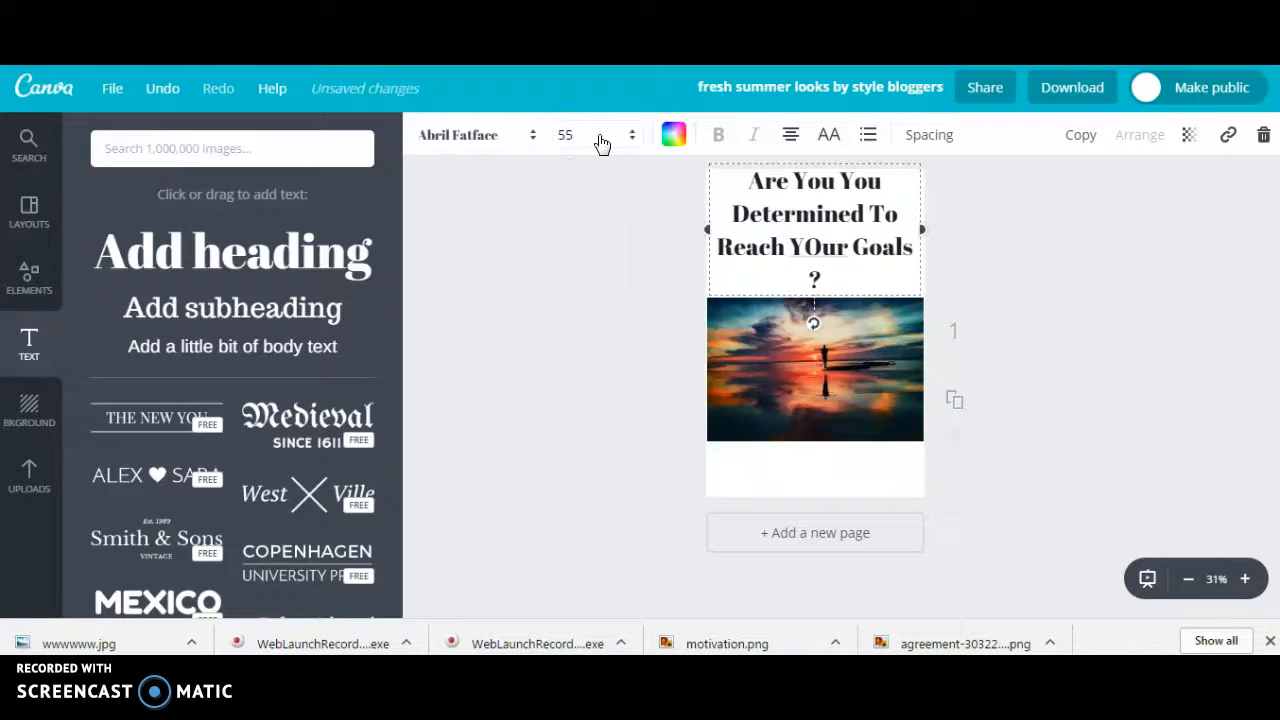
click(599, 140)
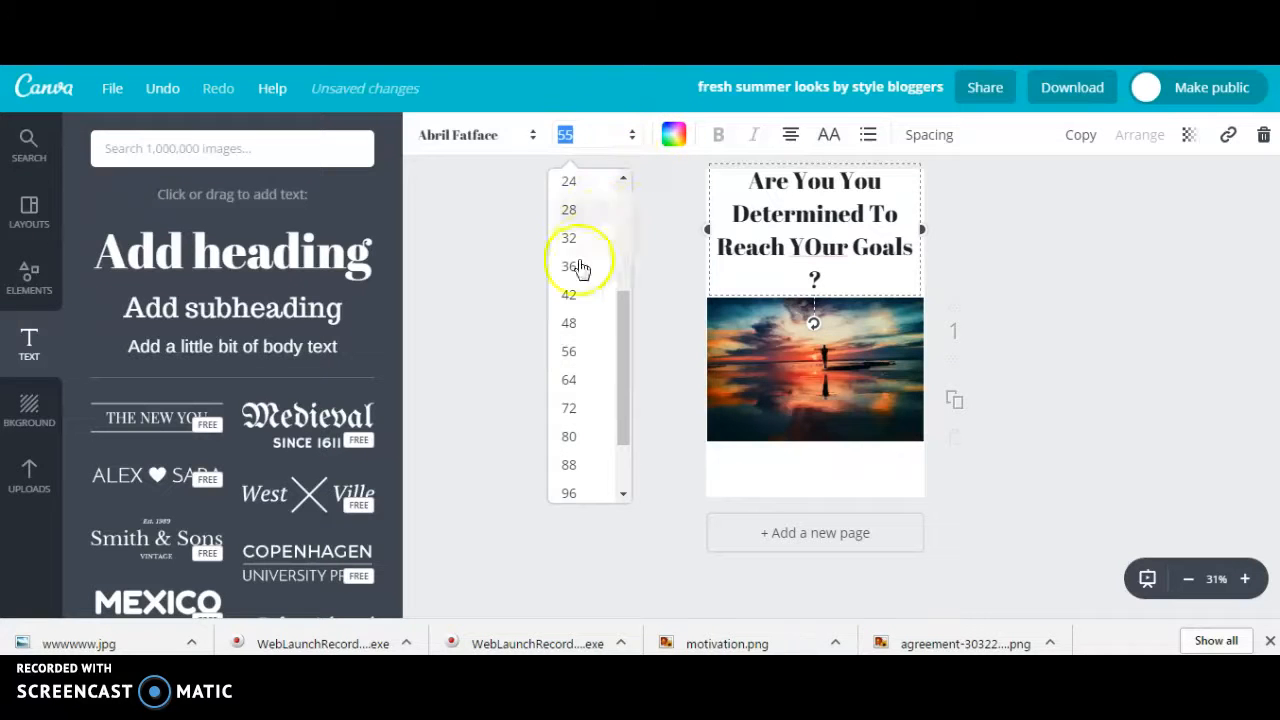
click(568, 322)
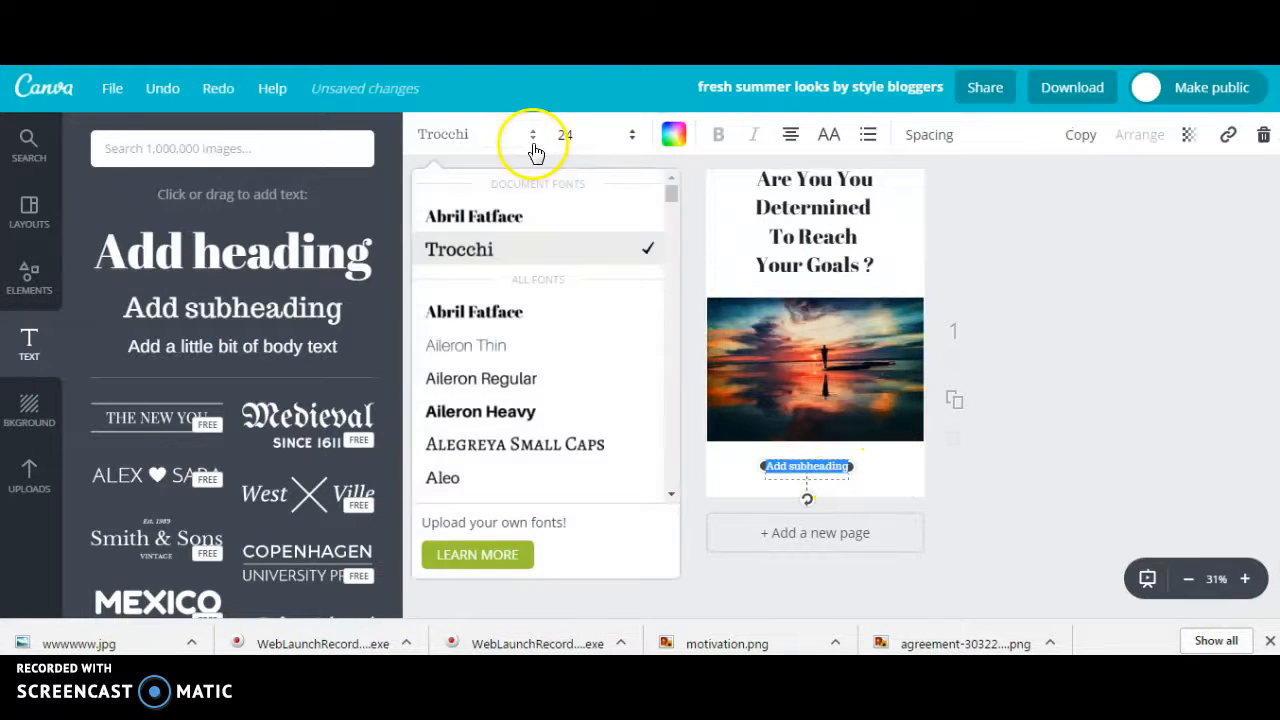
Make the subheading 'nzhomebusiness.com' in Schoolbell font at a larger size.
scroll(down, 3)
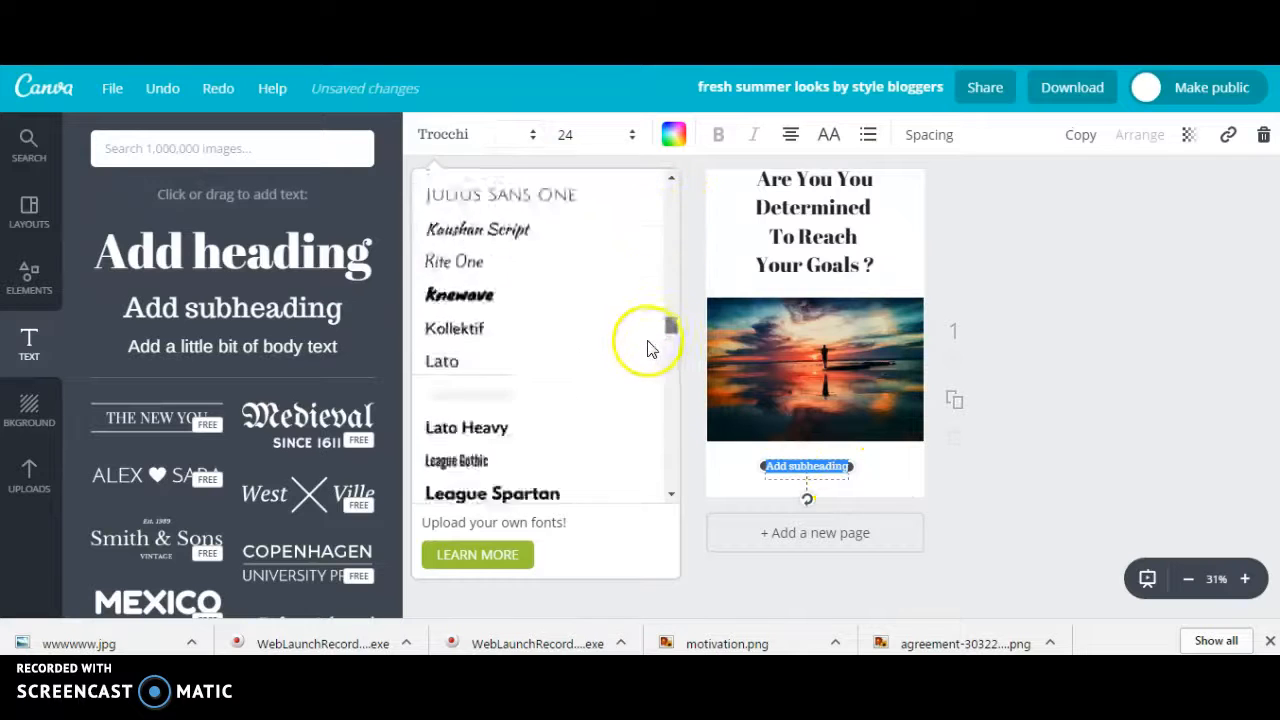
scroll(down, 3)
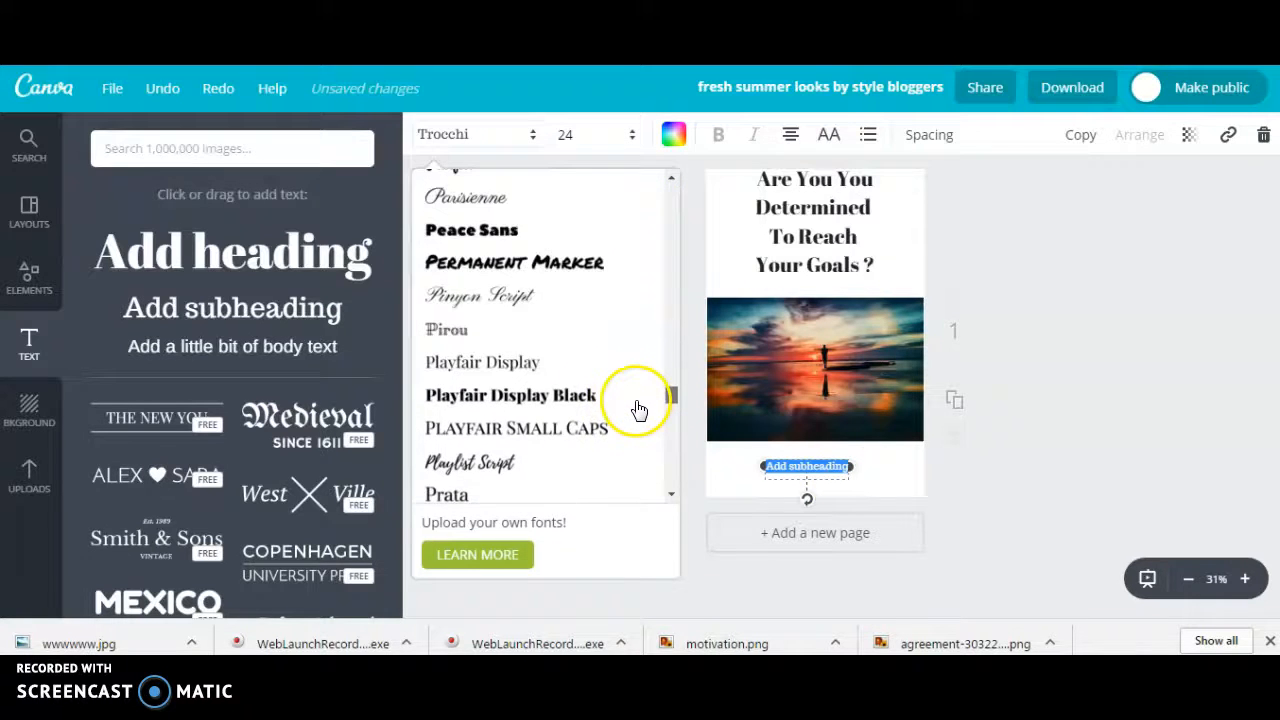
scroll(down, 3)
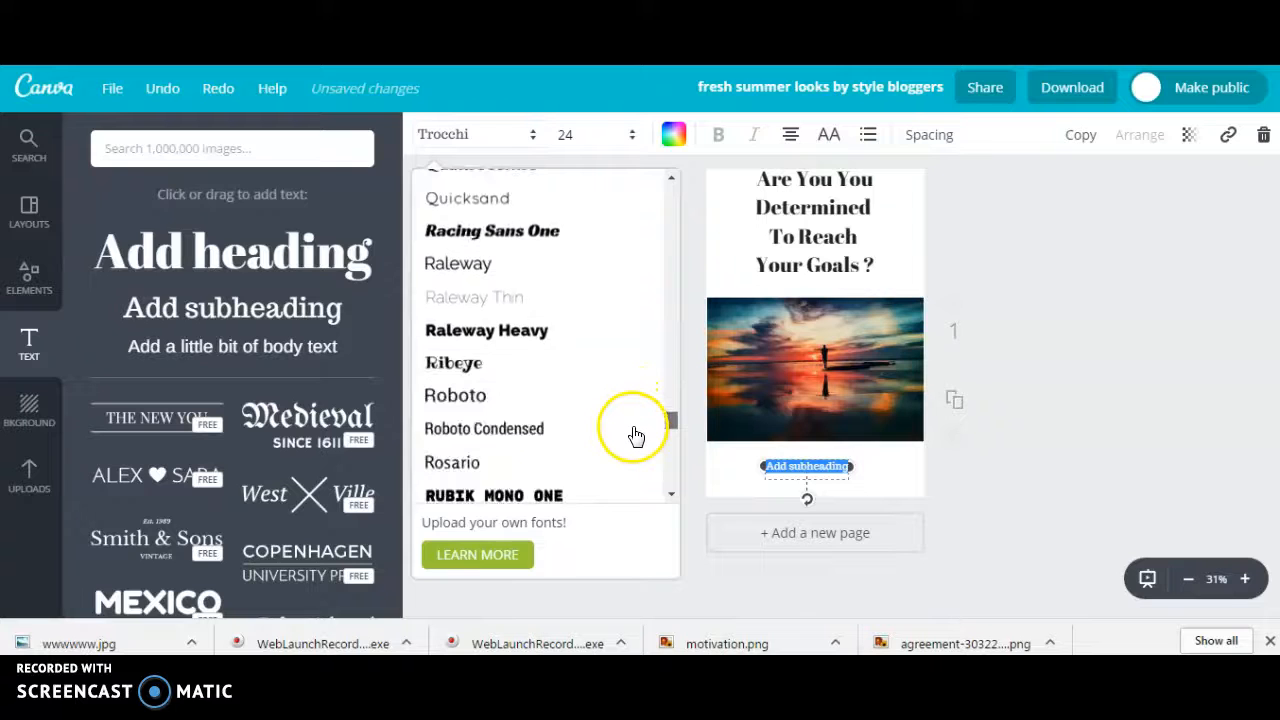
scroll(down, 3)
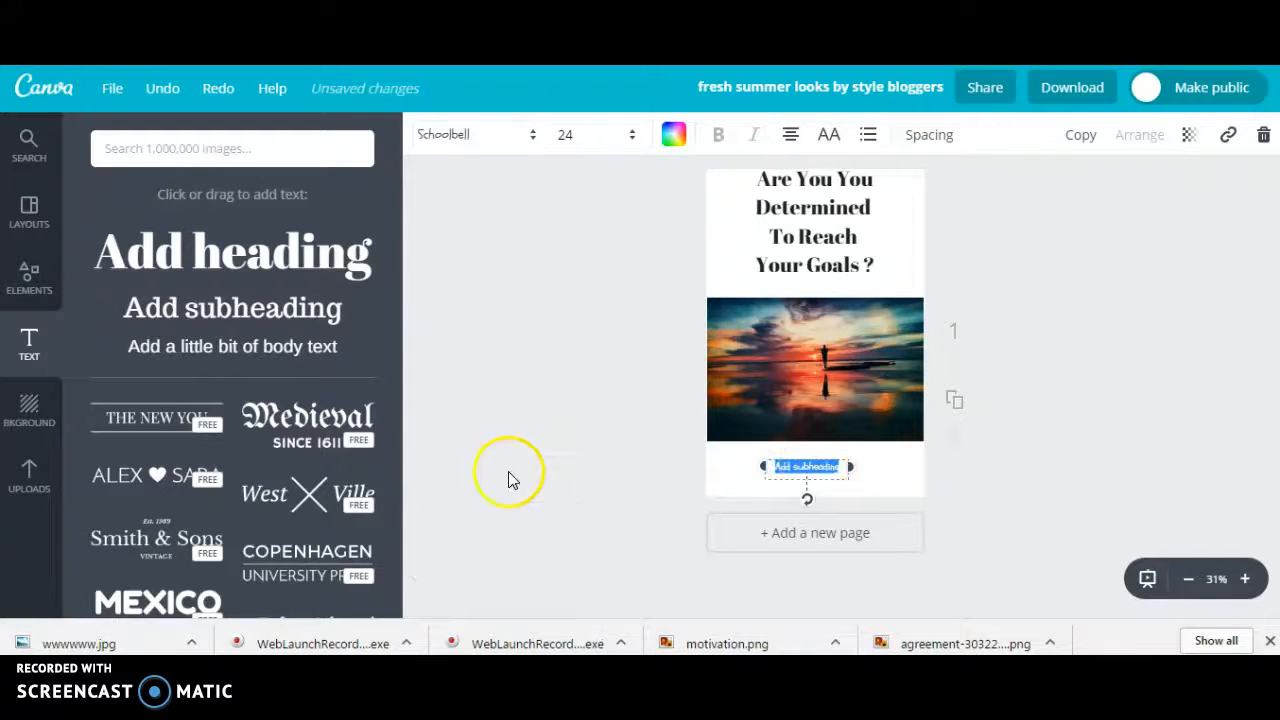
mouse_move(985, 485)
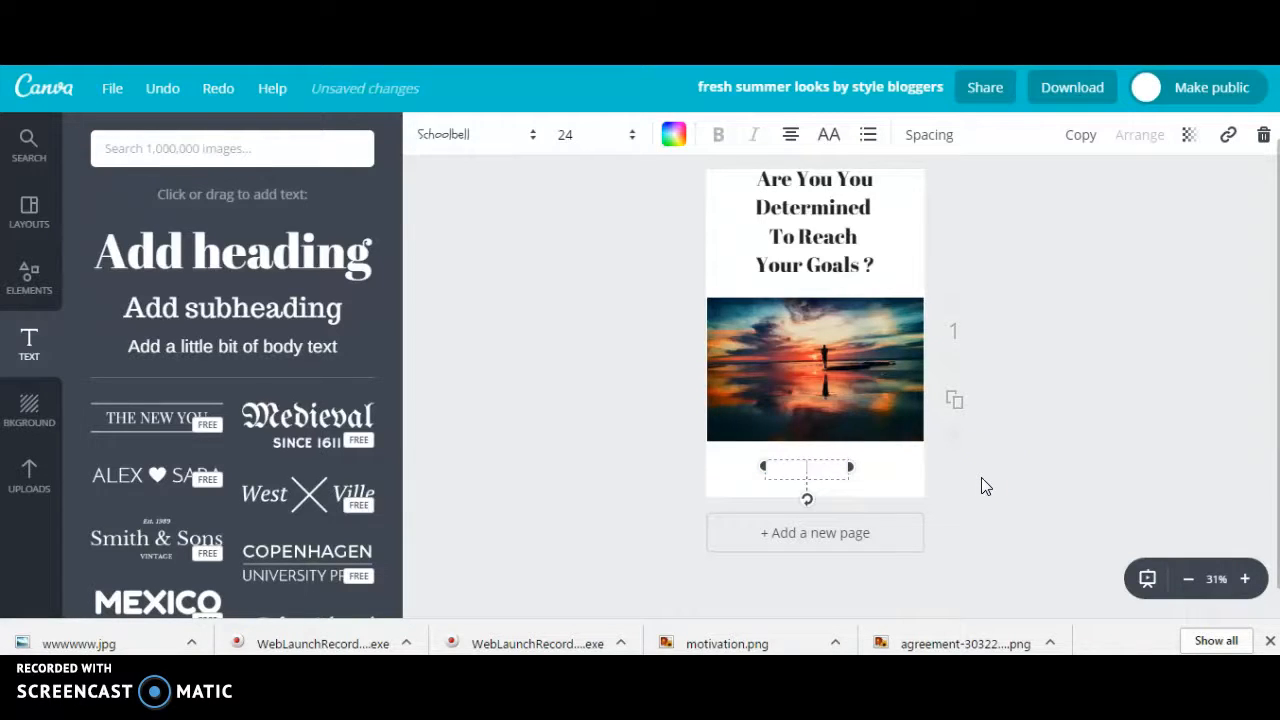
text(nzhome)
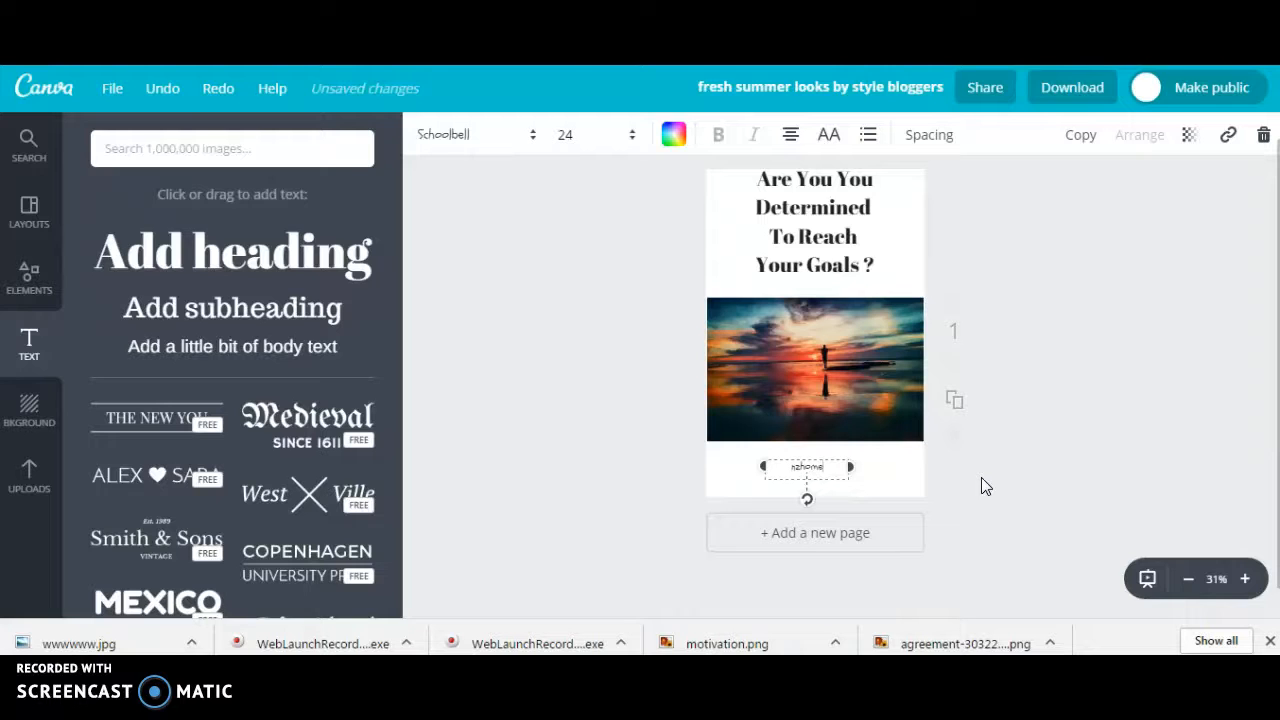
text(business.com)
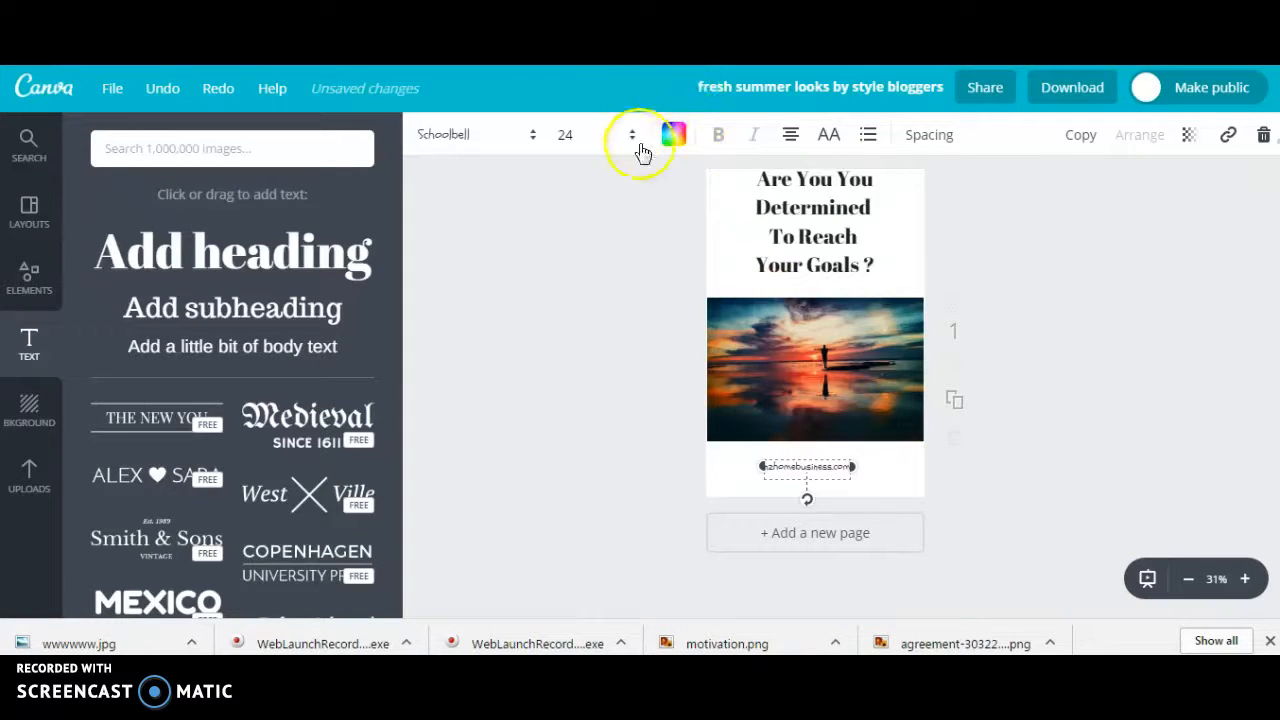
click(632, 134)
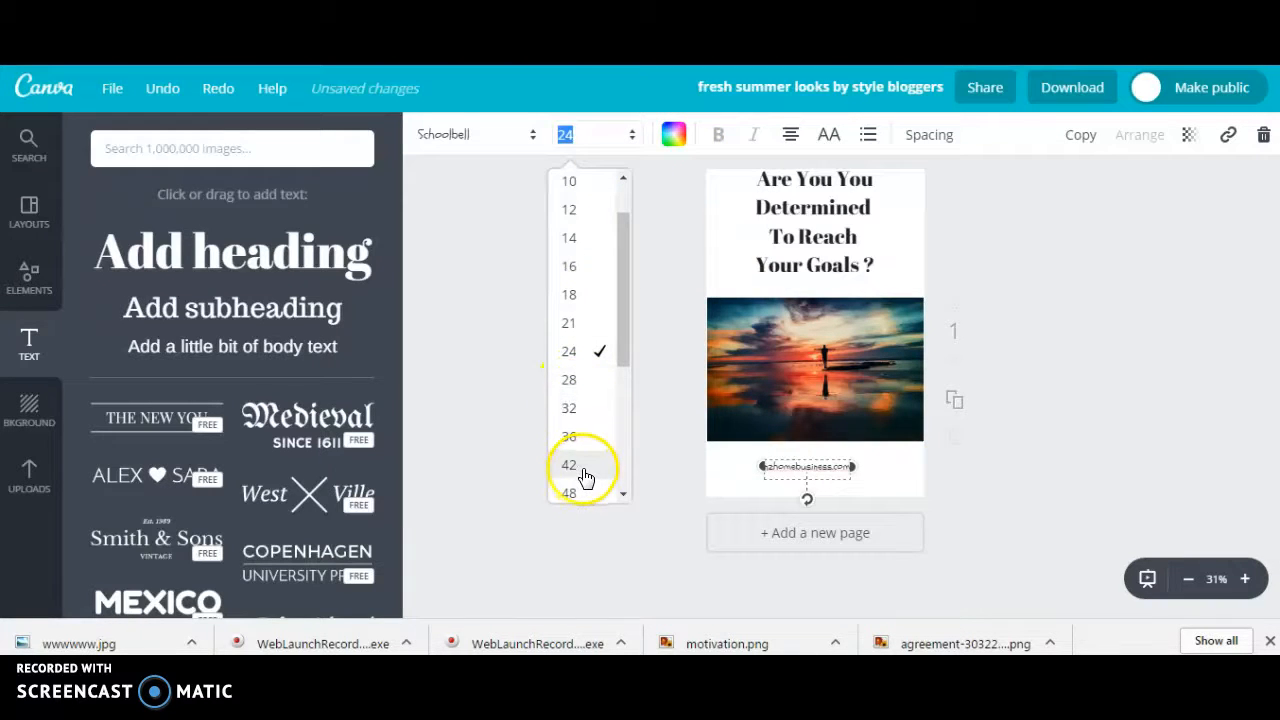
click(569, 464)
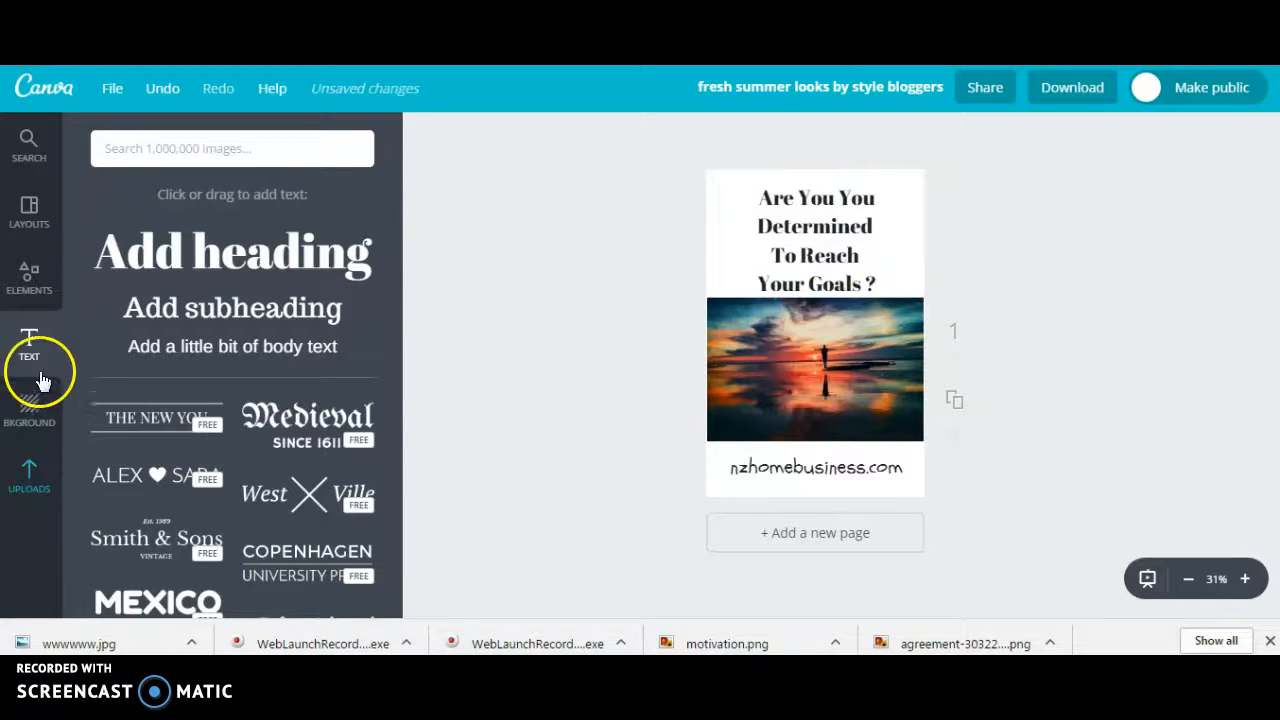
Add thin Elements > Lines dividers above the heading and below the URL, both coloured red.
click(29, 278)
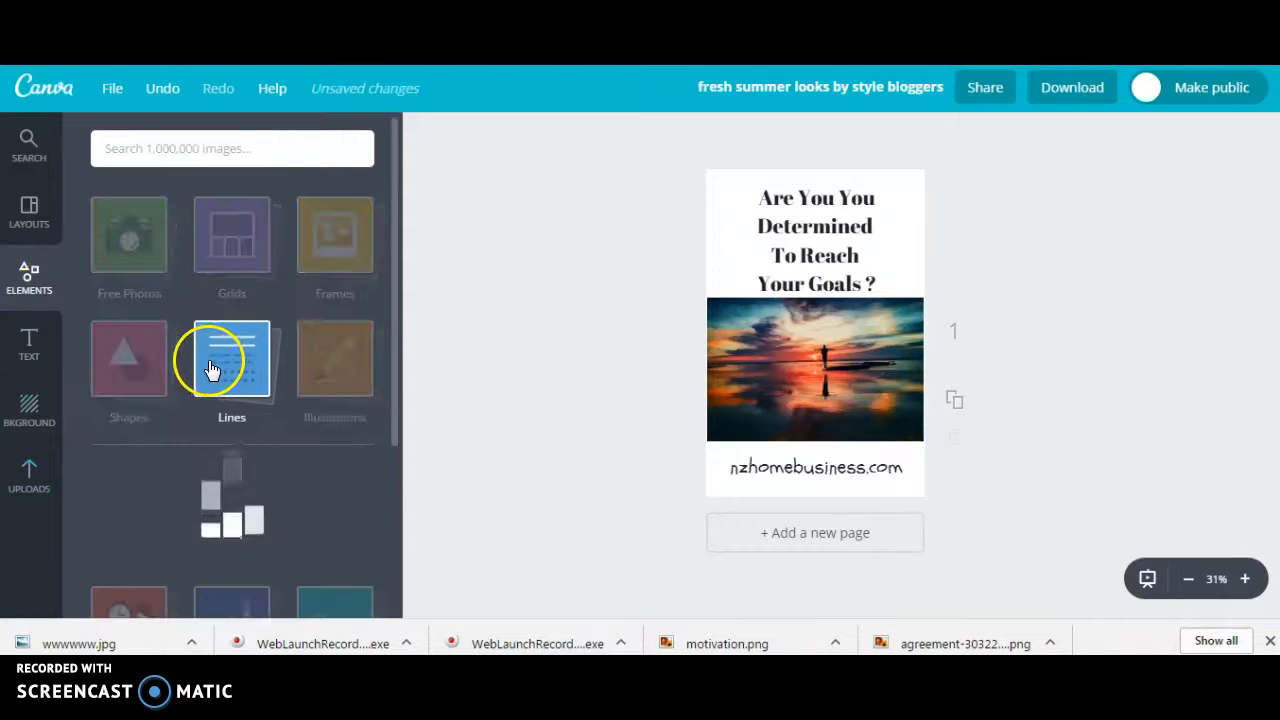
click(231, 360)
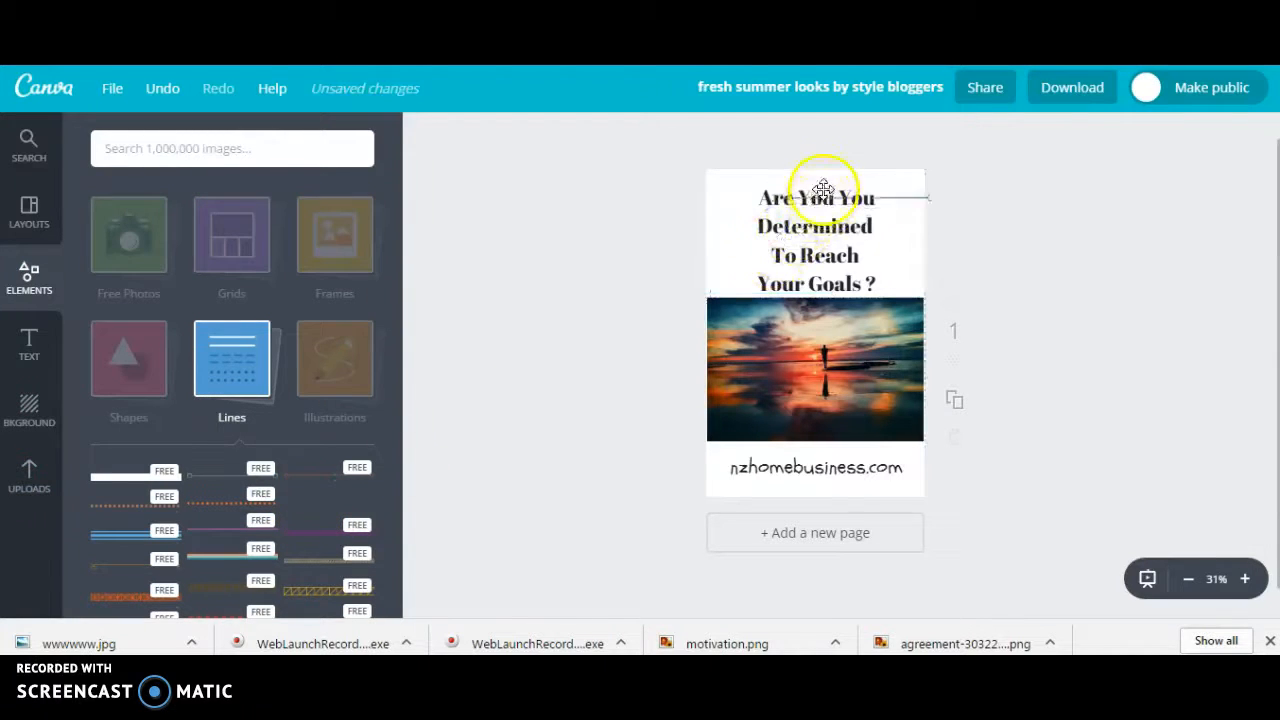
click(815, 190)
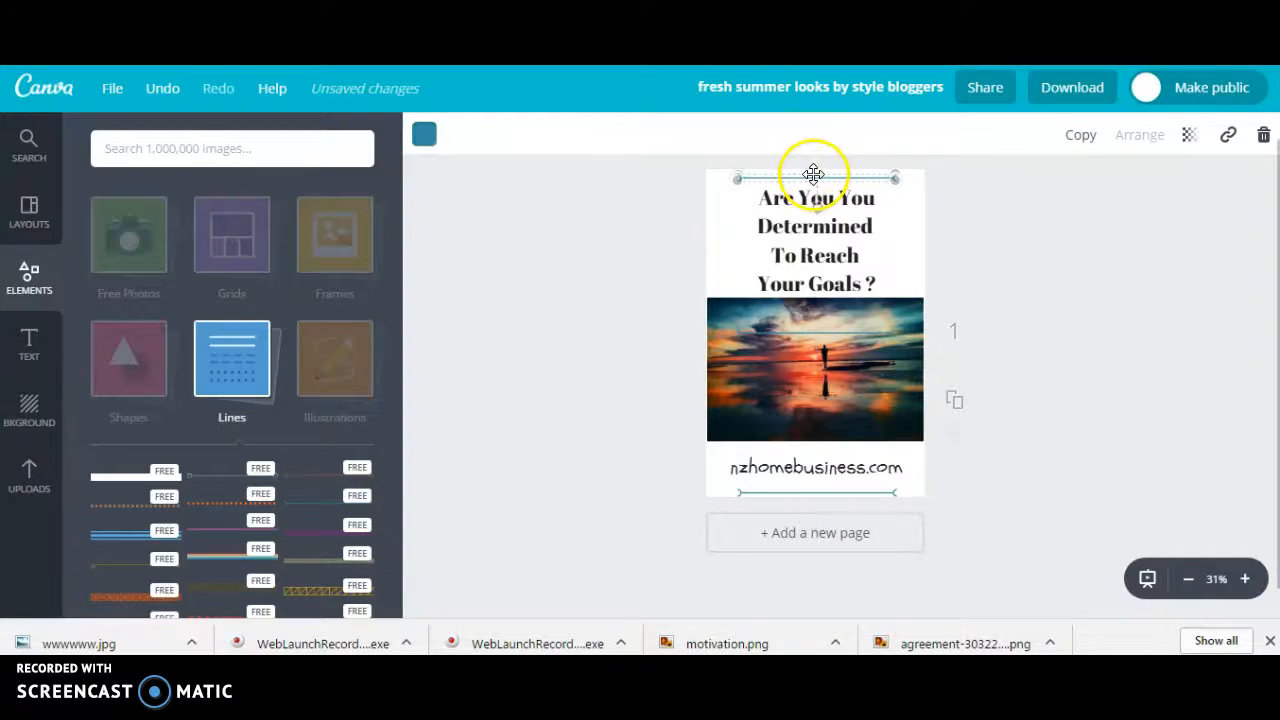
click(423, 134)
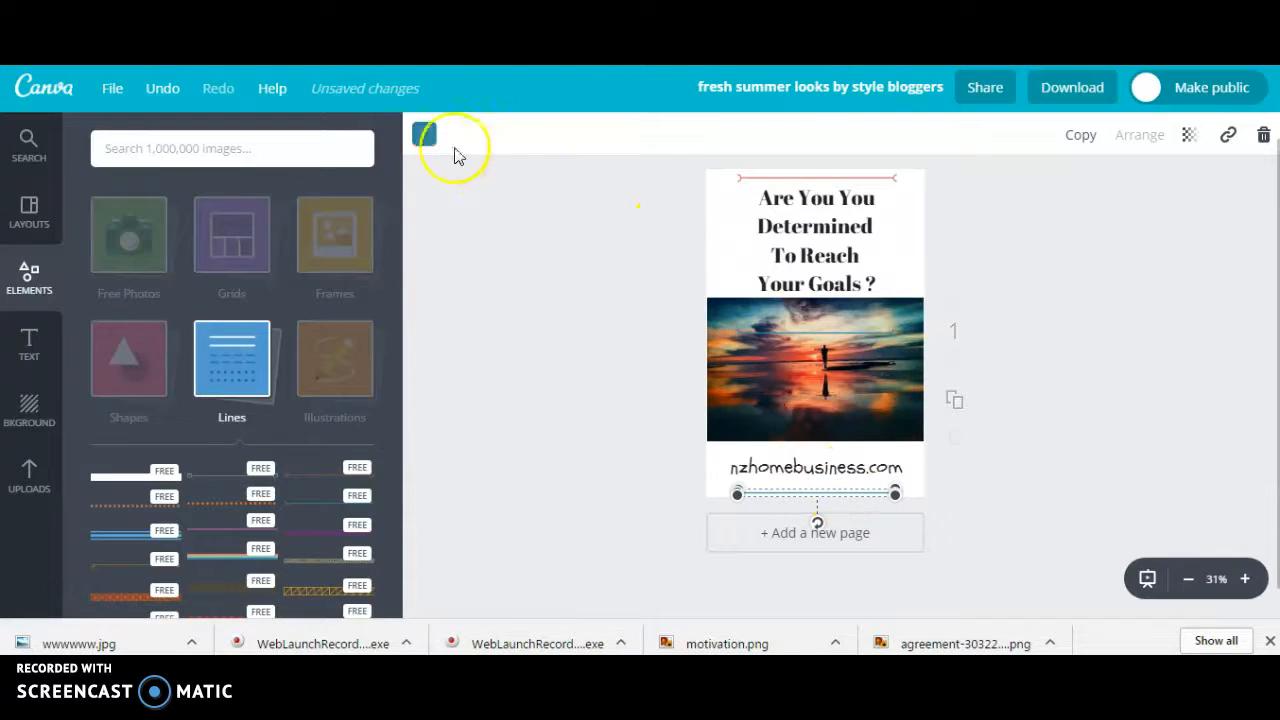
click(424, 134)
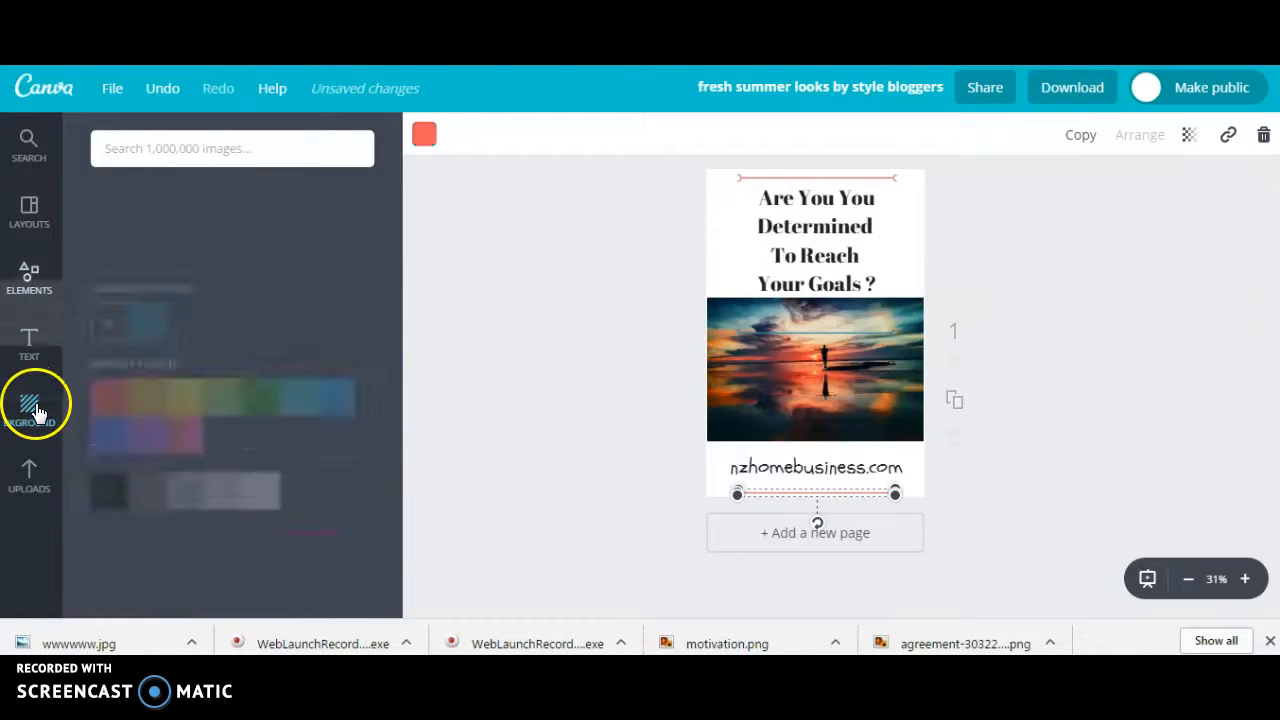
Set the pin background to light grey and download the design as a PNG.
click(29, 405)
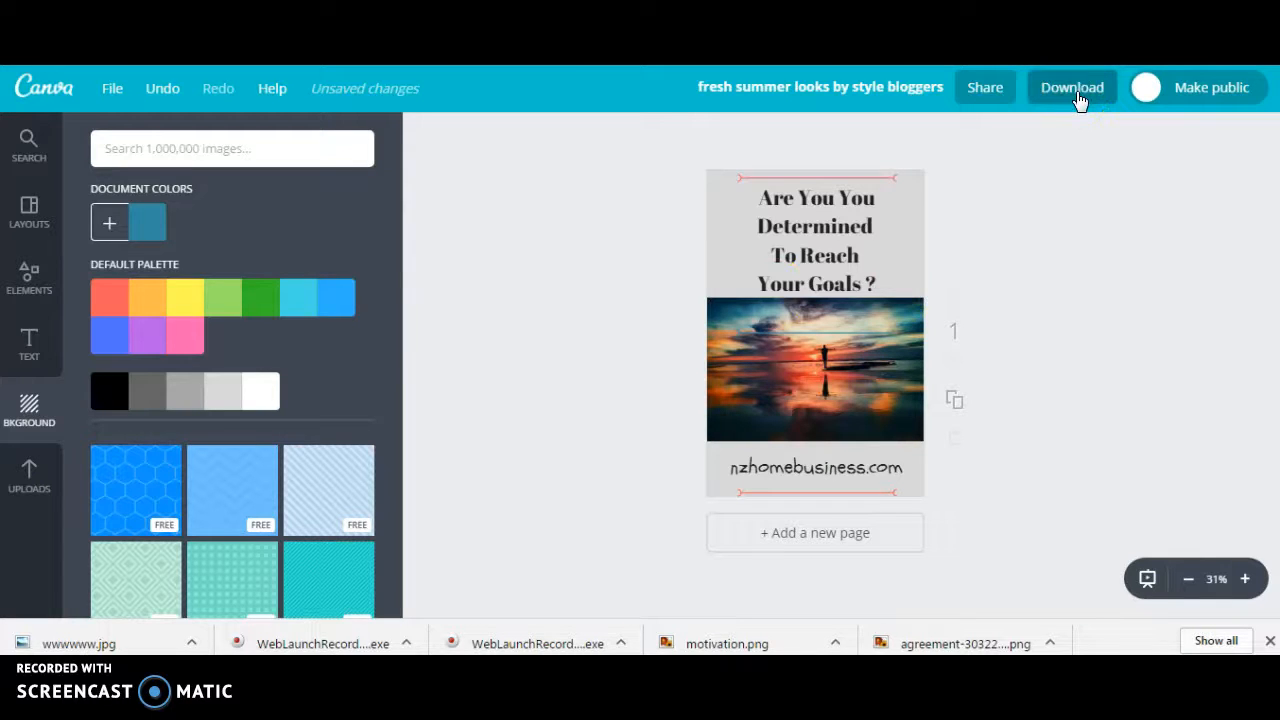
click(1072, 87)
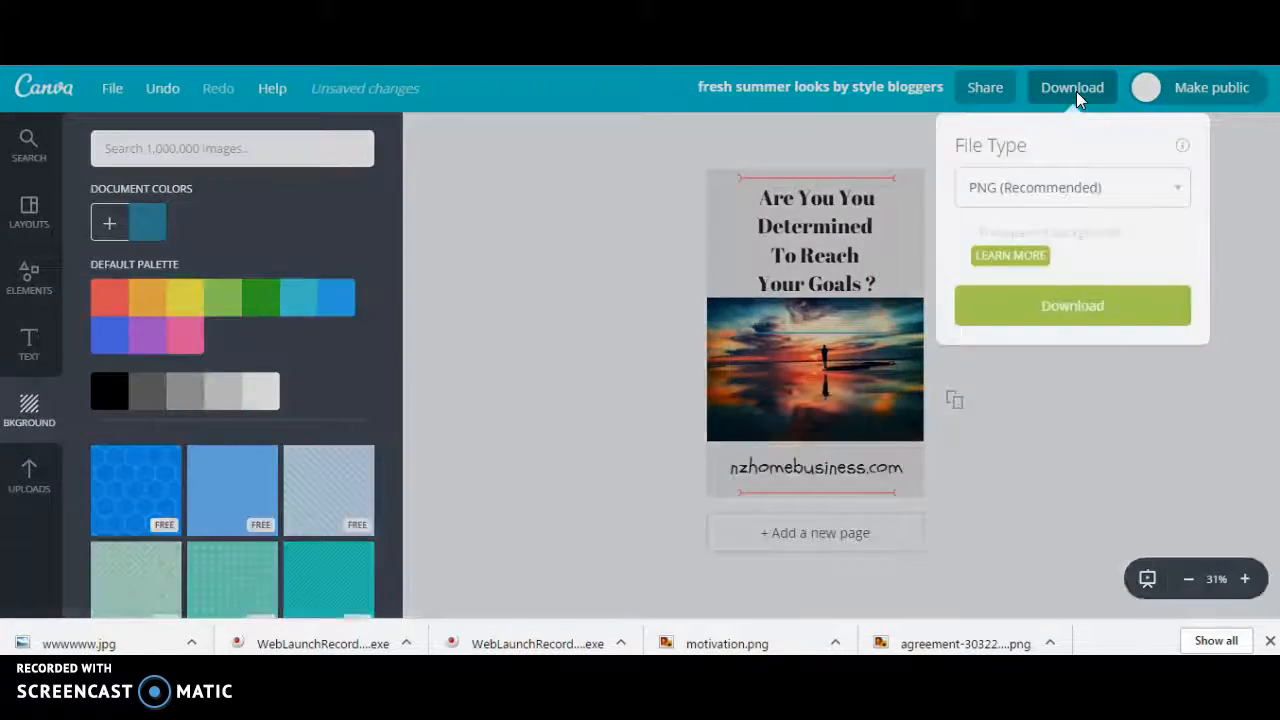
click(1072, 305)
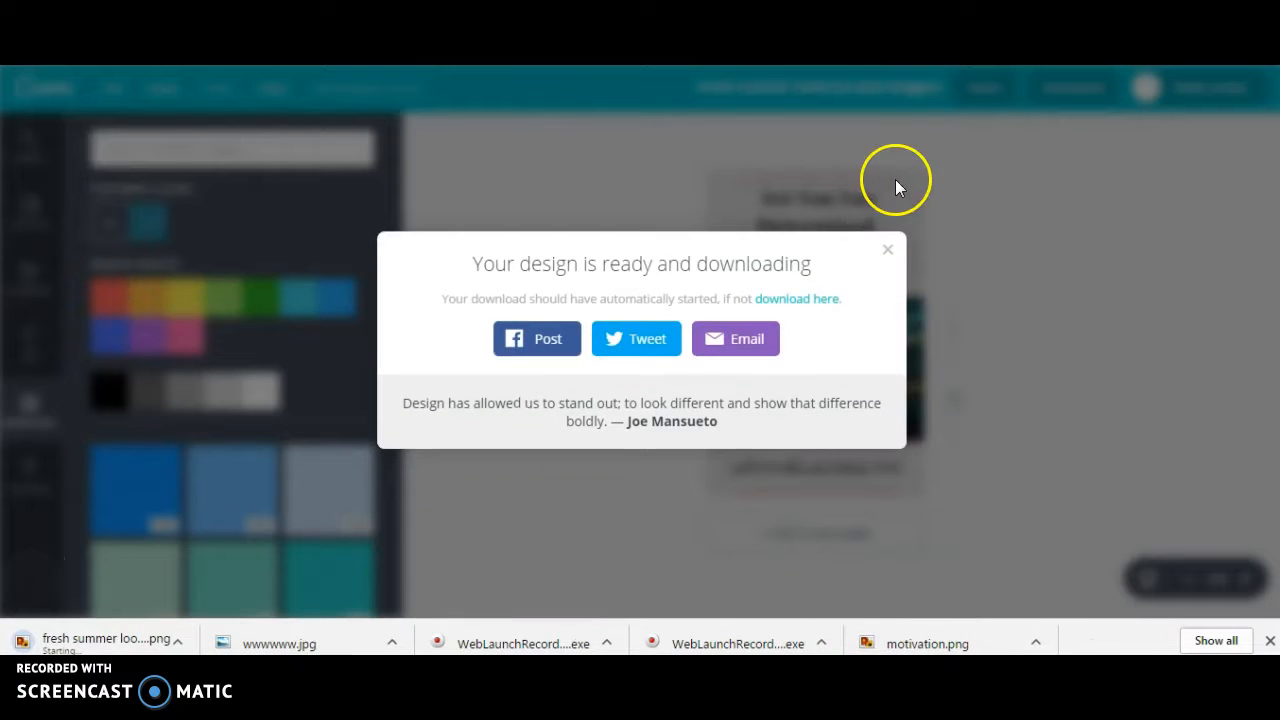
mouse_move(888, 251)
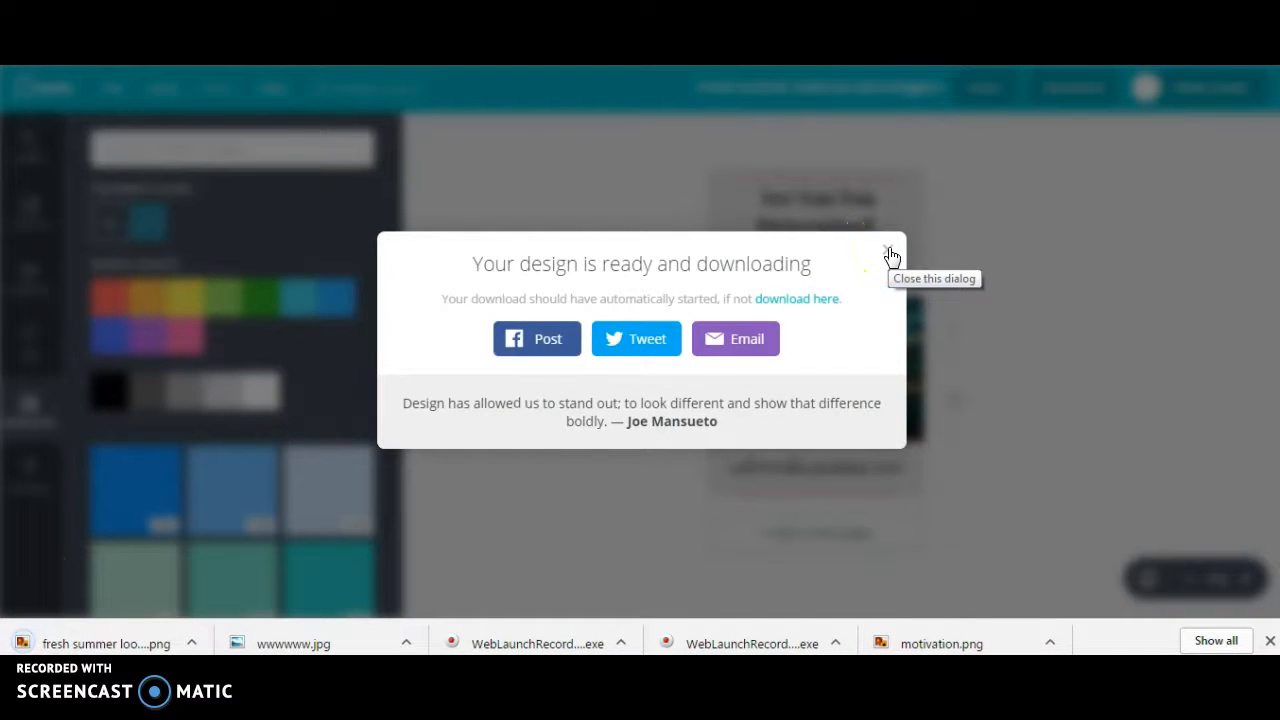
click(890, 253)
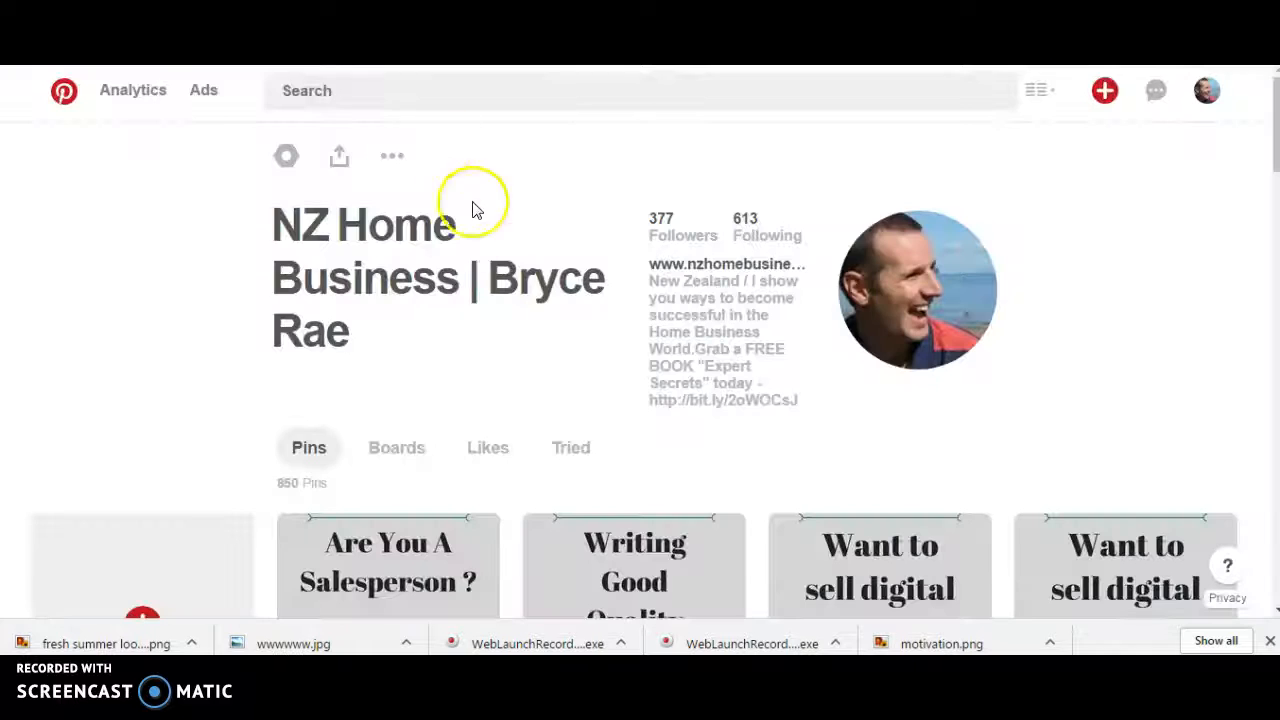
Create a new Pinterest pin from your device, choosing the downloaded PNG design.
click(147, 440)
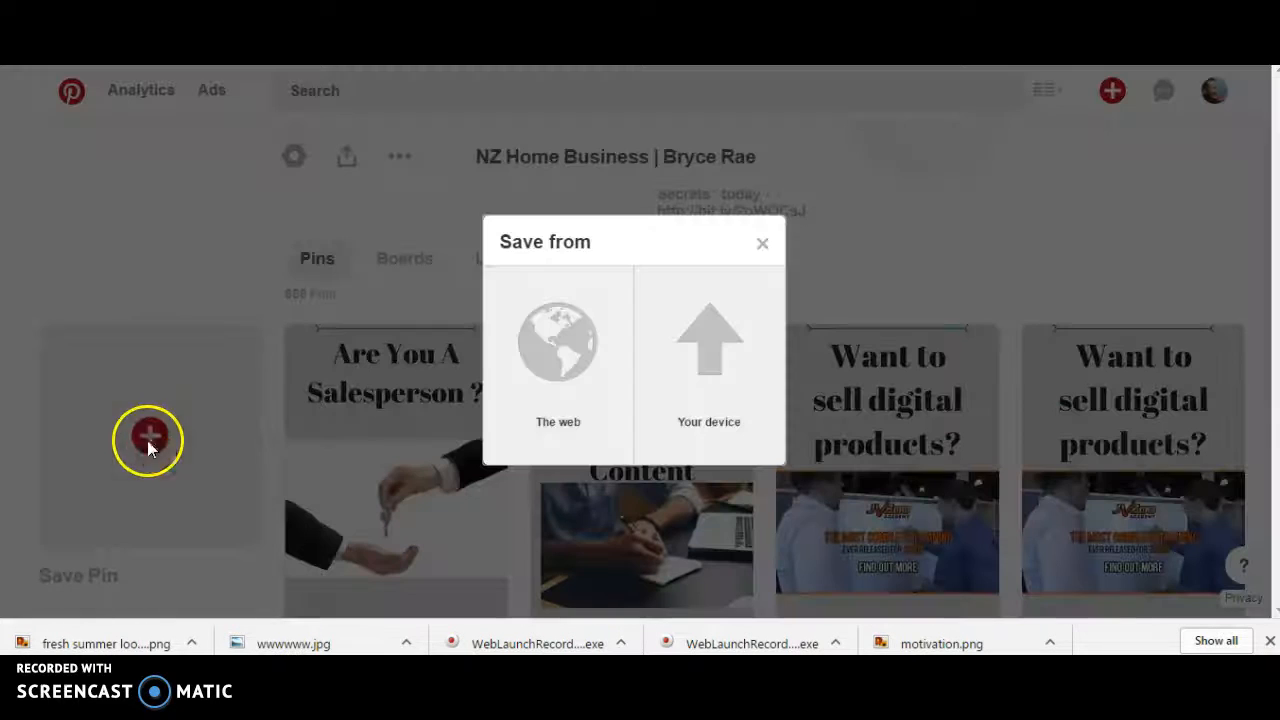
click(709, 360)
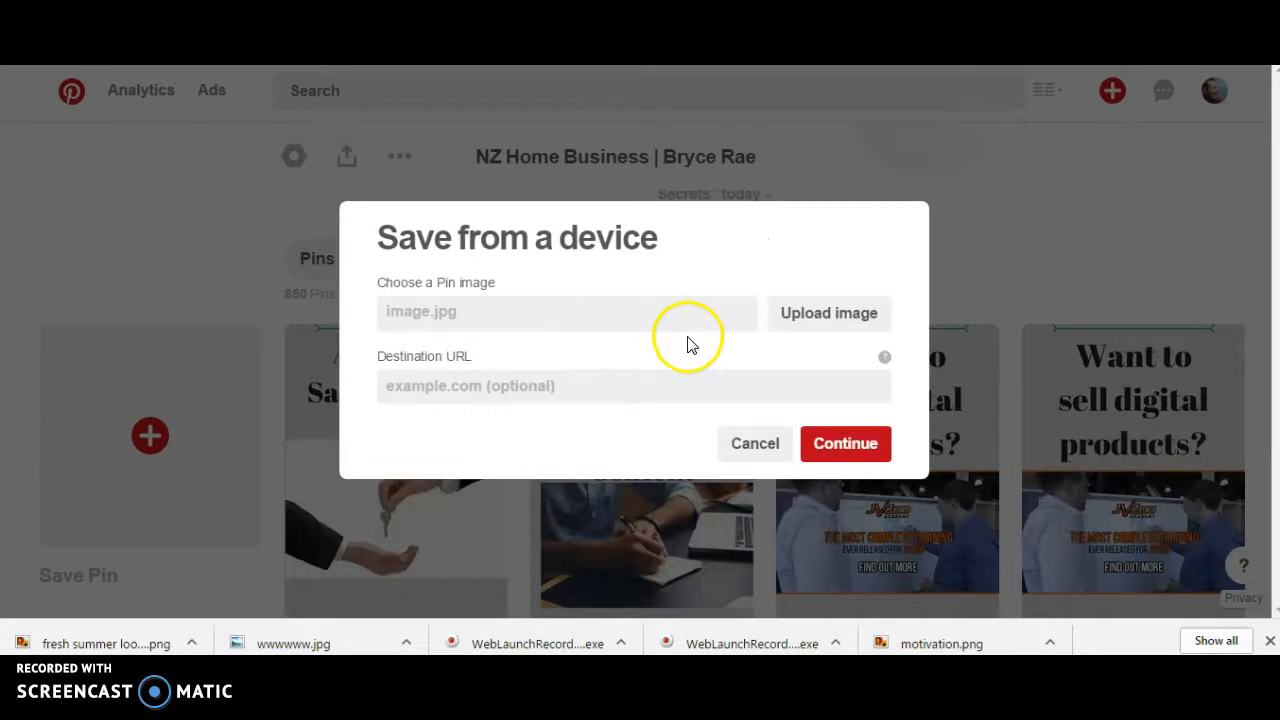
click(828, 313)
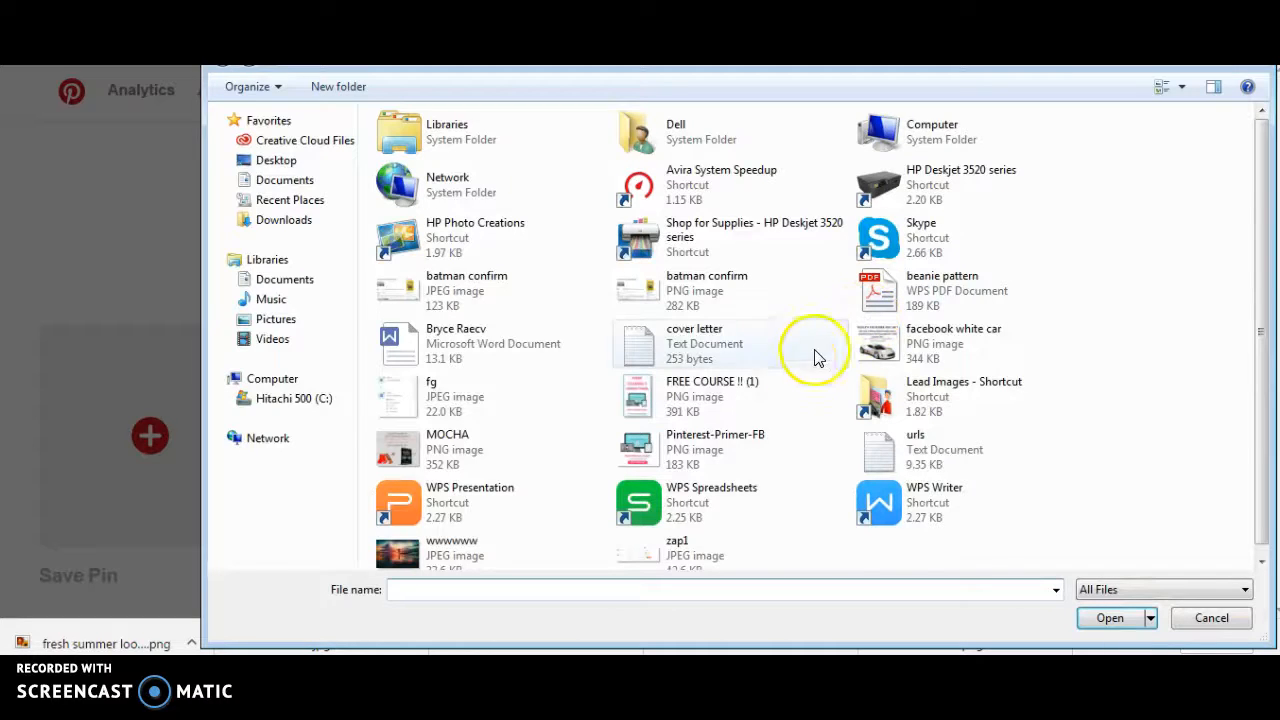
click(283, 219)
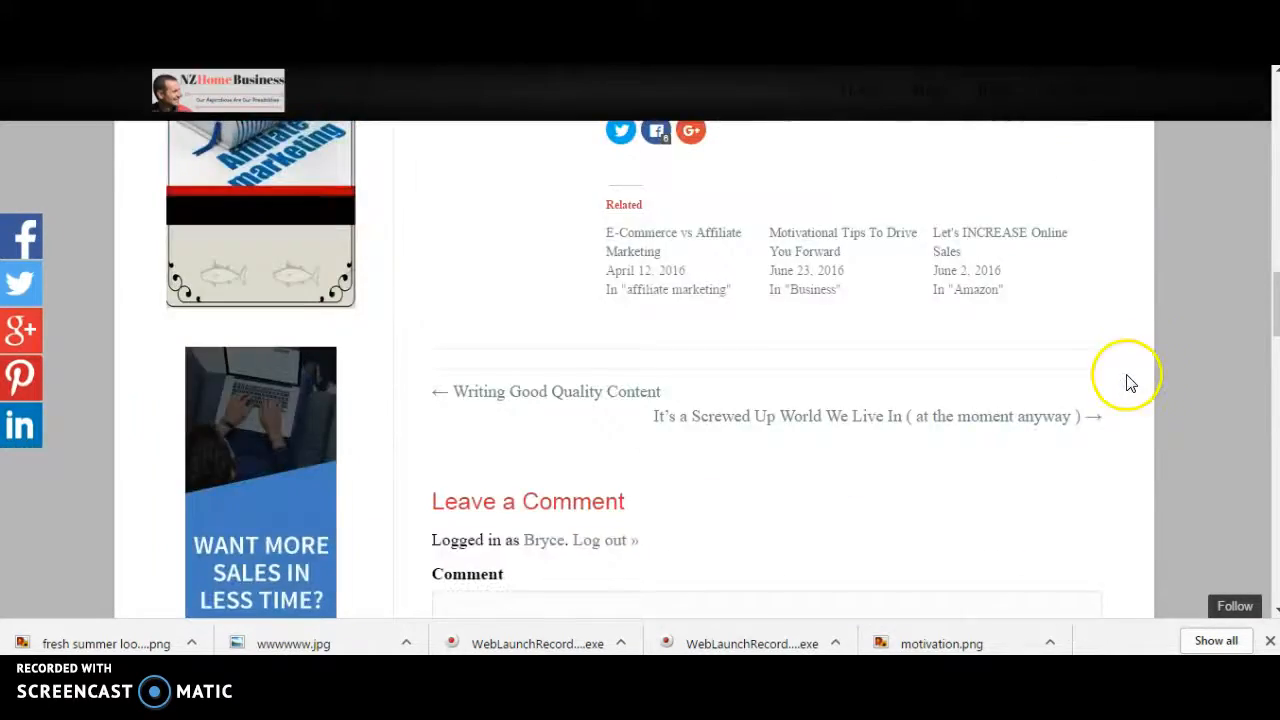
Scroll through the NZ Home Business blog, dismissing the free course pop-ups.
scroll(down, 3)
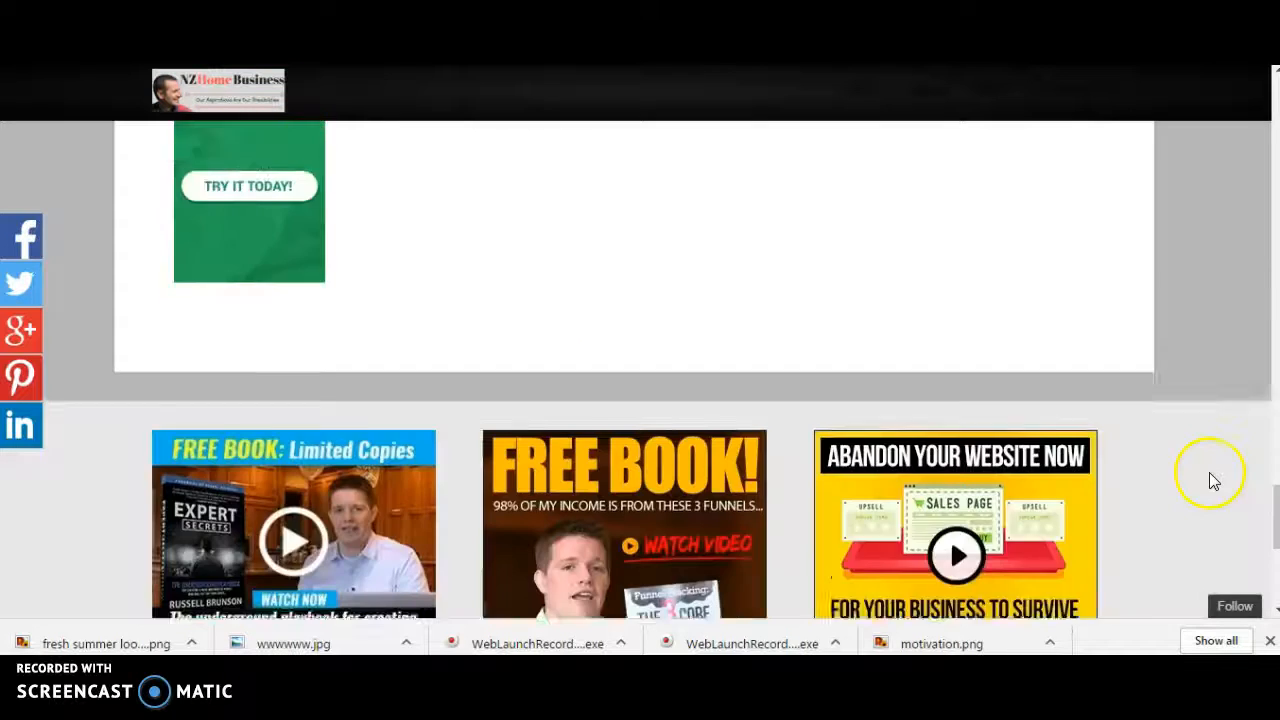
scroll(down, 3)
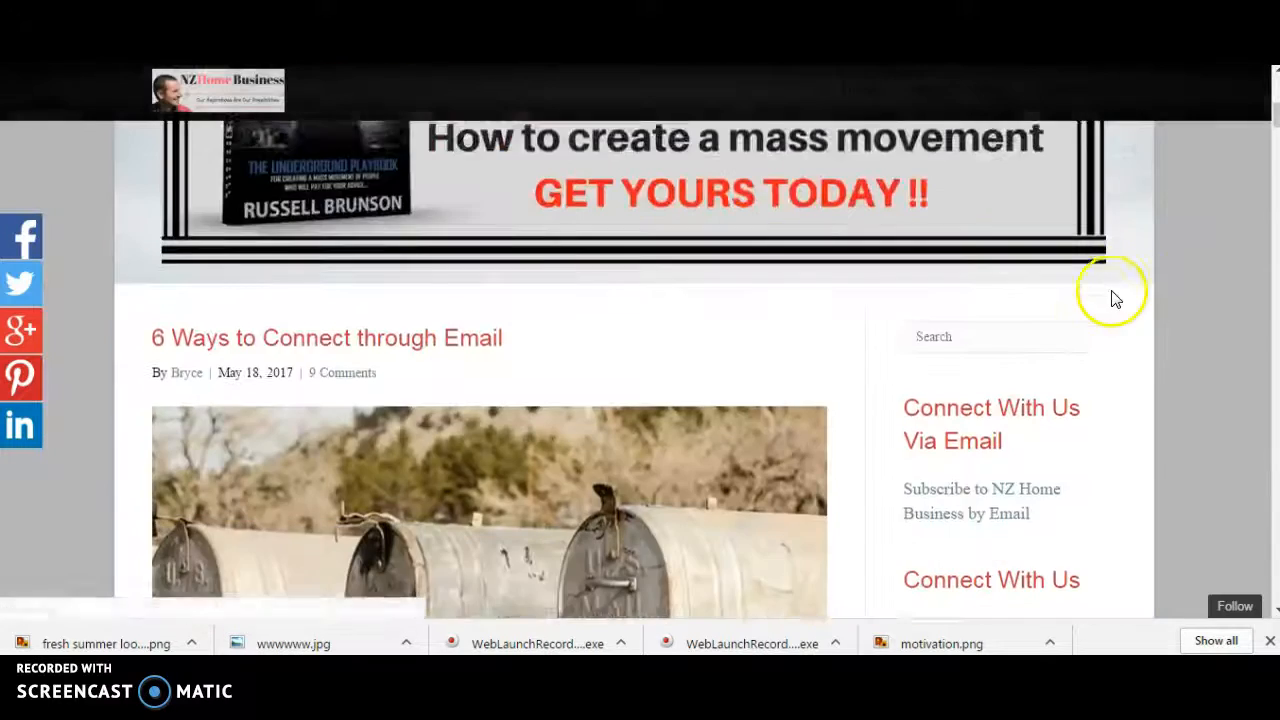
scroll(down, 3)
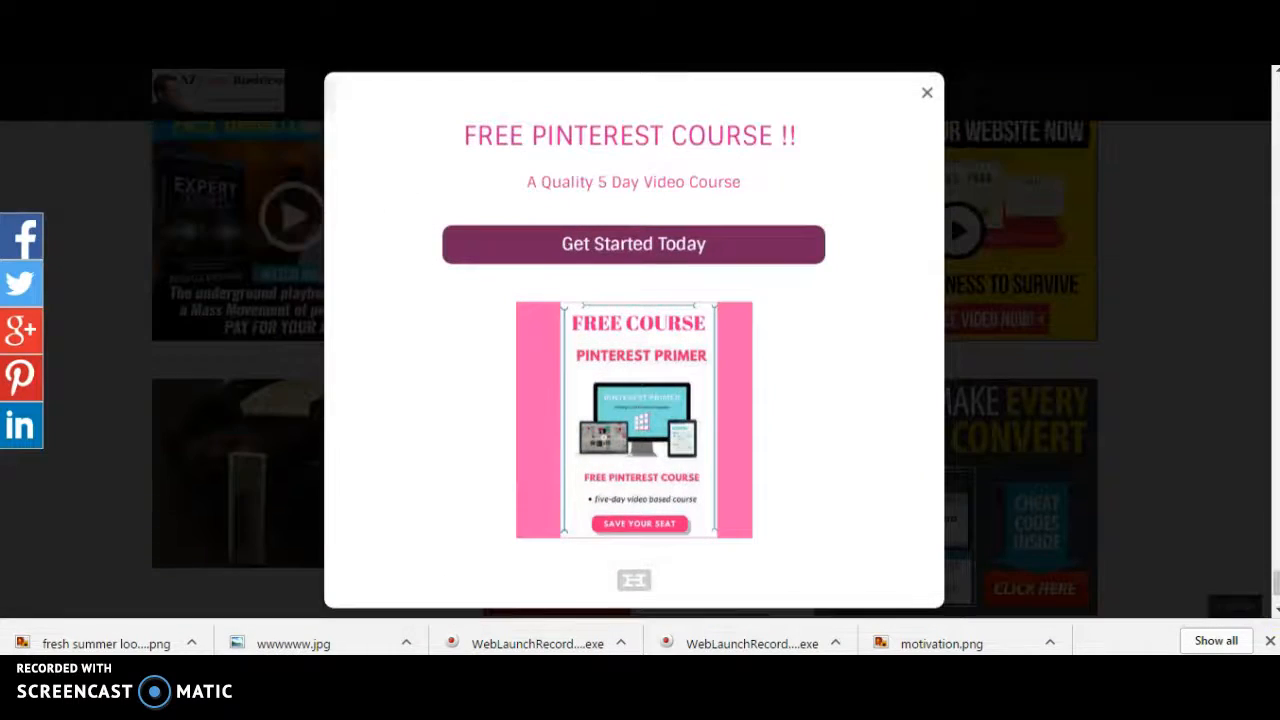
click(926, 92)
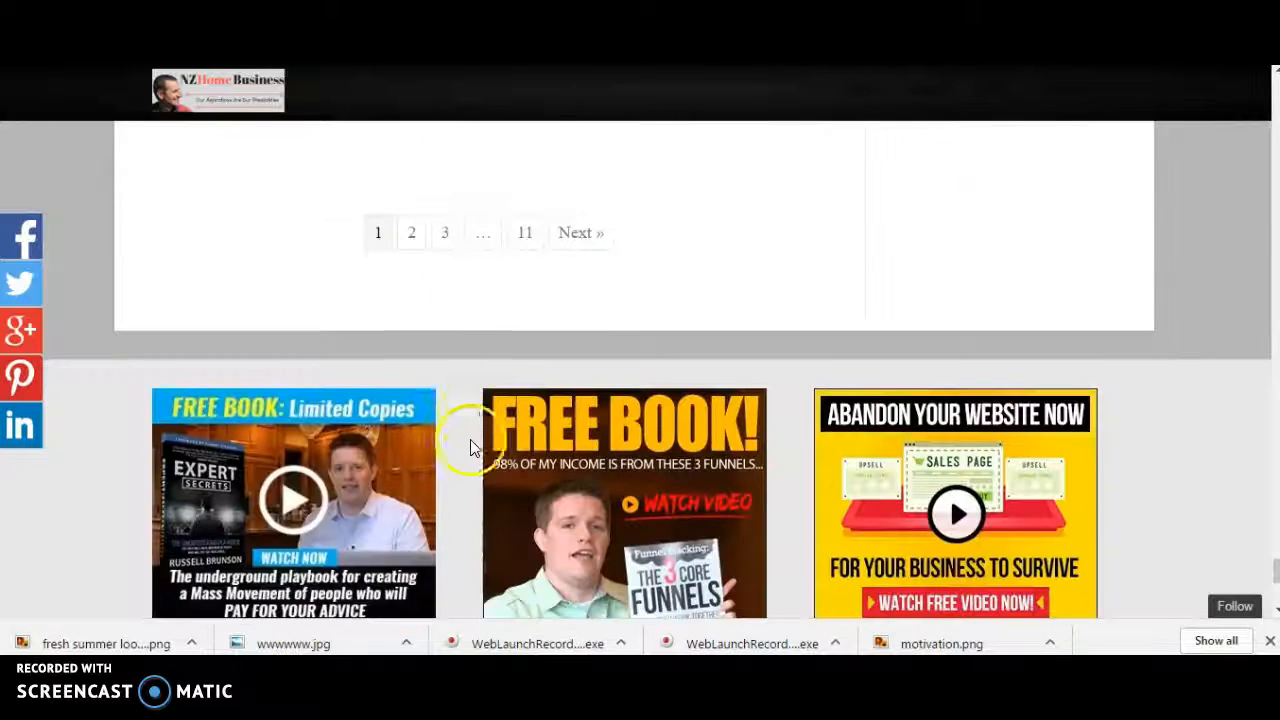
click(444, 232)
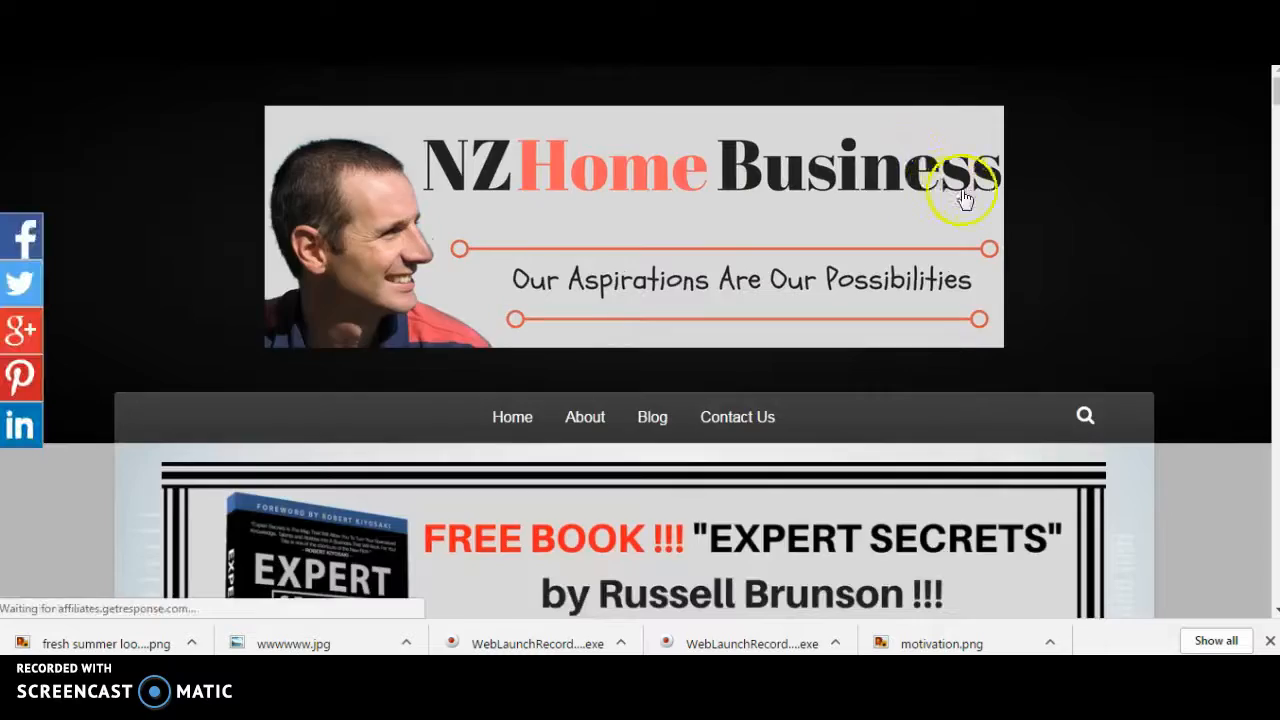
scroll(down, 3)
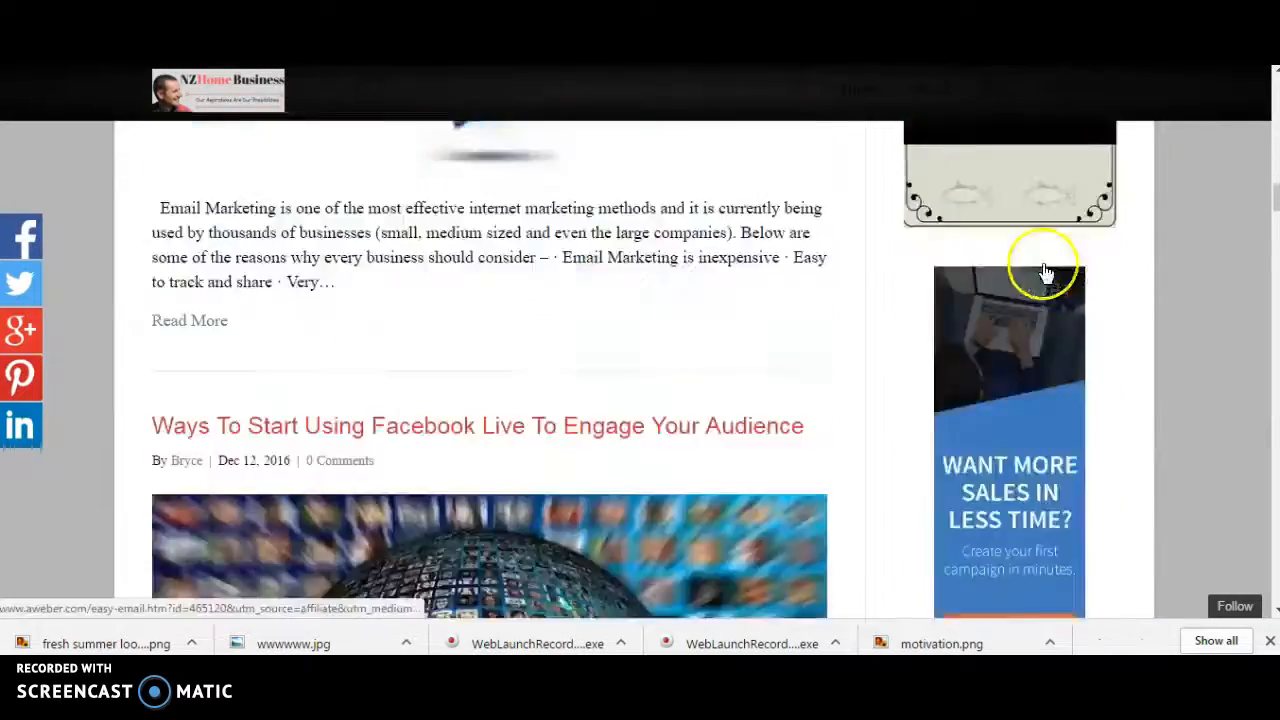
scroll(down, 3)
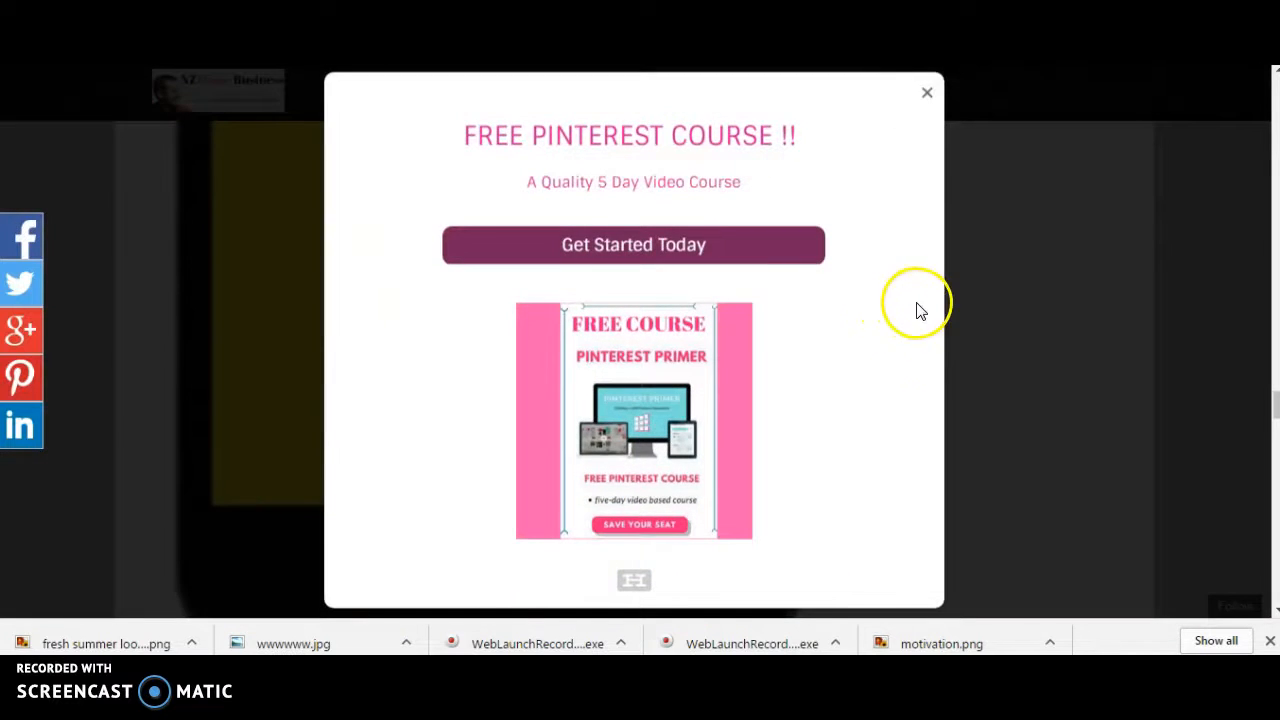
click(926, 92)
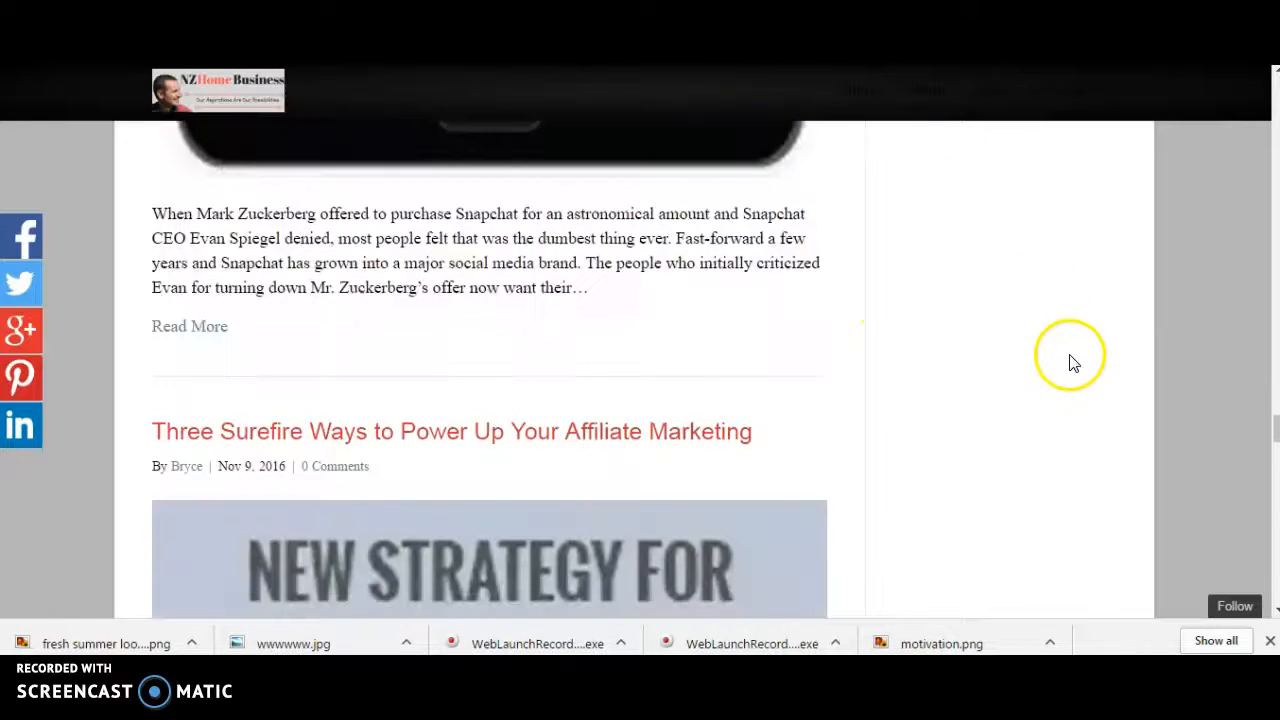
scroll(down, 3)
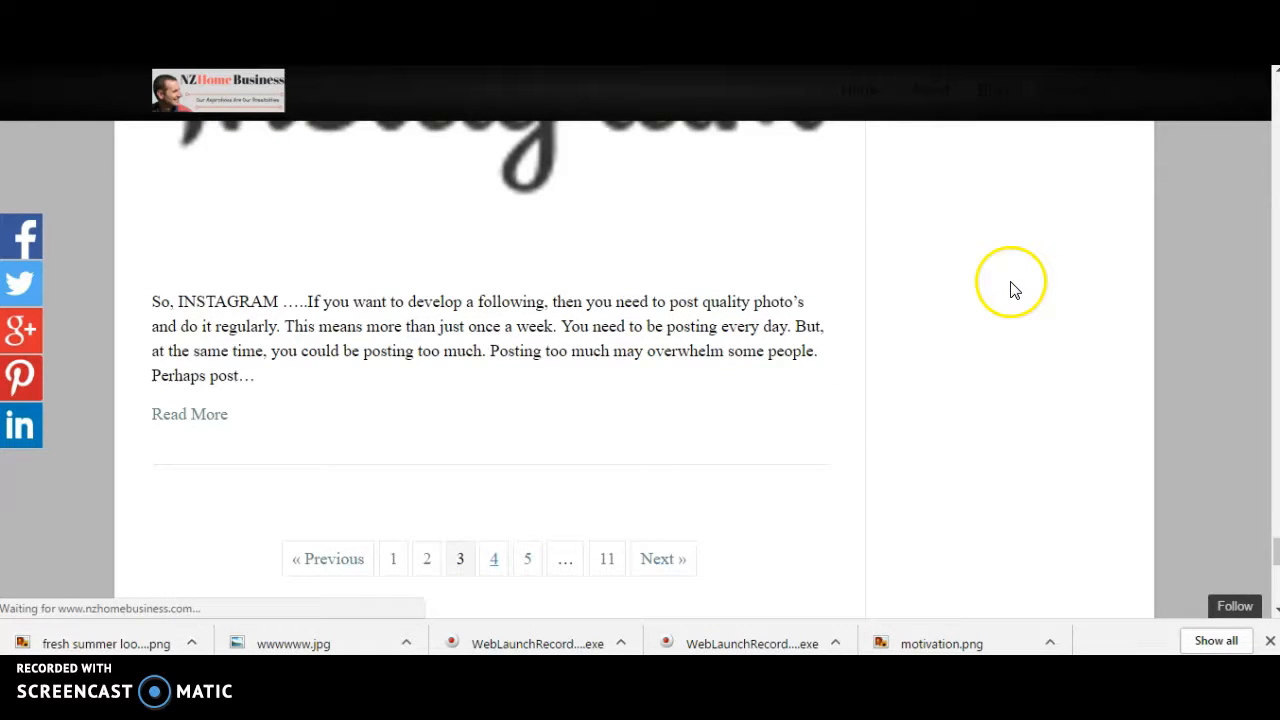
scroll(up, 3)
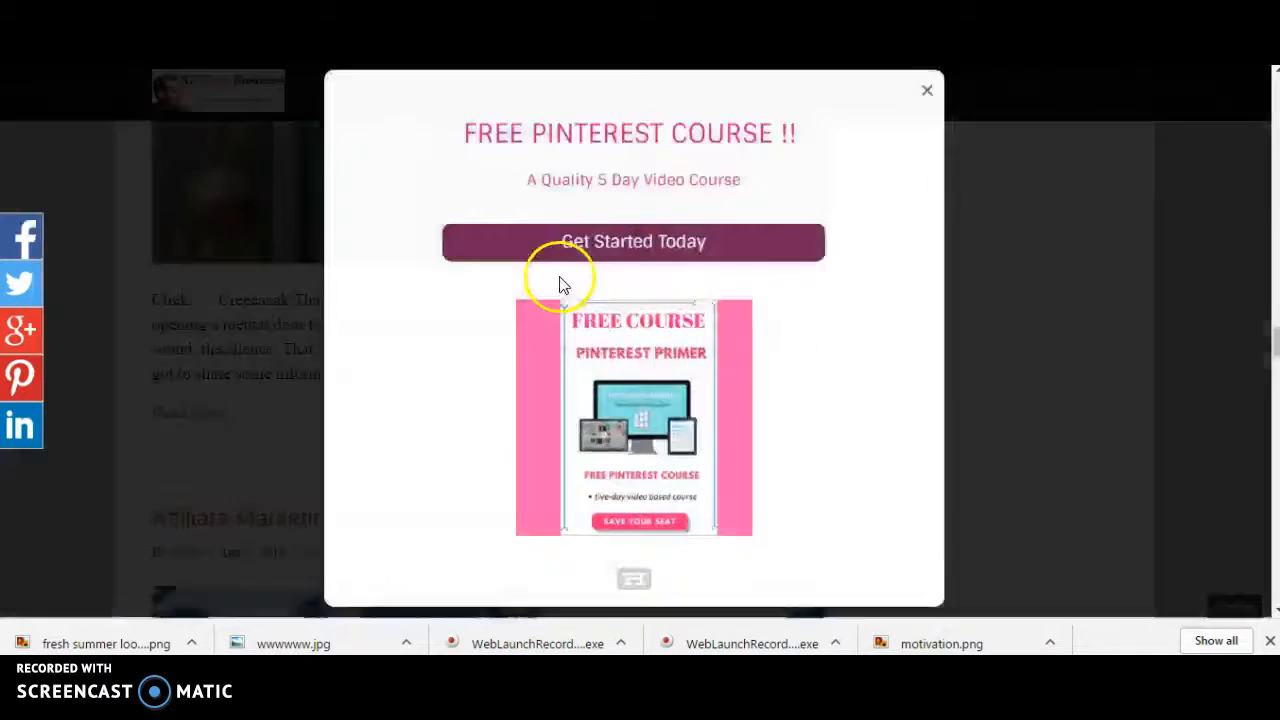
click(925, 90)
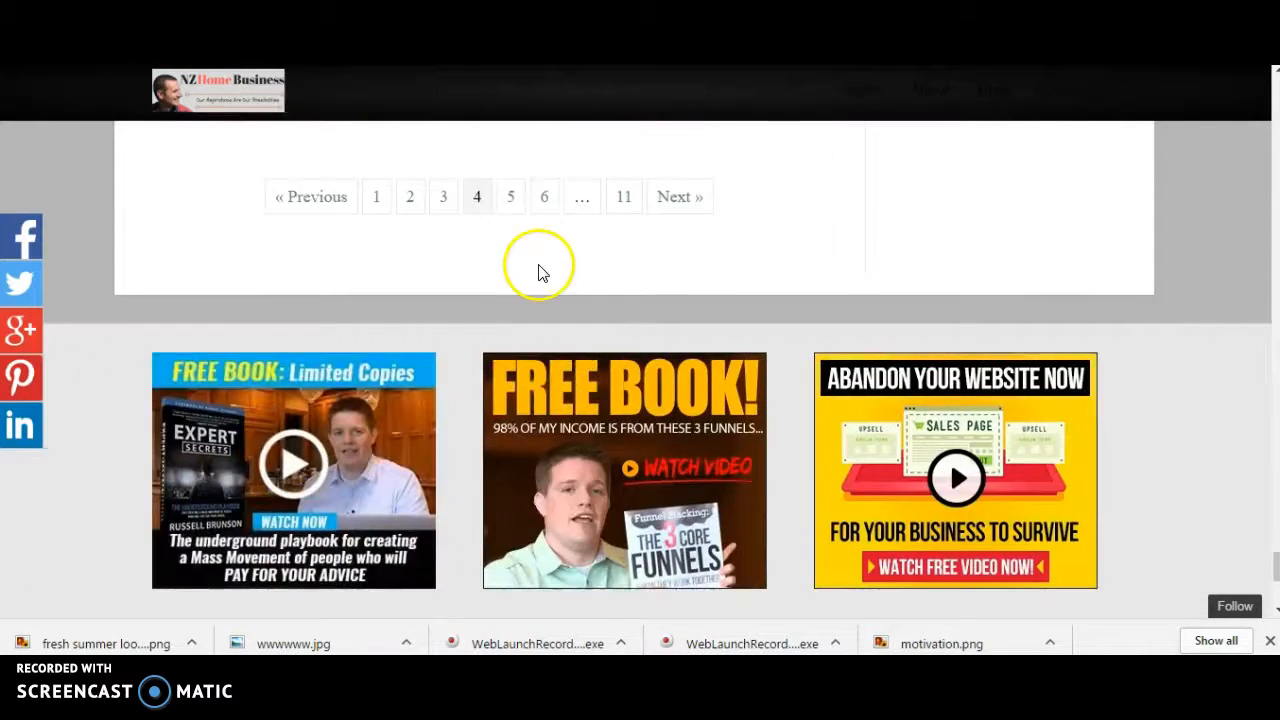
Go to page 5 of the blog posts and close the pop-up.
click(510, 196)
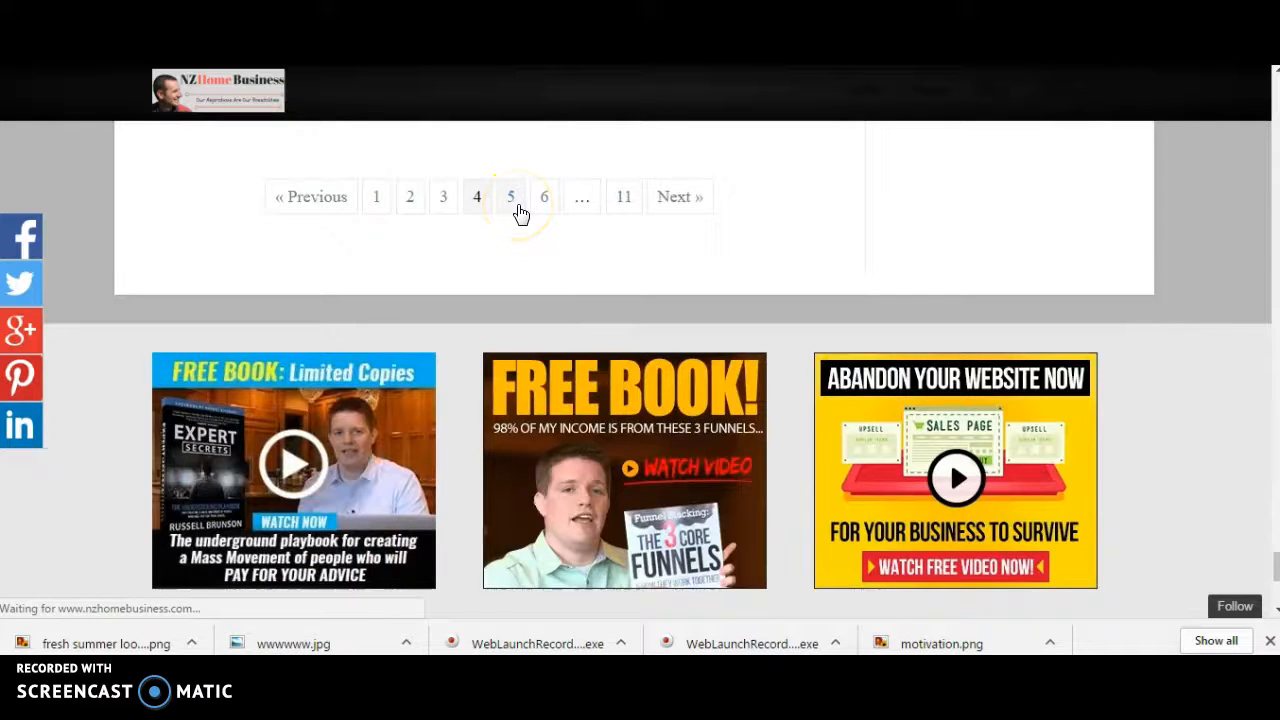
click(510, 196)
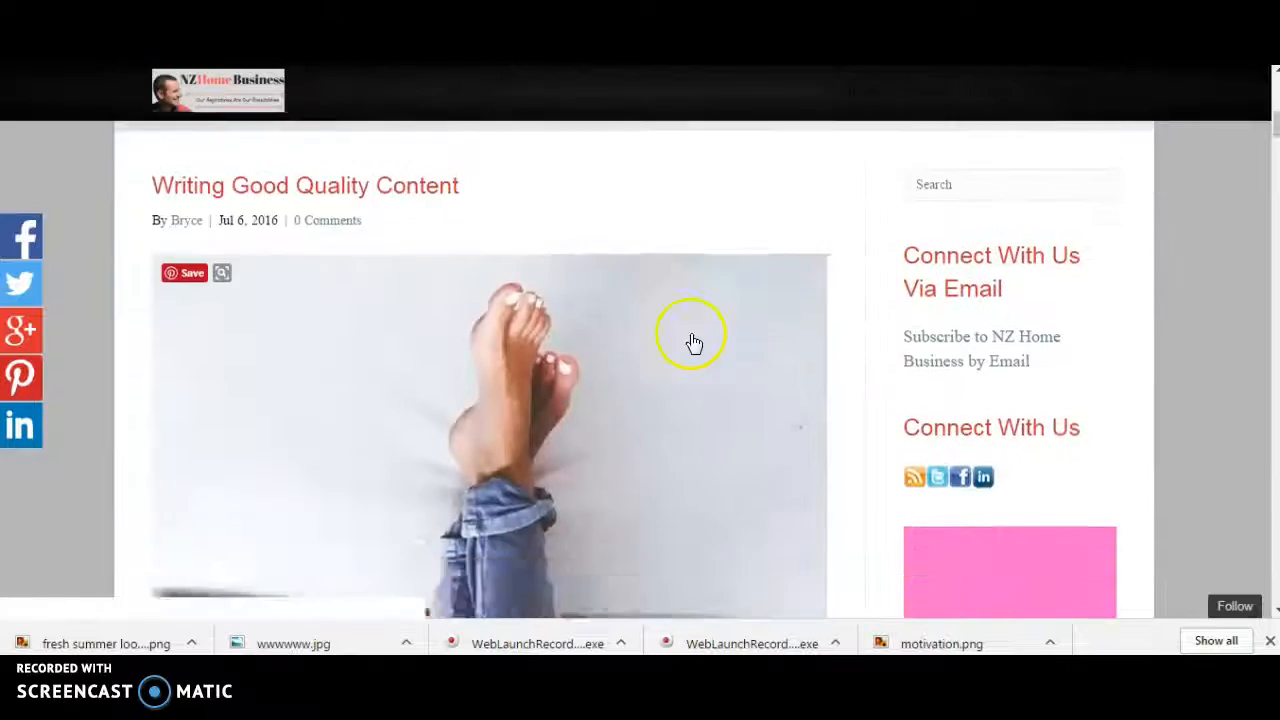
scroll(down, 3)
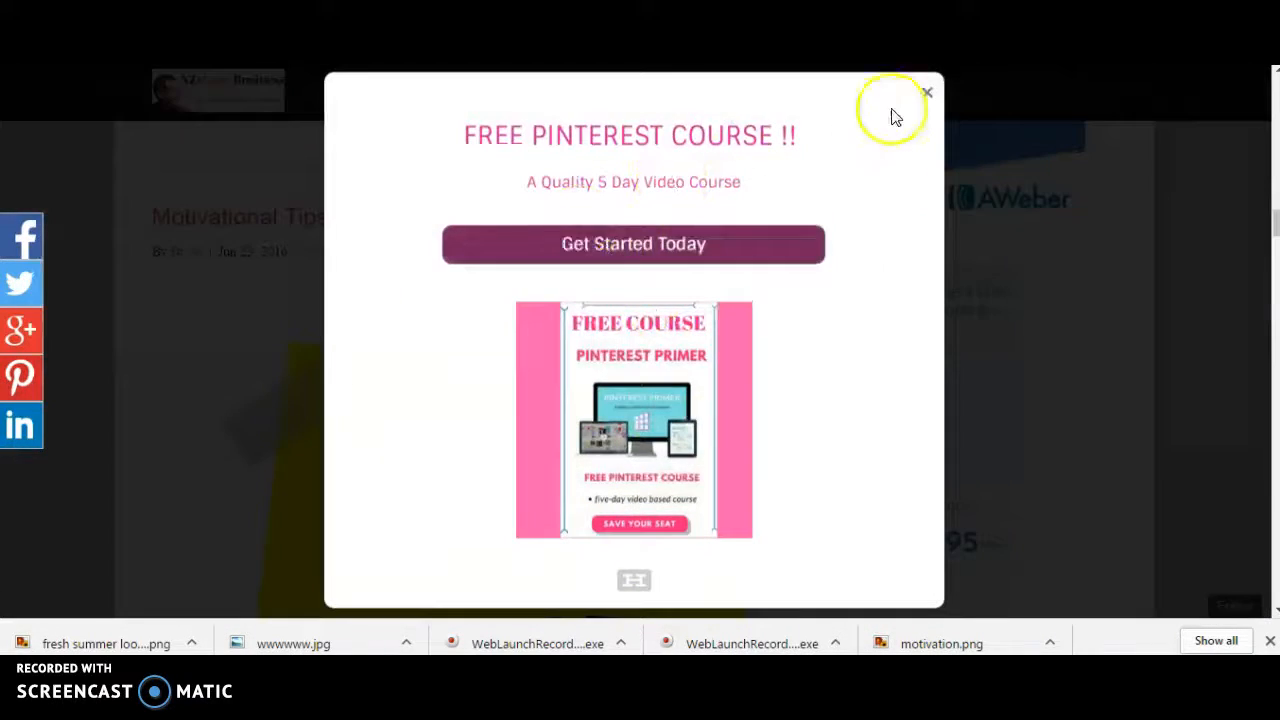
click(926, 92)
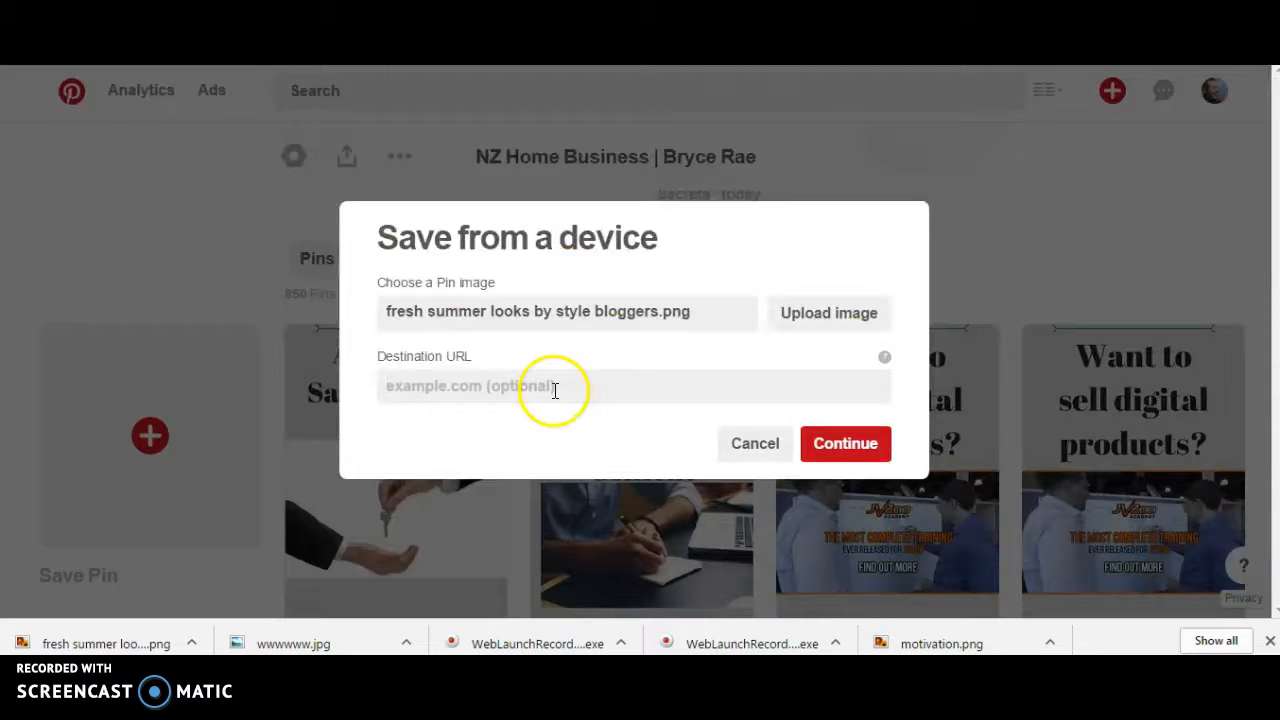
Paste the motivational-tips-drive-forward post link as the Destination URL and continue.
right_click(555, 386)
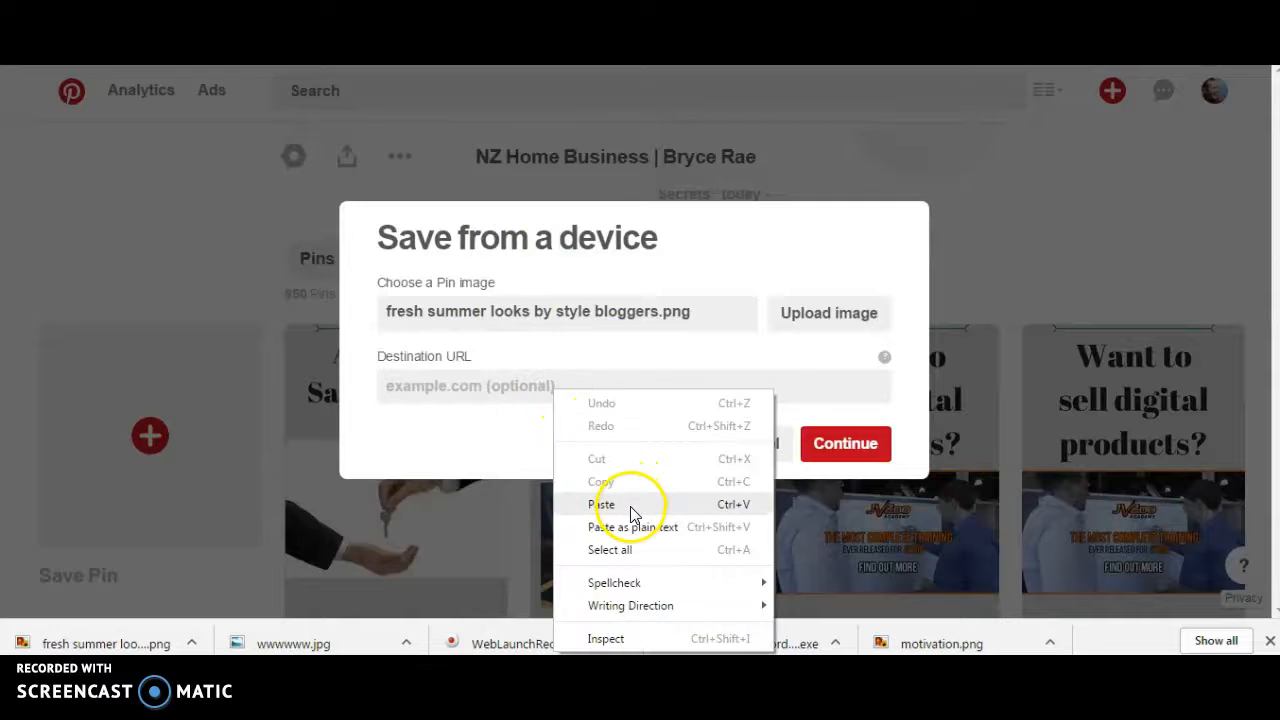
click(604, 504)
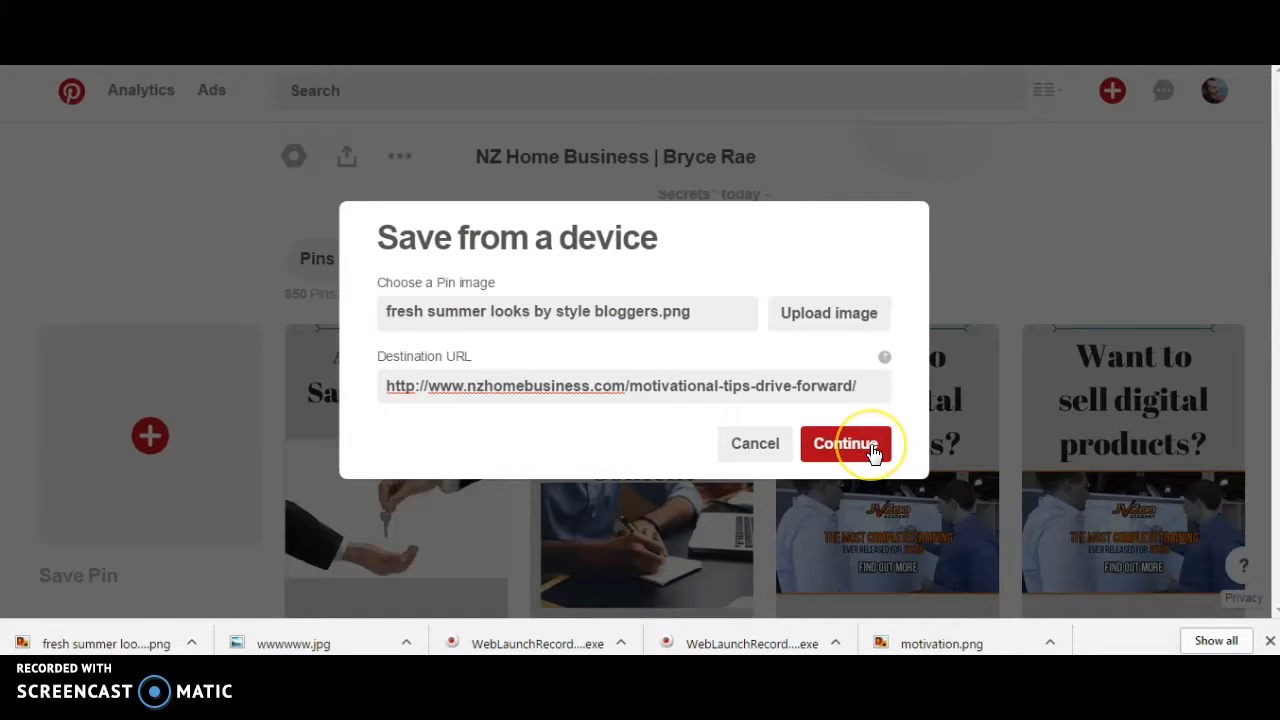
click(620, 386)
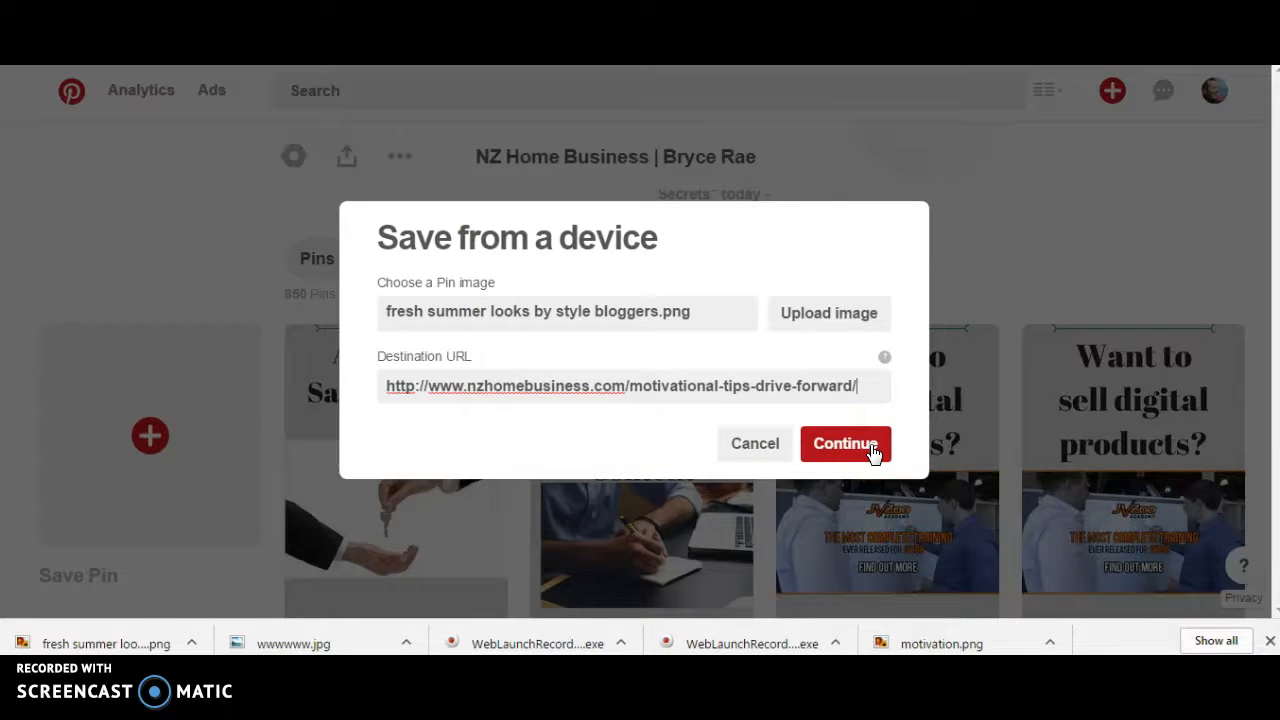
click(845, 443)
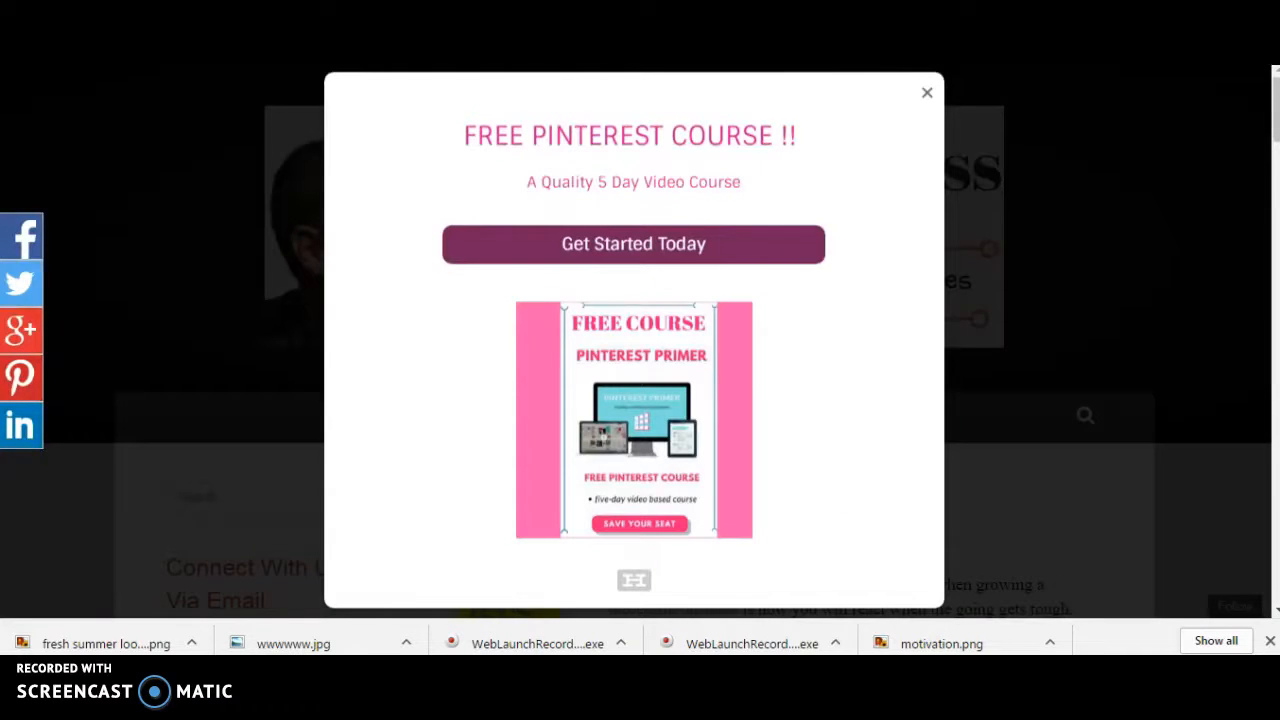
Close the course pop-up and select the post's first paragraph.
click(926, 92)
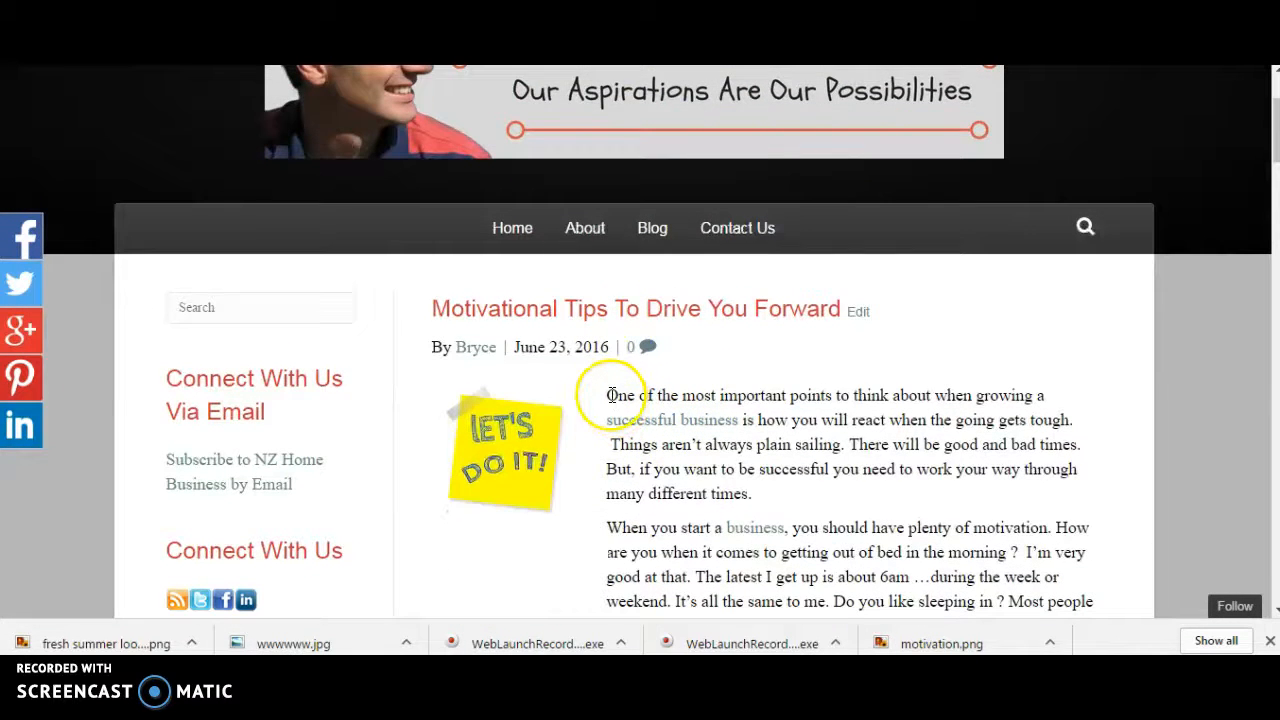
drag(607, 395, 1072, 419)
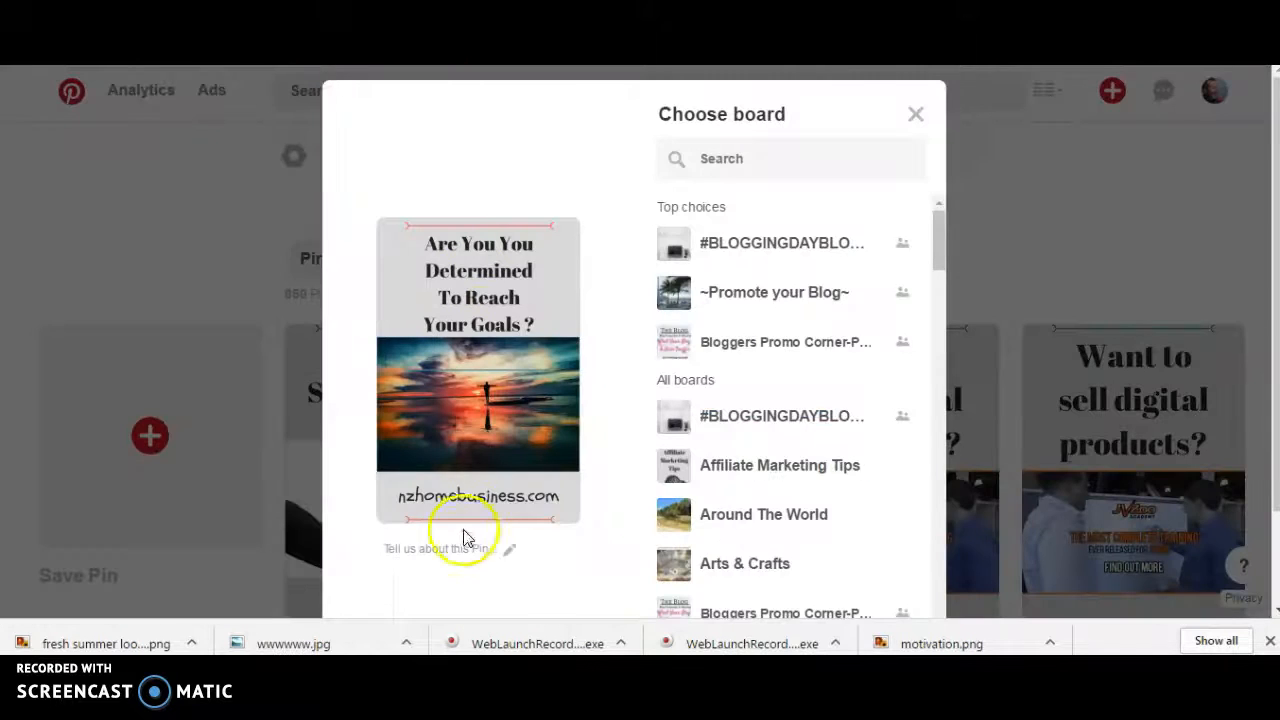
Paste the opening text as the pin description and save to LOVE OF BLOGGING.
right_click(445, 525)
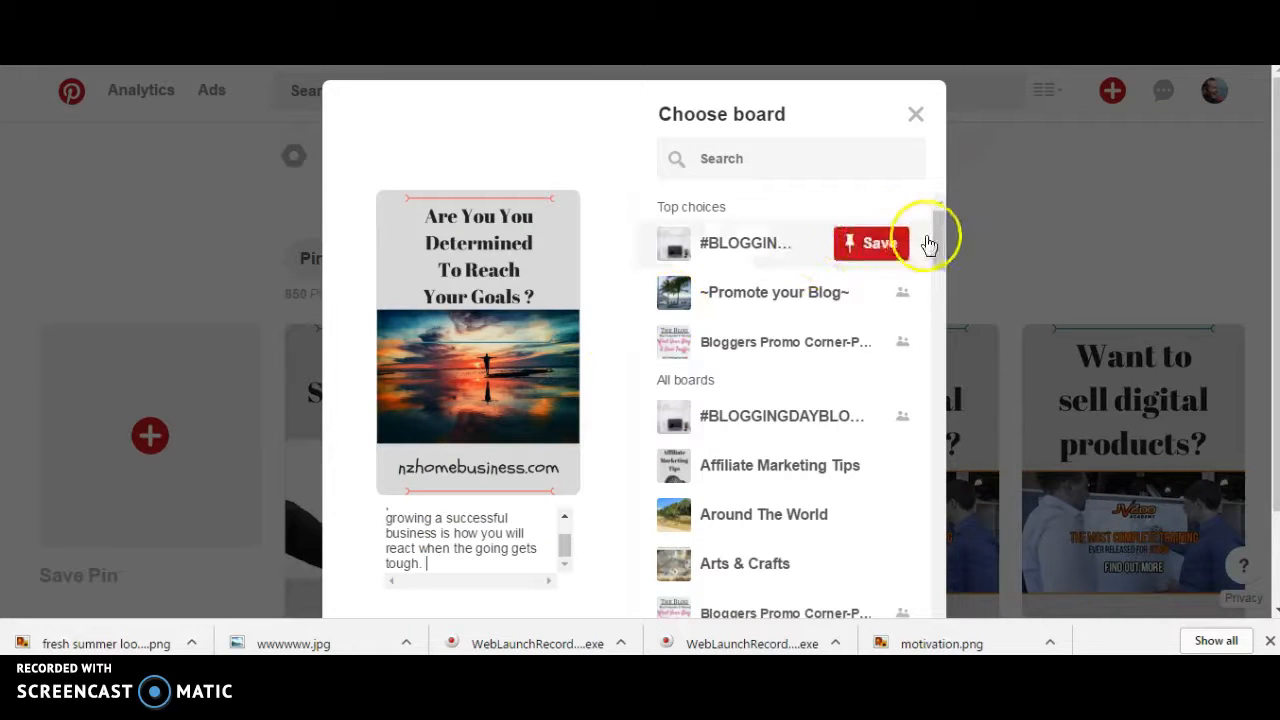
scroll(down, 3)
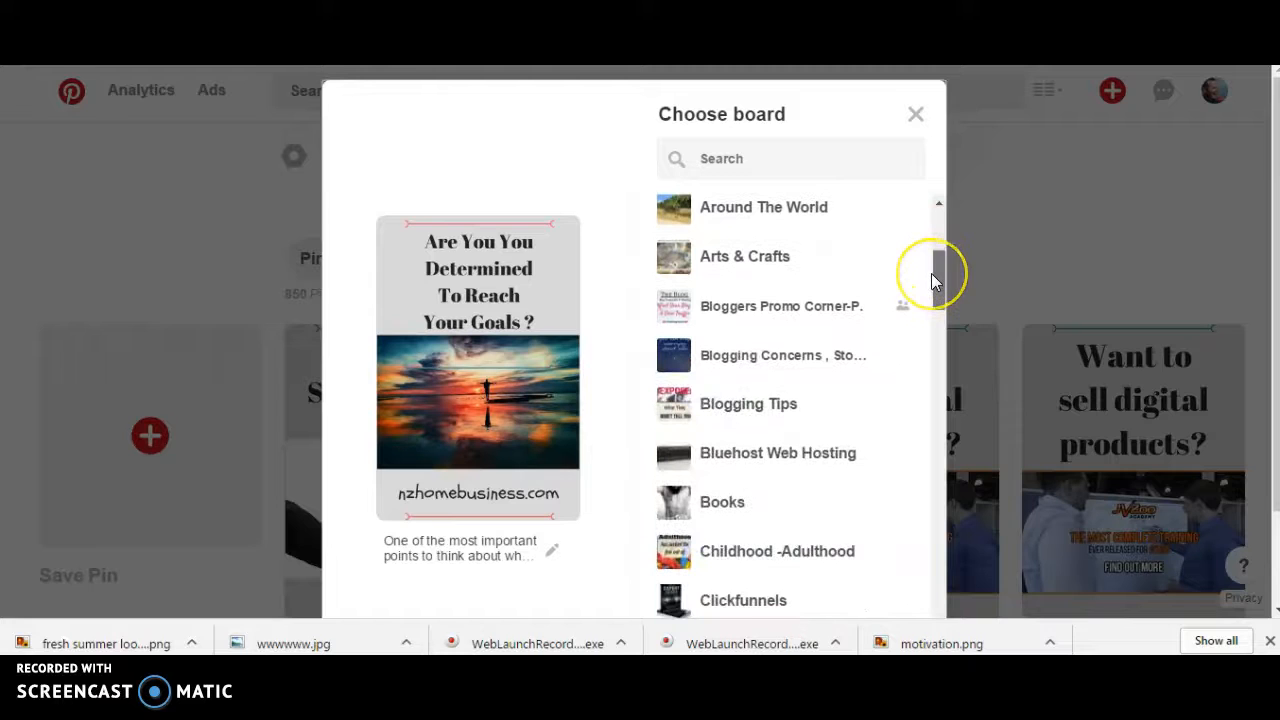
scroll(down, 3)
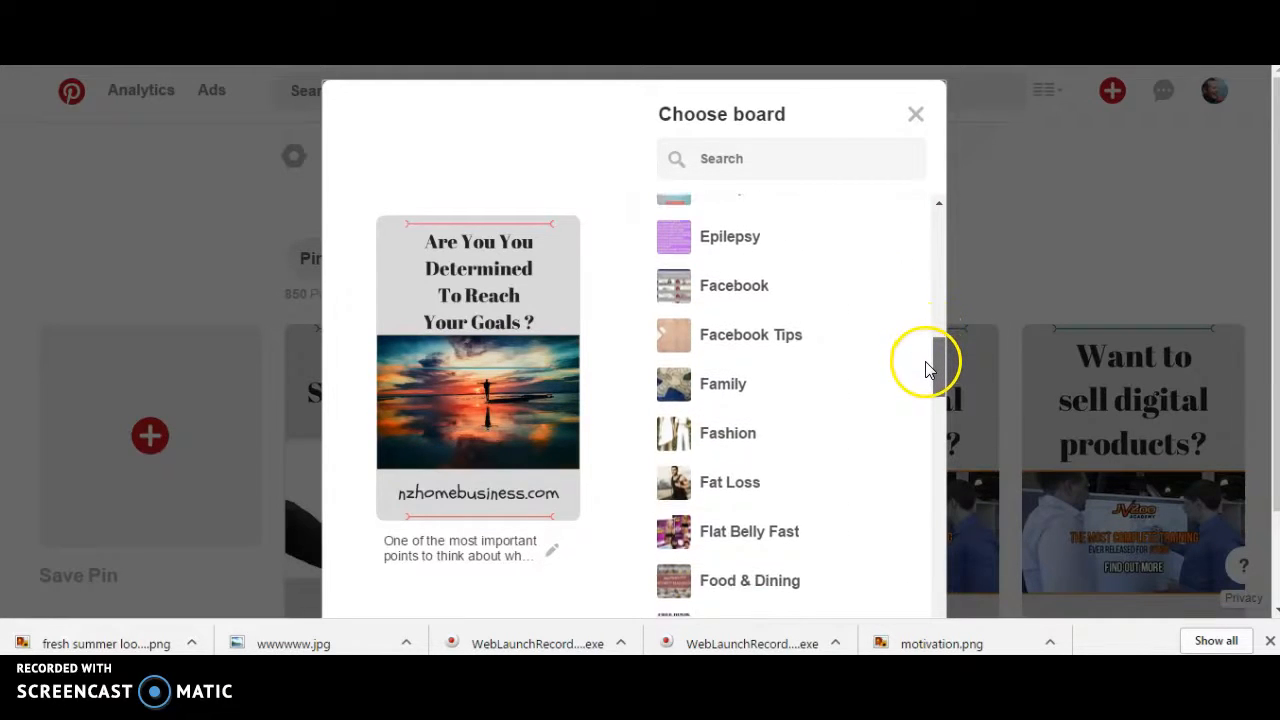
scroll(down, 3)
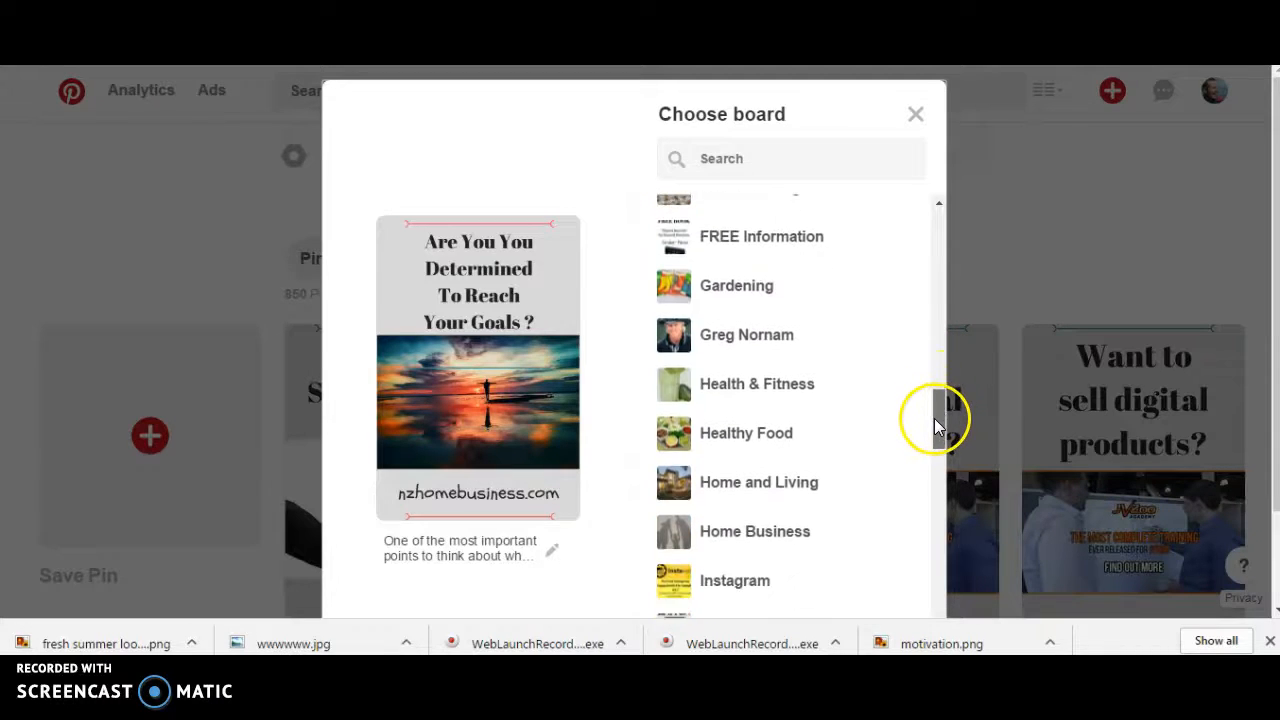
scroll(down, 3)
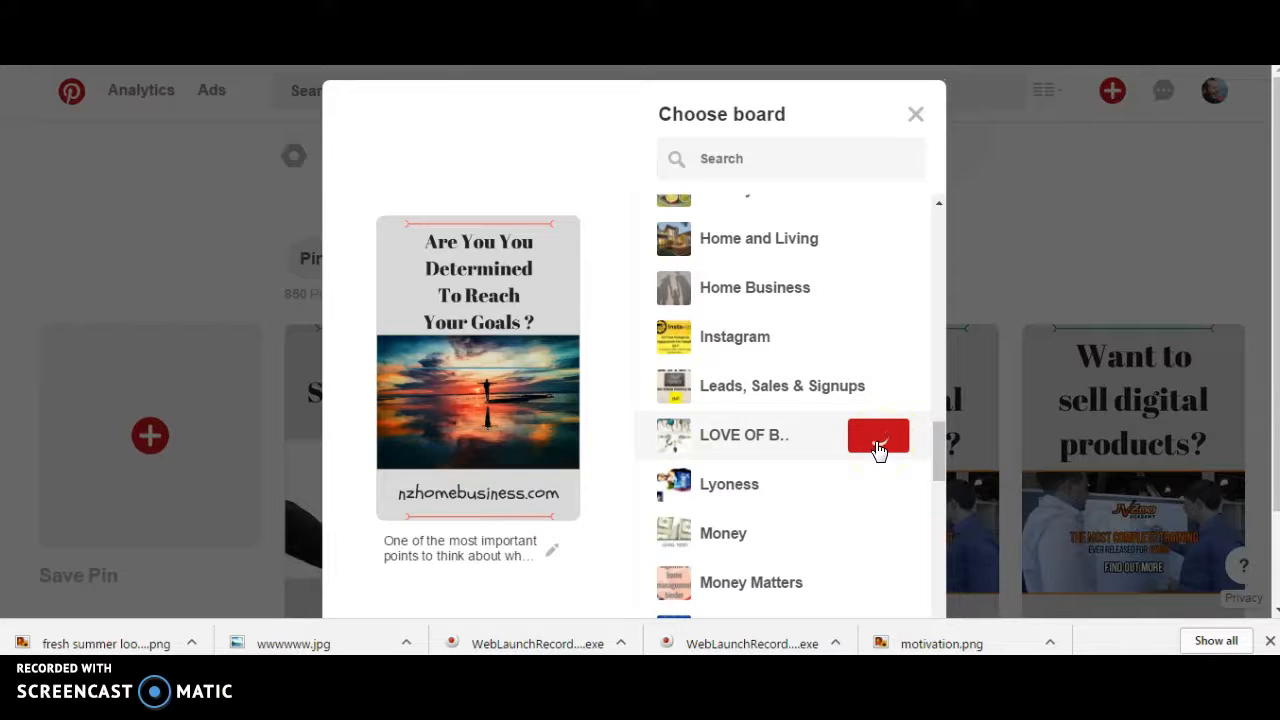
click(878, 435)
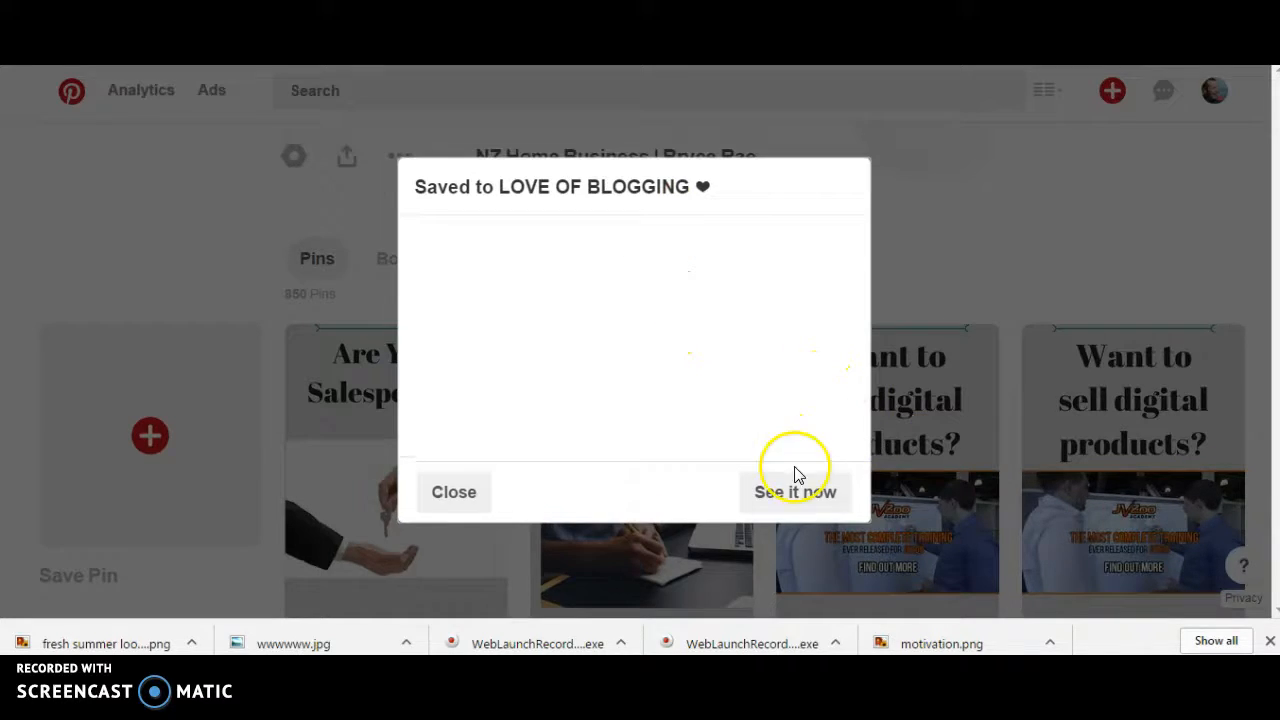
click(453, 491)
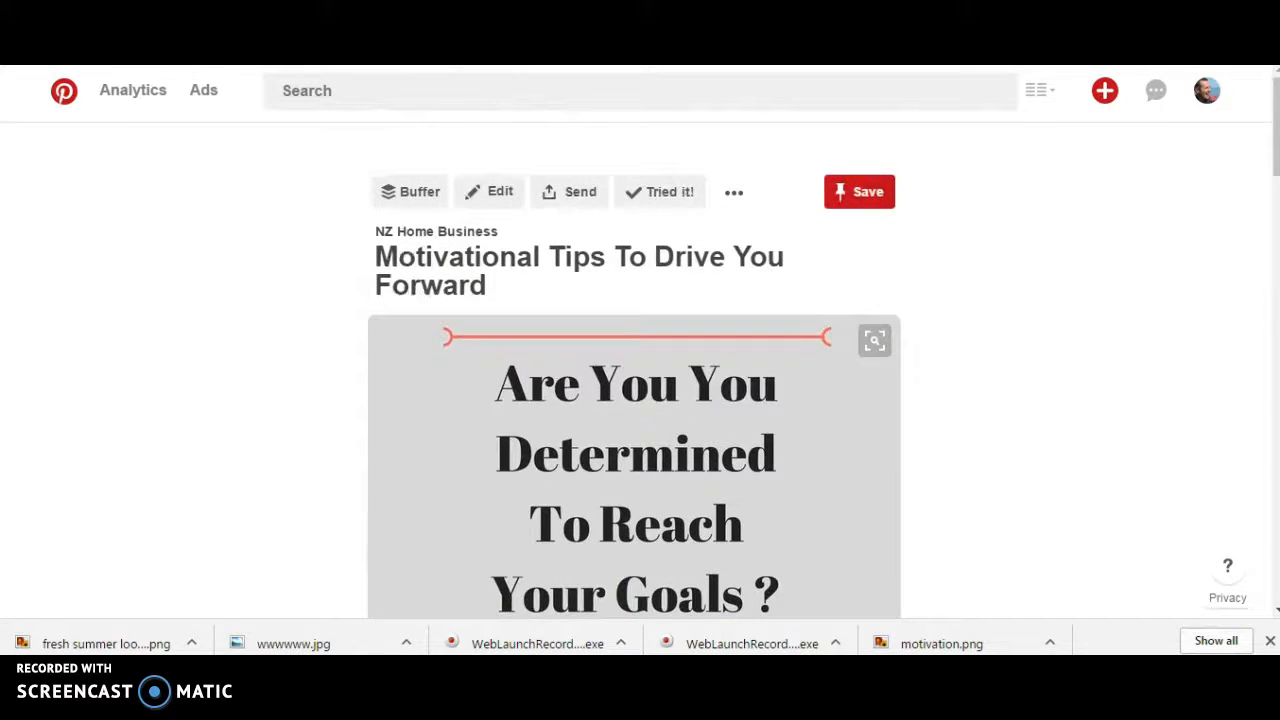
Open the Motivational Tips pin closeup, scroll to check image and link, then close it.
scroll(down, 3)
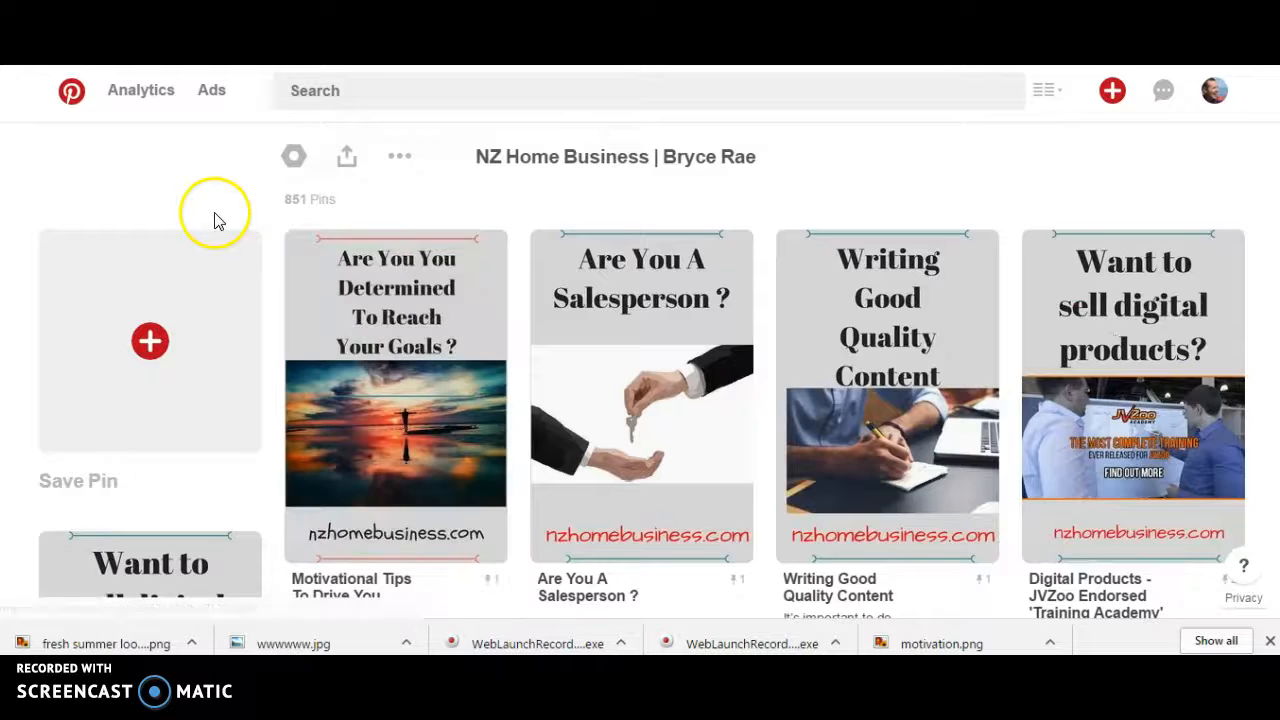
click(396, 396)
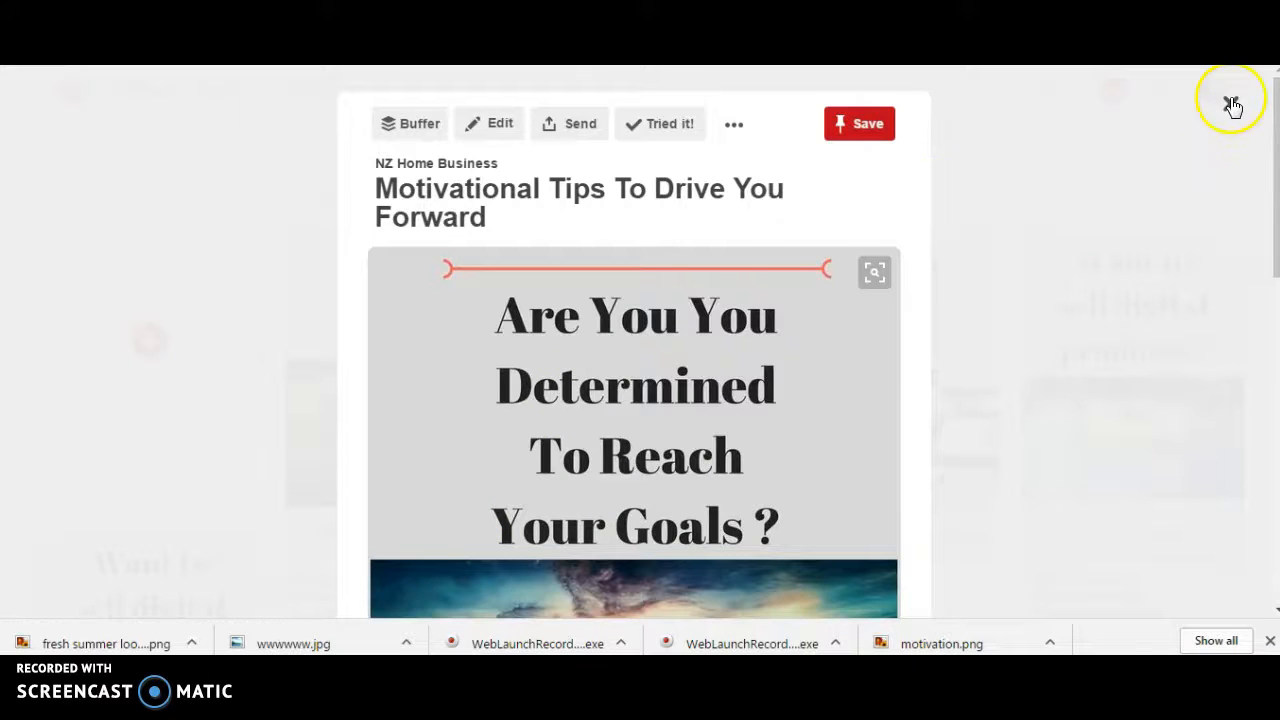
click(1232, 104)
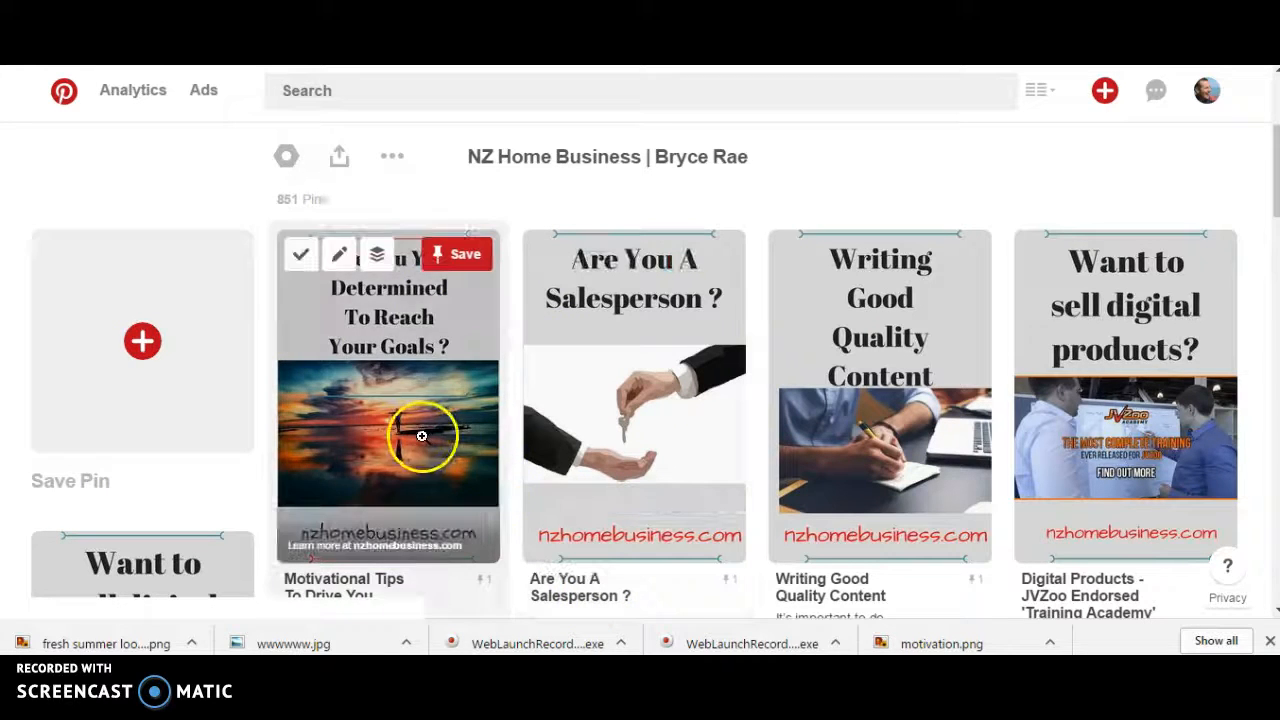
click(388, 440)
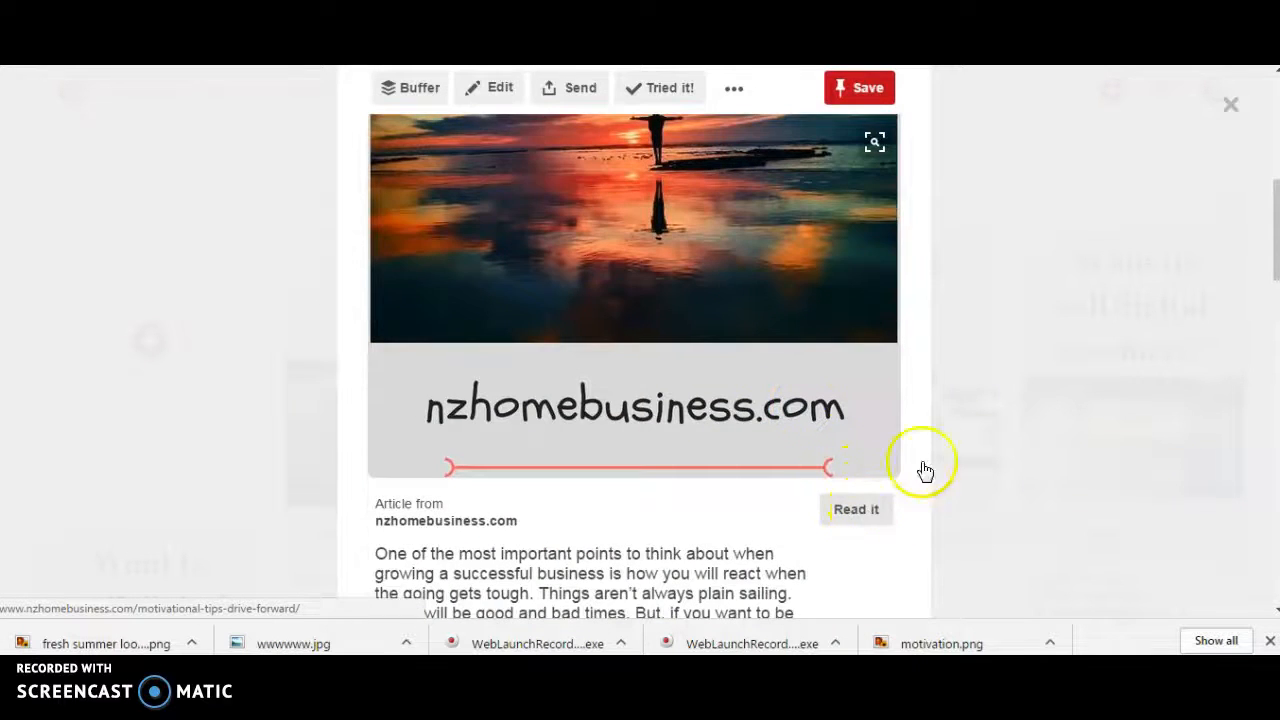
scroll(down, 3)
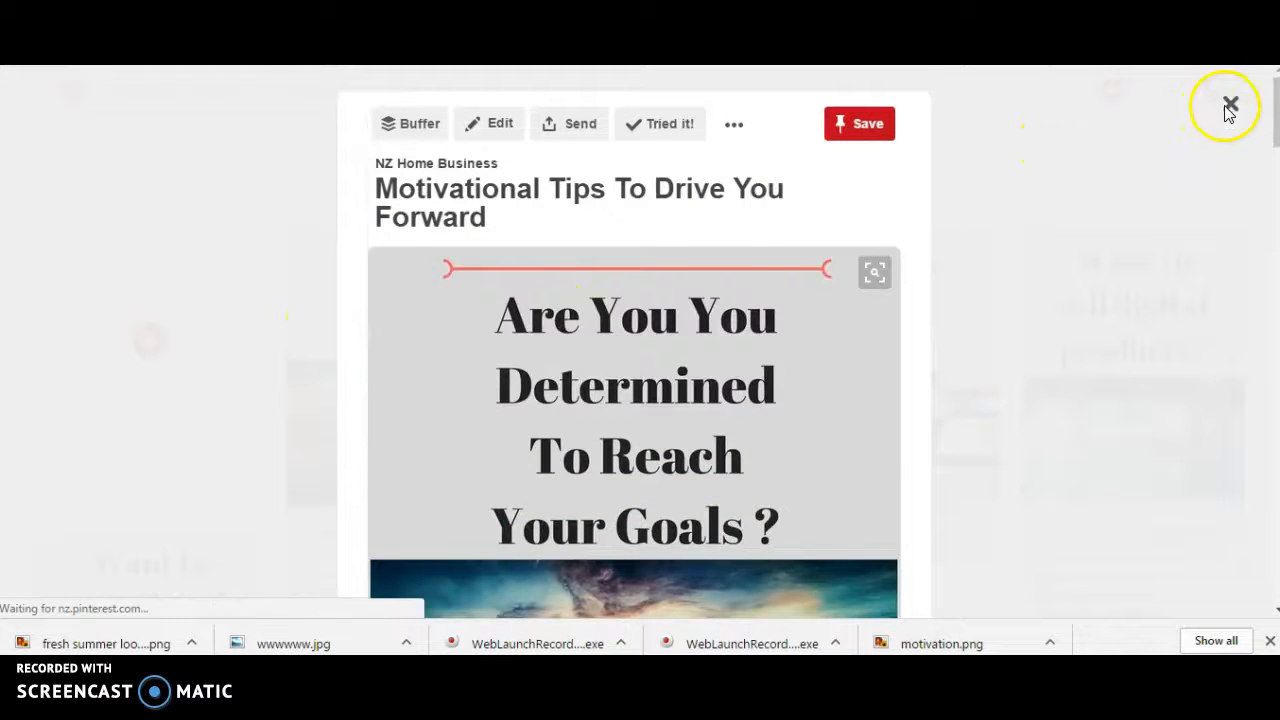
click(1230, 105)
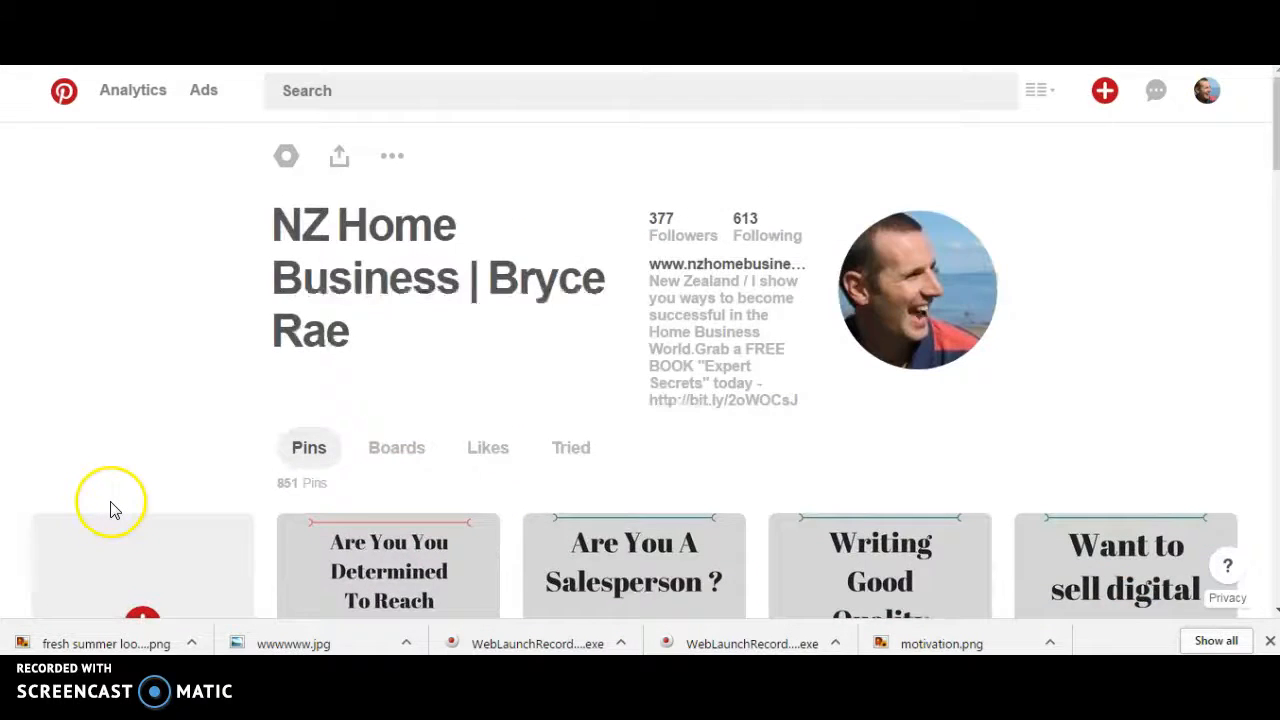
mouse_move(396, 450)
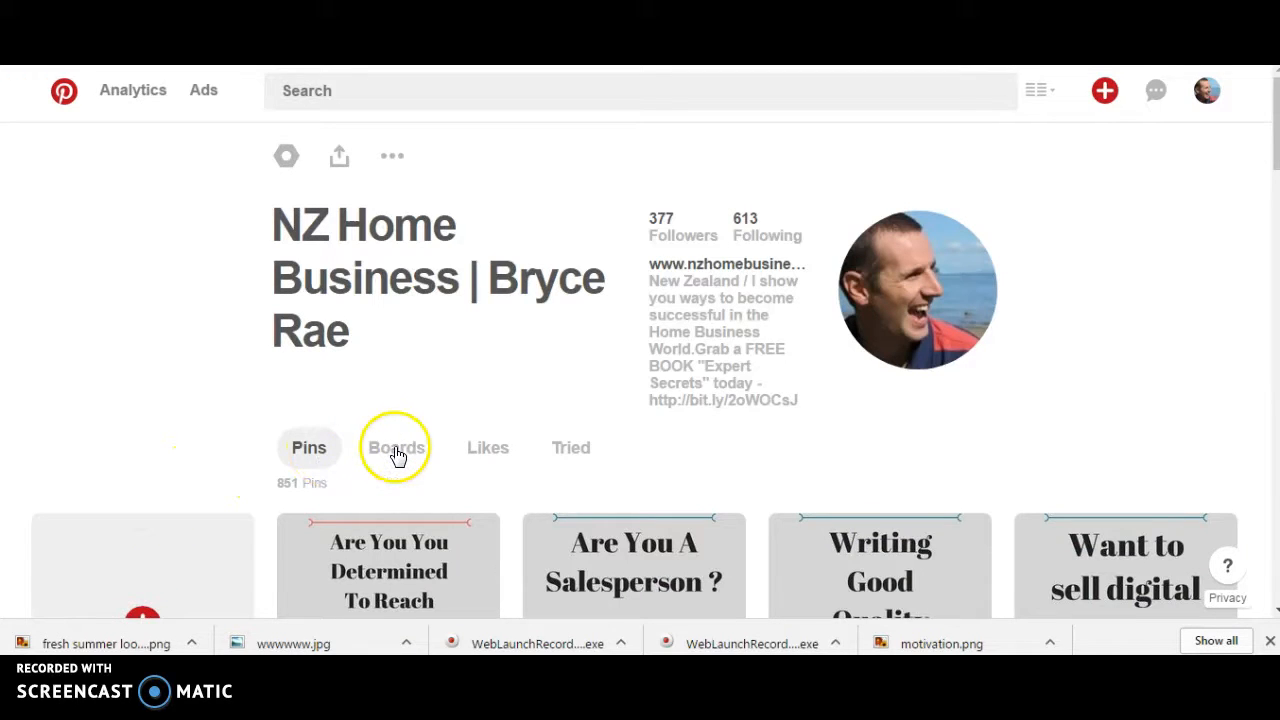
Show the profile's Boards and scroll down to the group and secret boards.
click(396, 447)
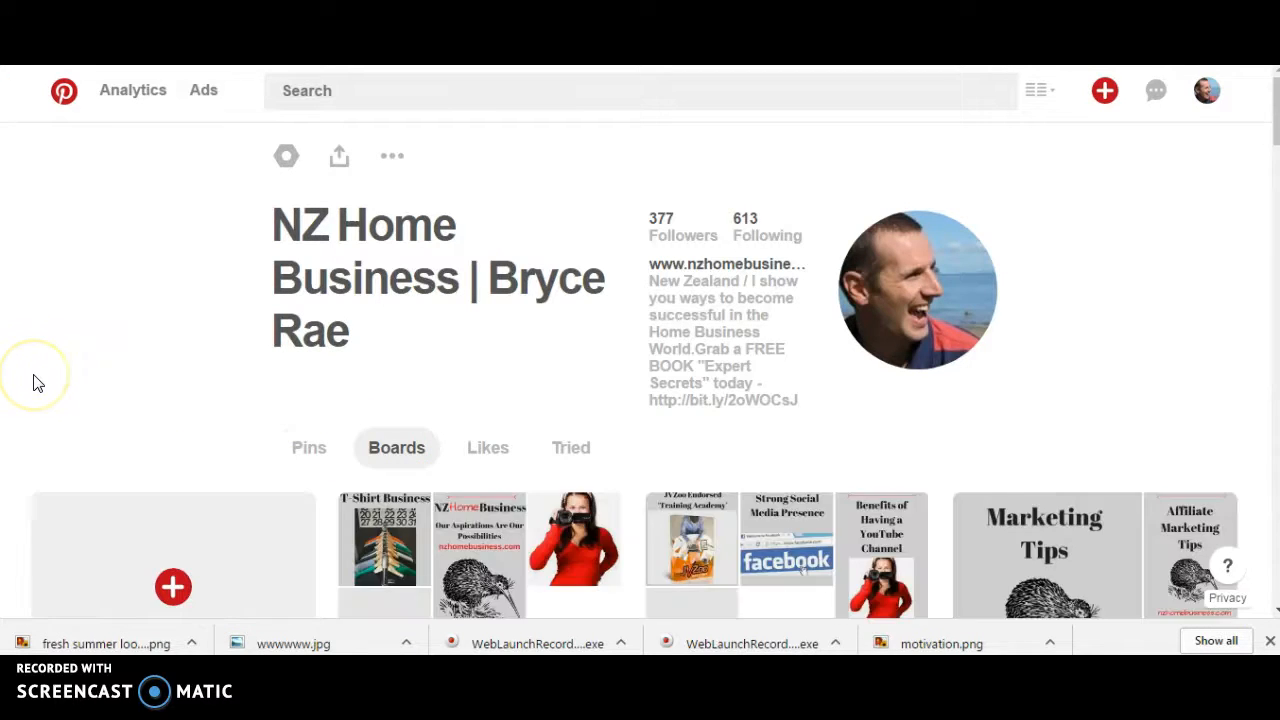
scroll(down, 3)
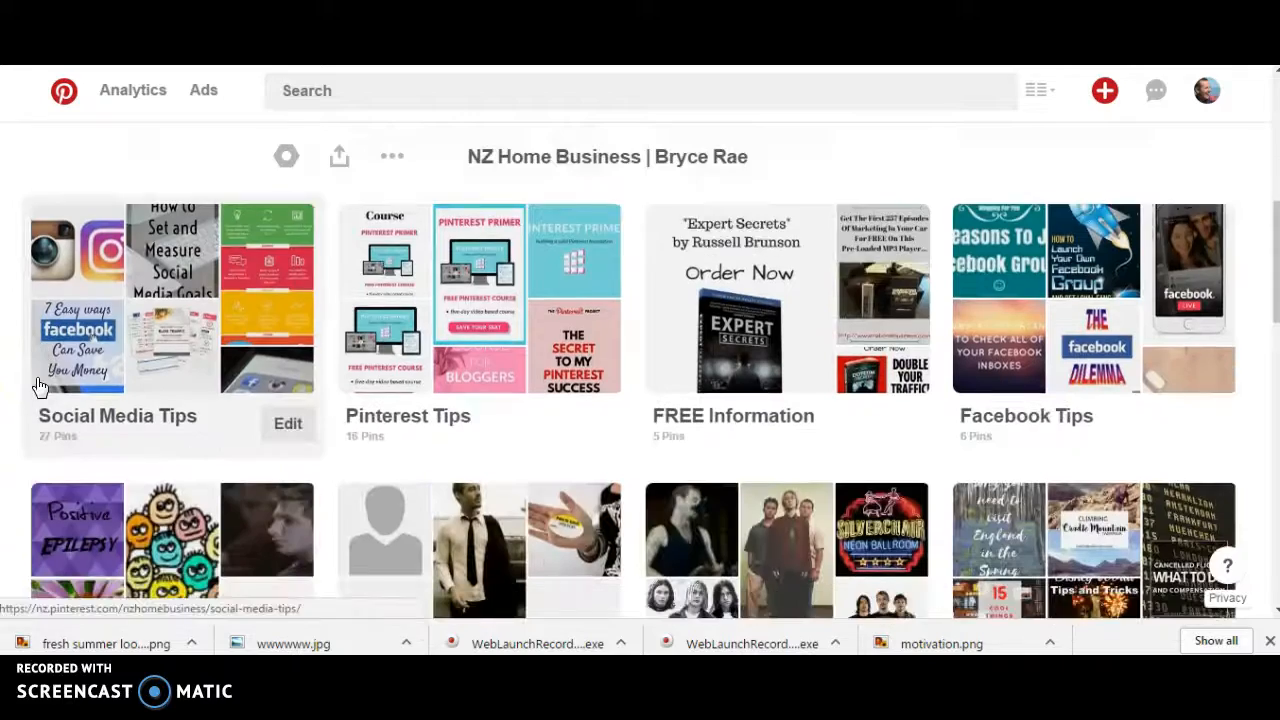
scroll(down, 3)
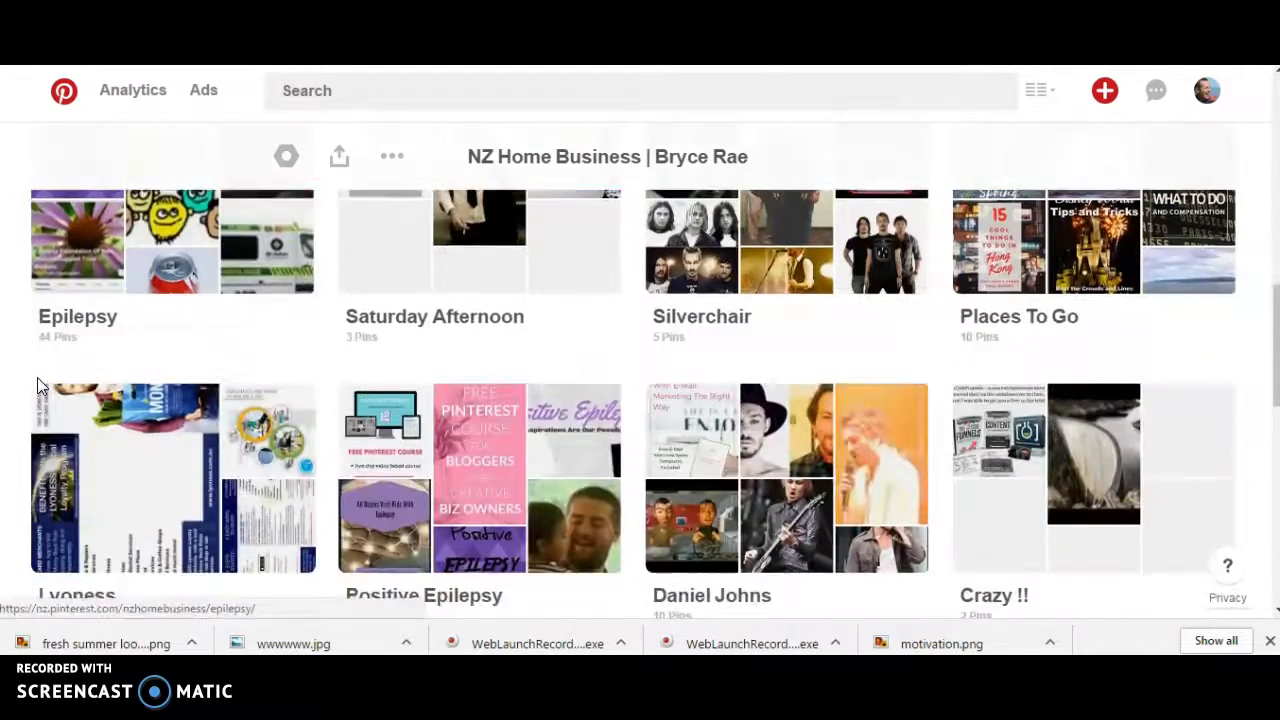
scroll(down, 3)
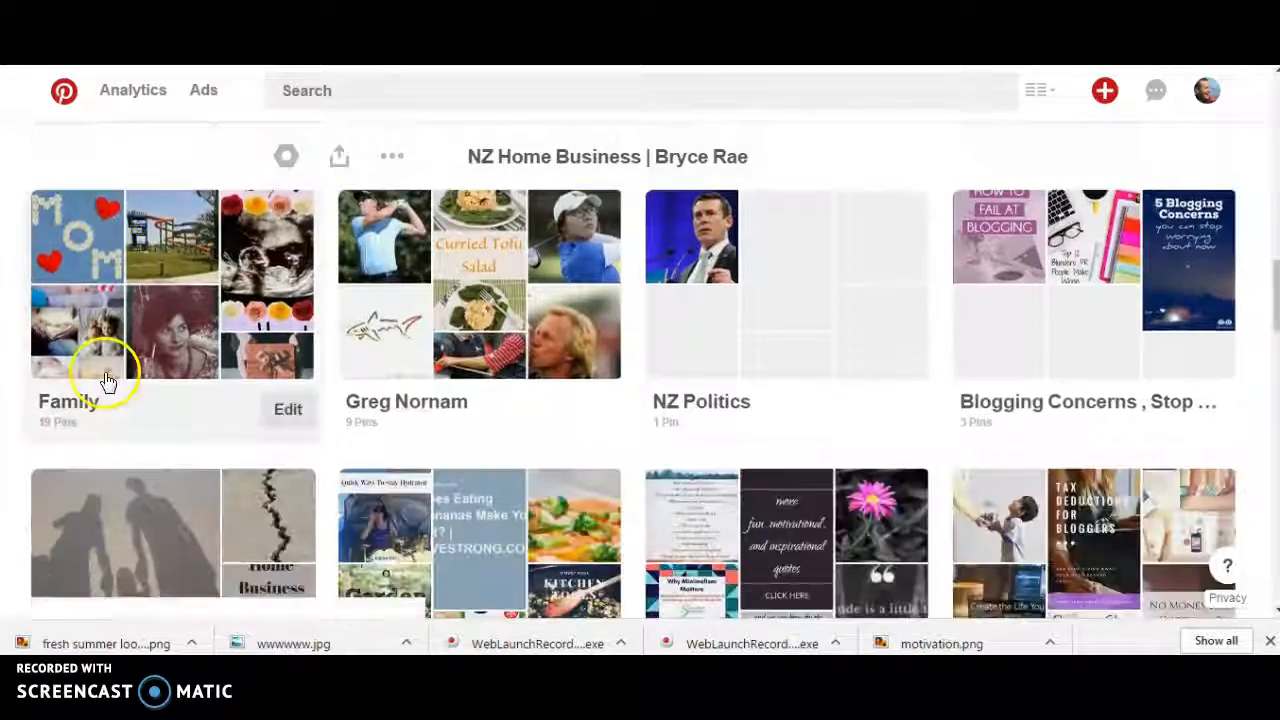
scroll(down, 3)
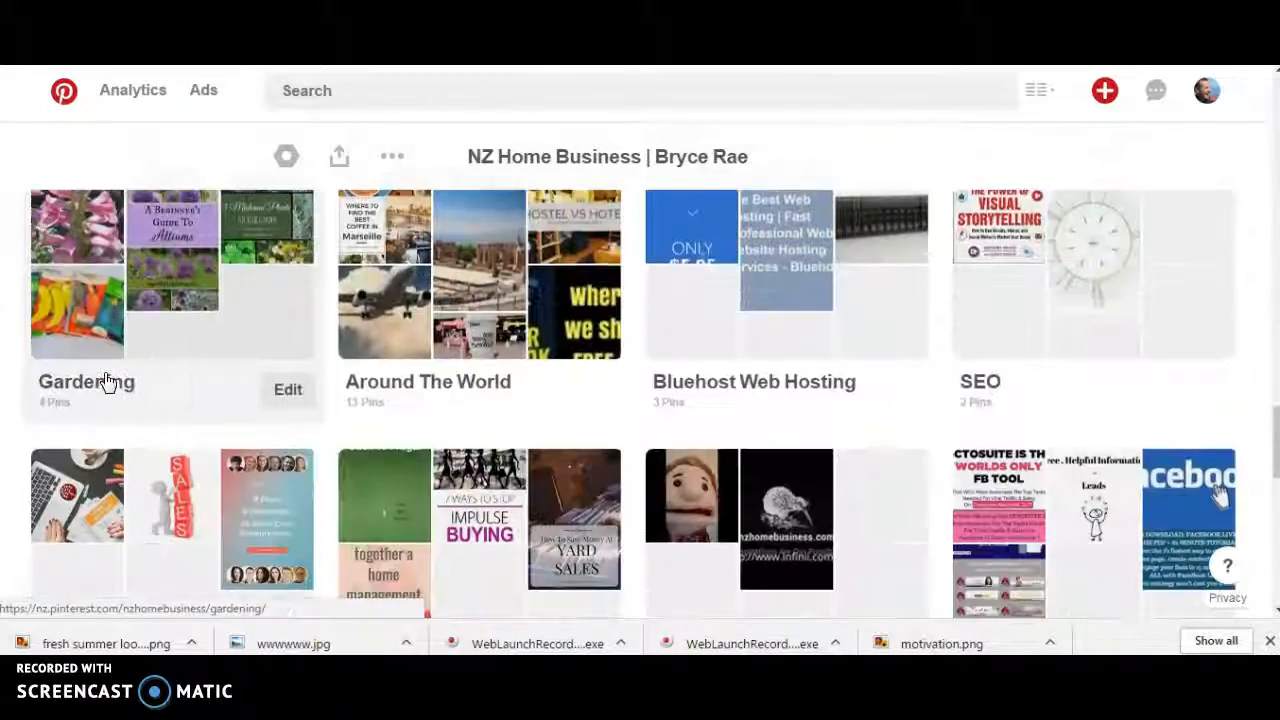
scroll(down, 3)
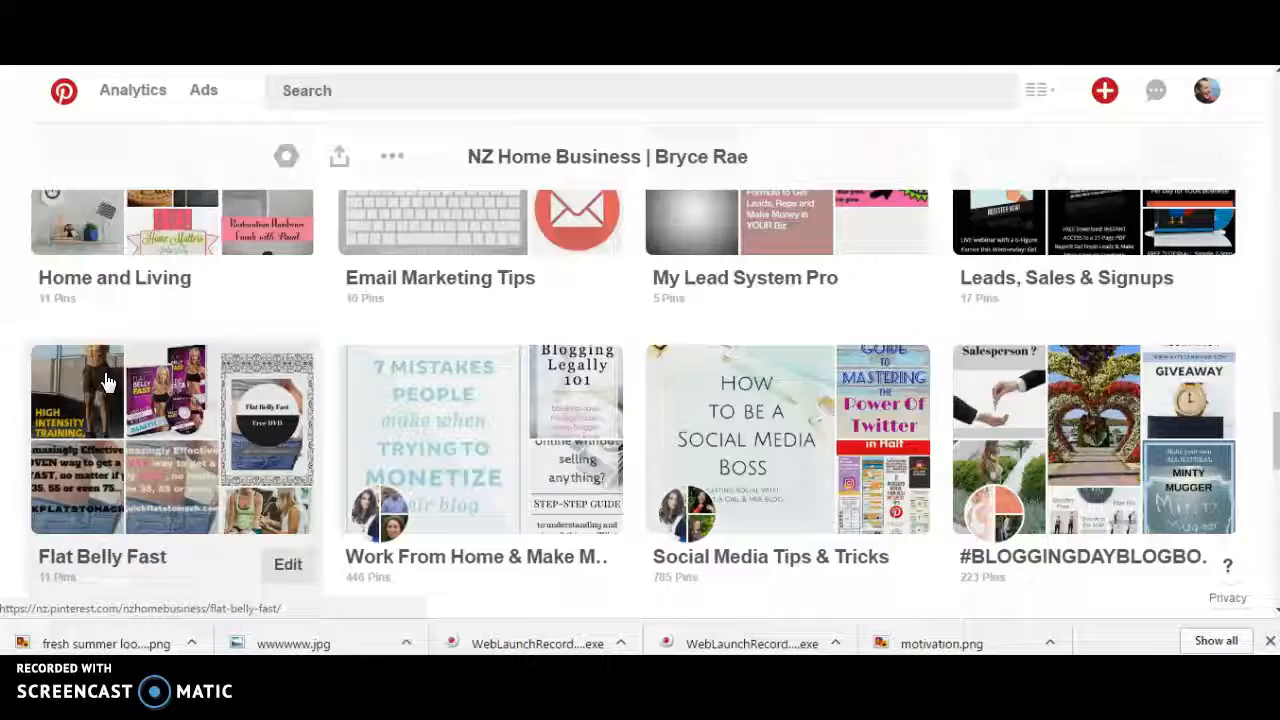
scroll(down, 3)
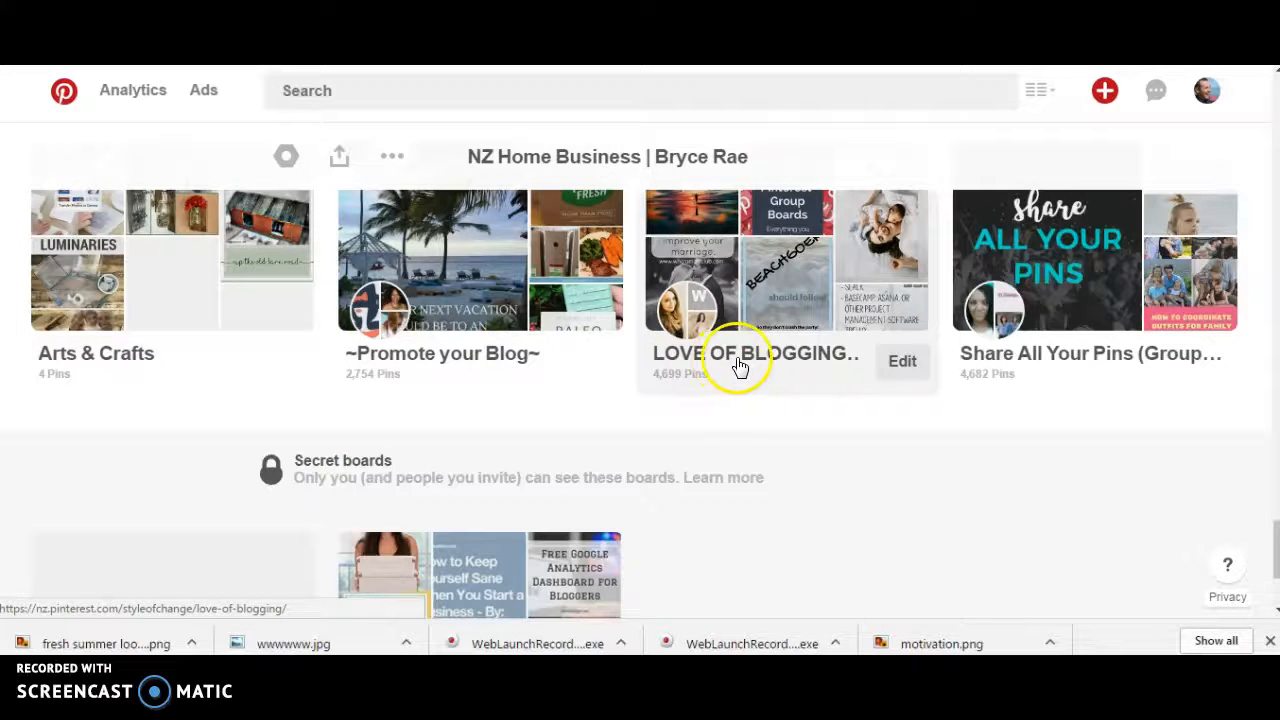
Open LOVE OF BLOGGING and scroll its pins down to the new motivational tips pin.
click(755, 353)
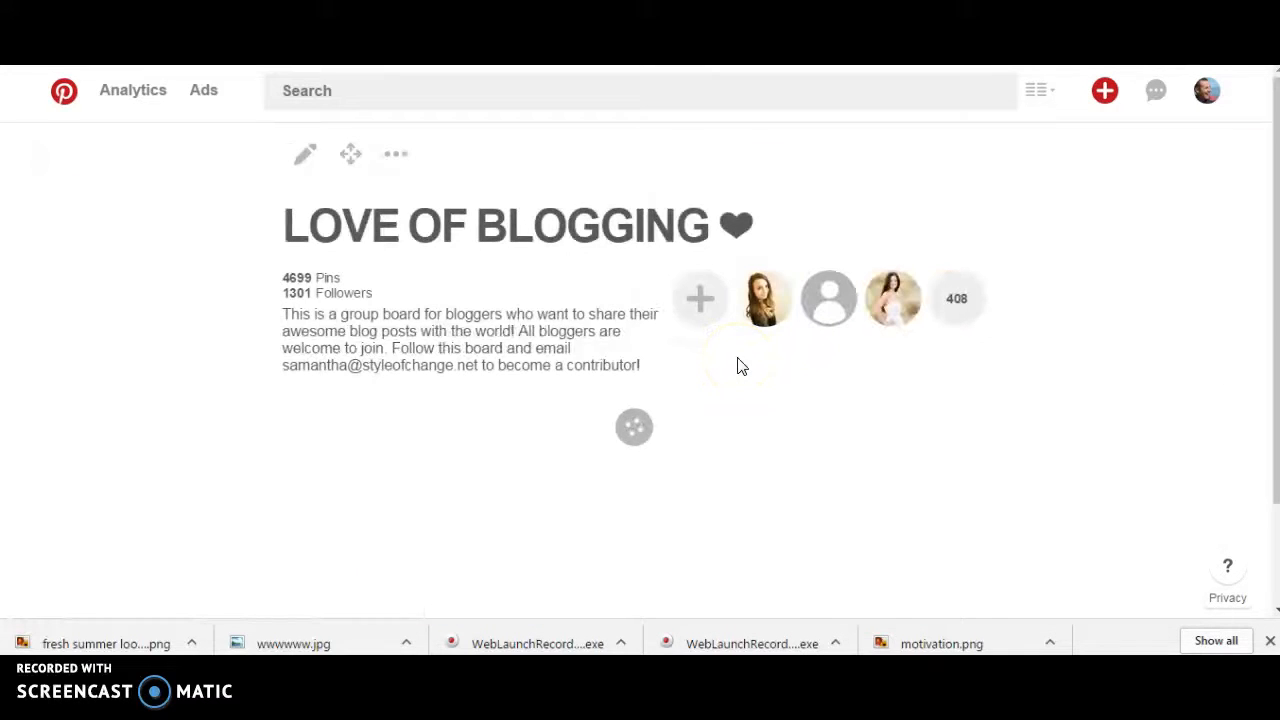
scroll(down, 3)
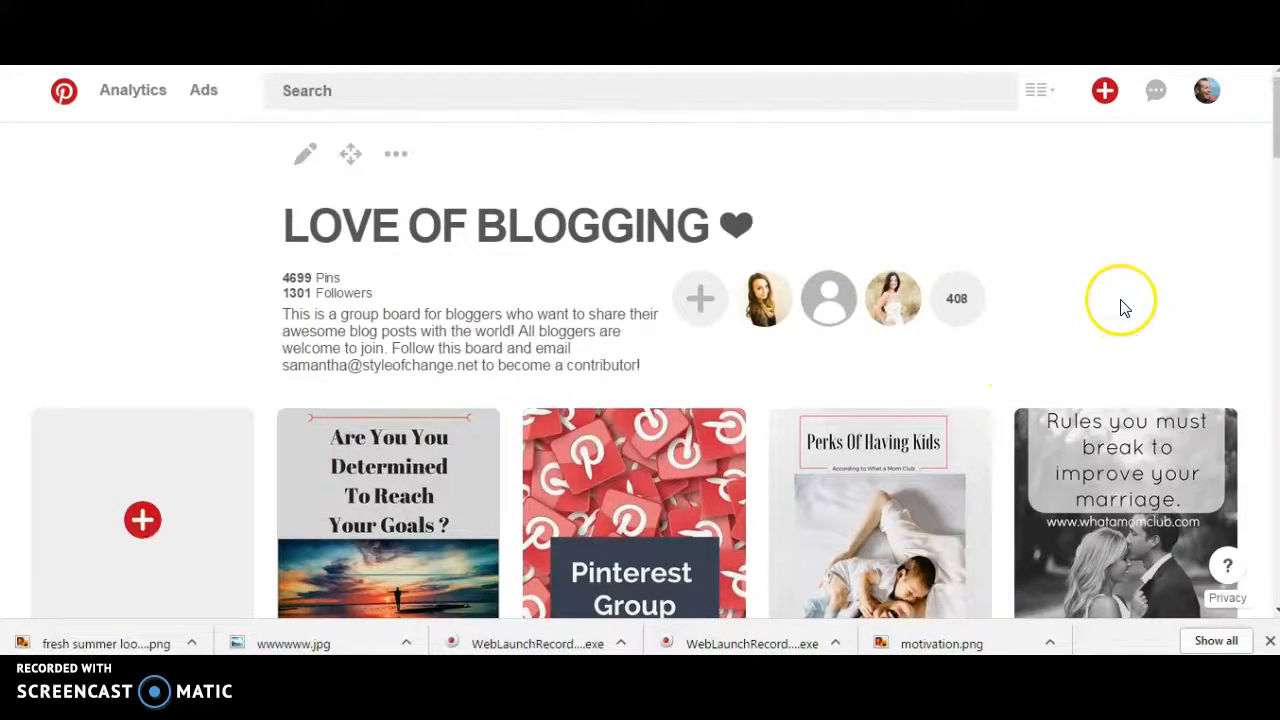
scroll(down, 3)
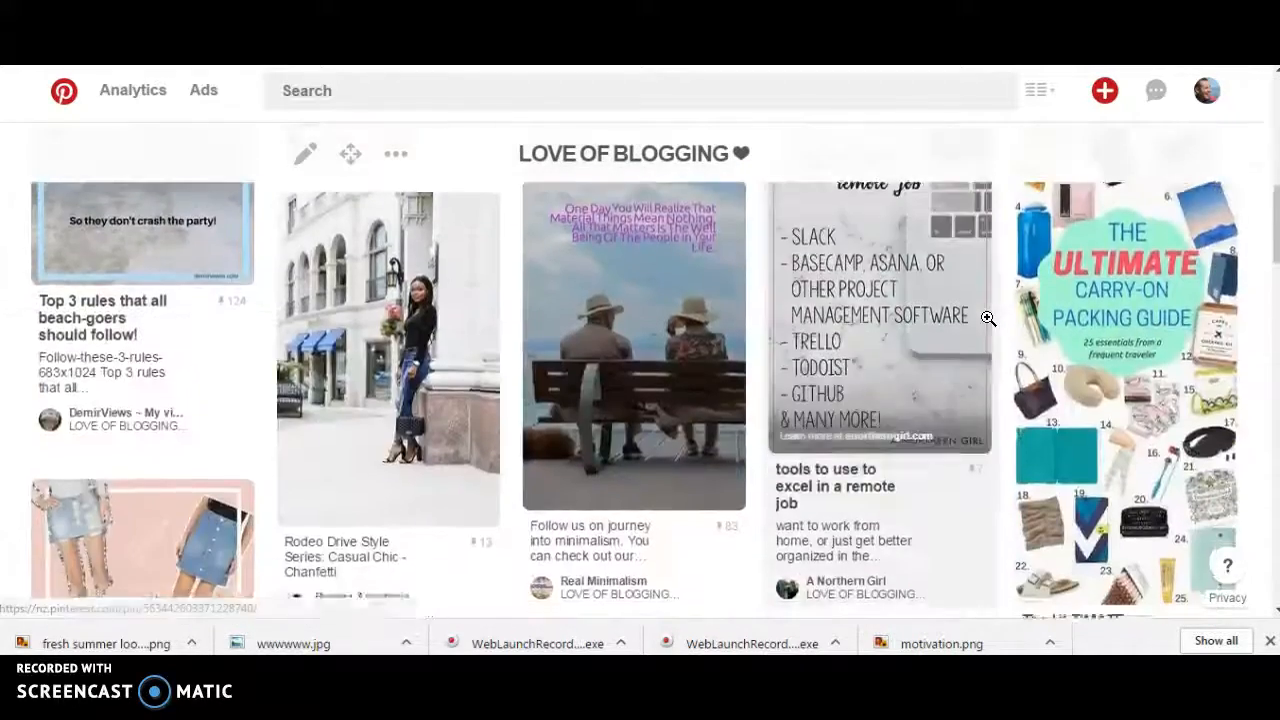
scroll(down, 3)
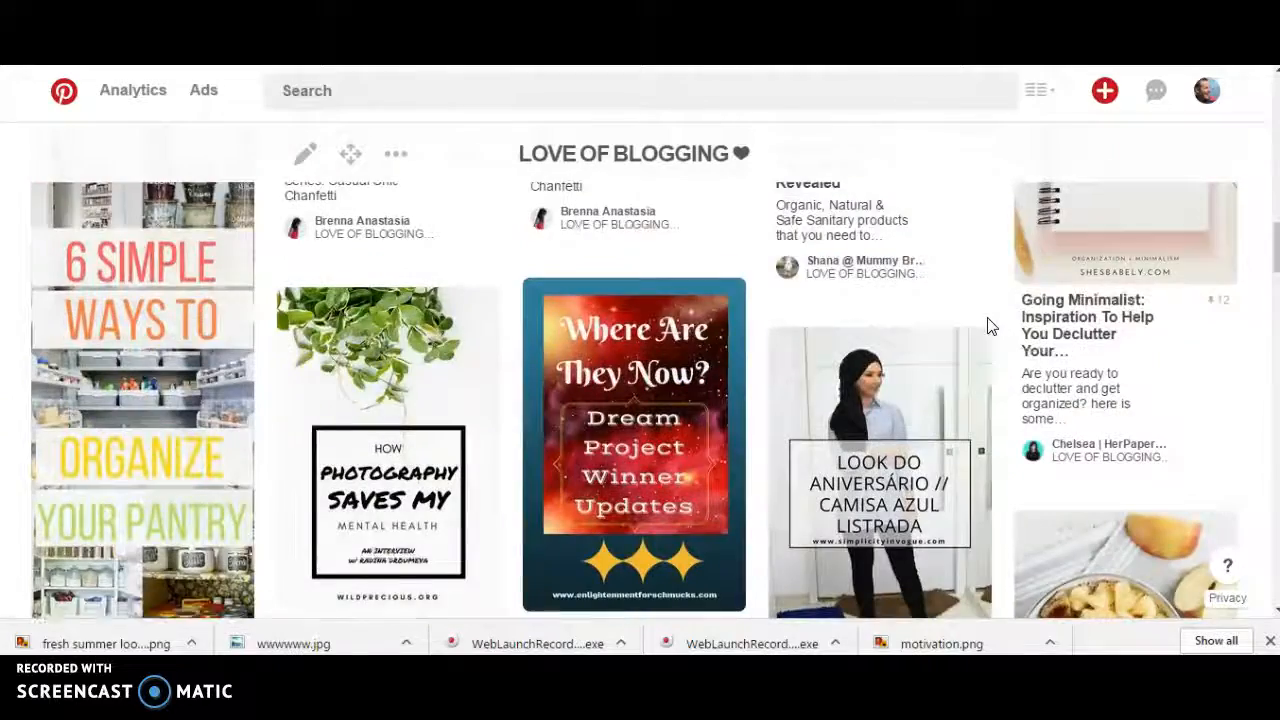
scroll(down, 3)
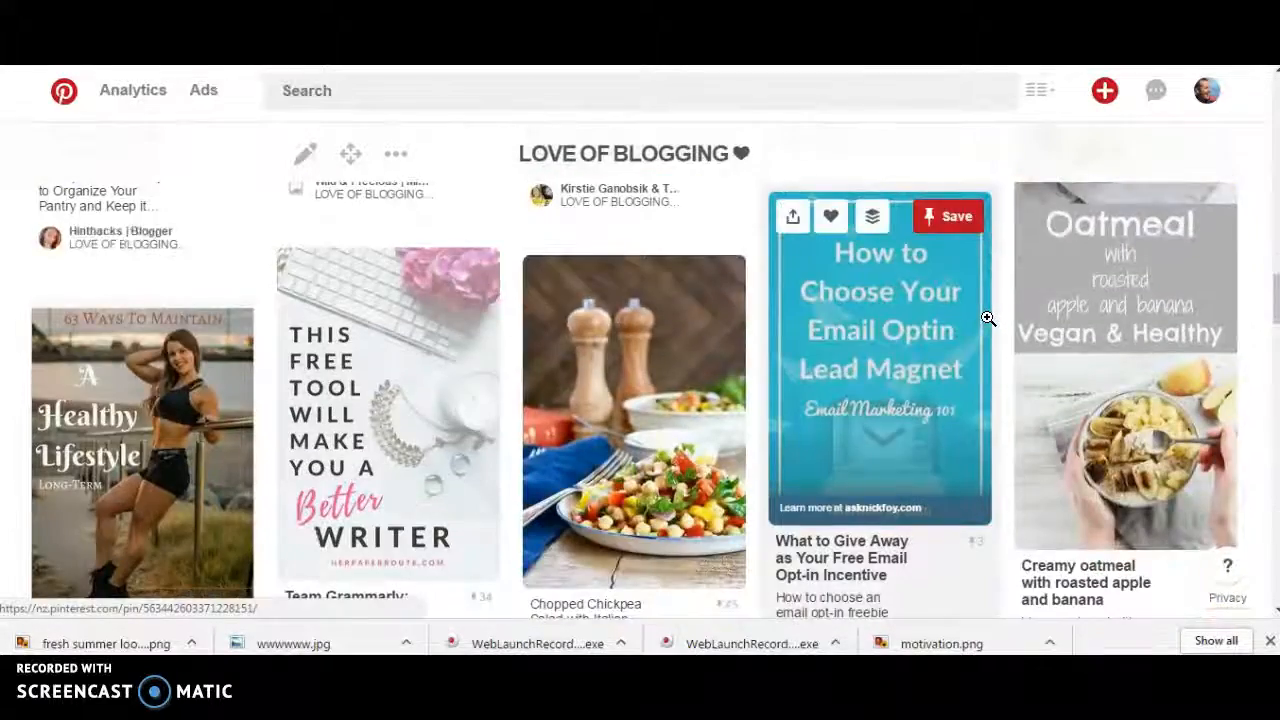
scroll(down, 3)
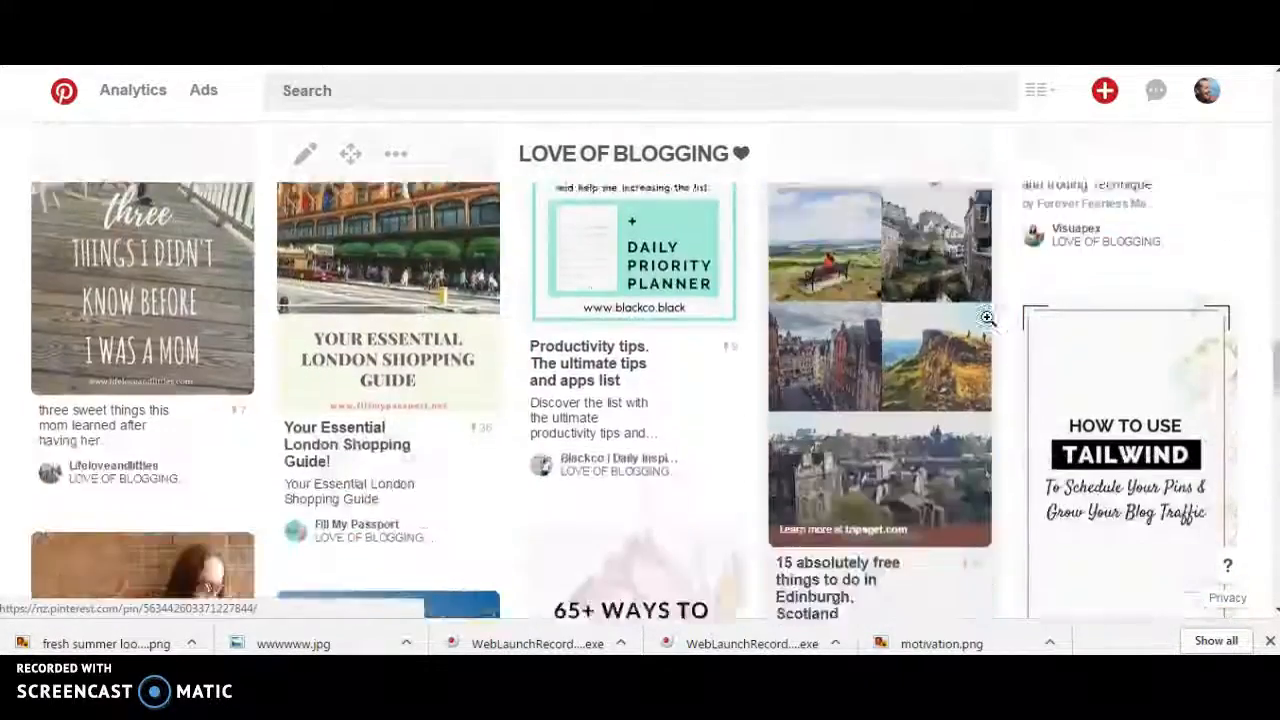
scroll(down, 3)
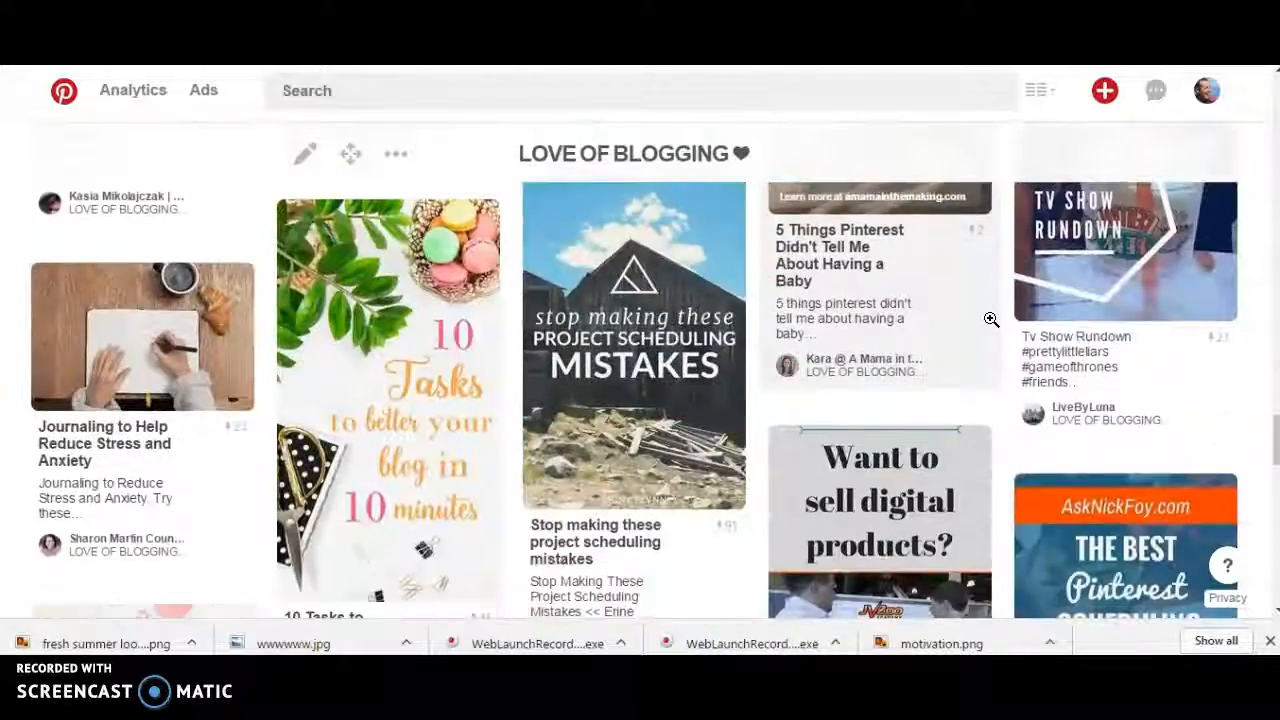
scroll(down, 3)
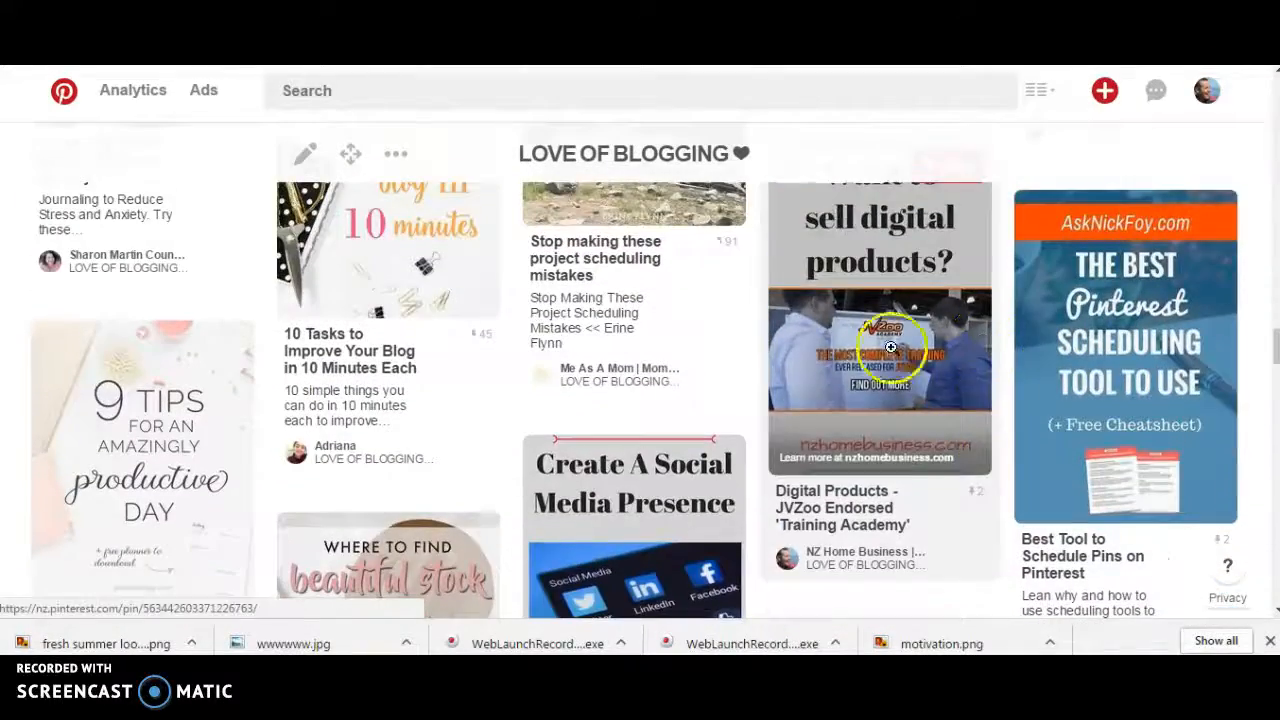
scroll(down, 3)
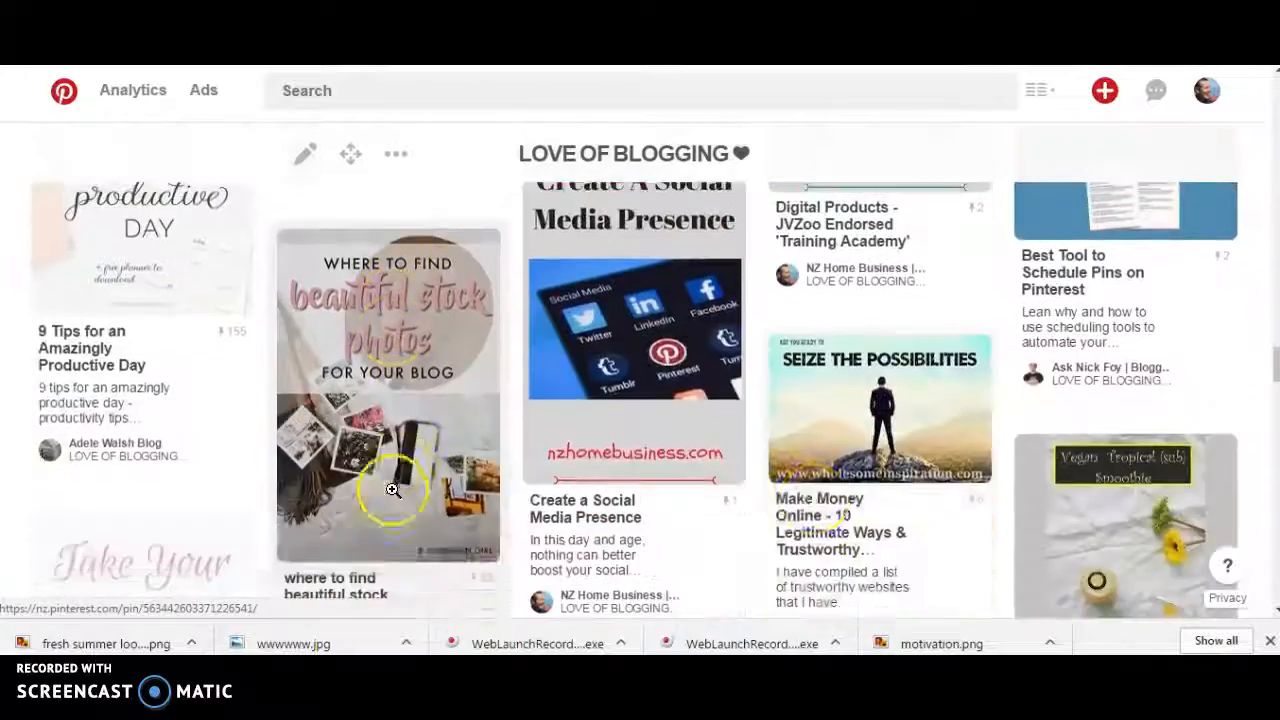
scroll(down, 3)
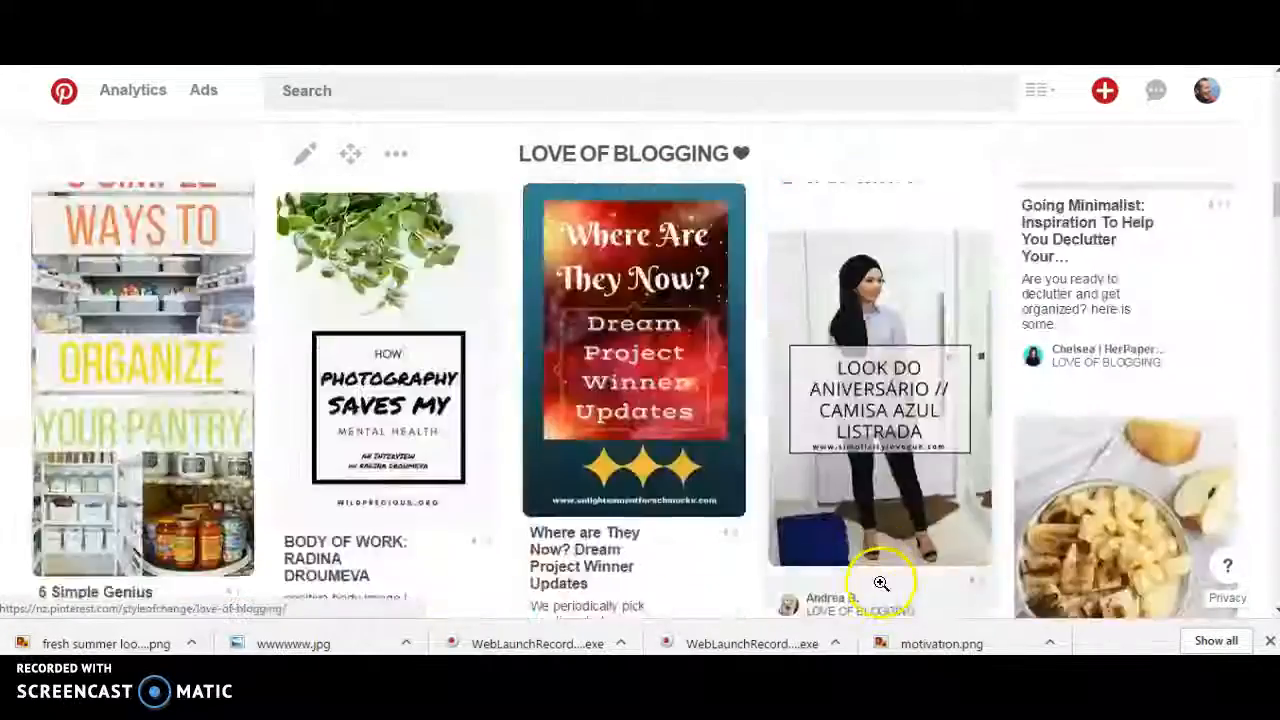
scroll(down, 3)
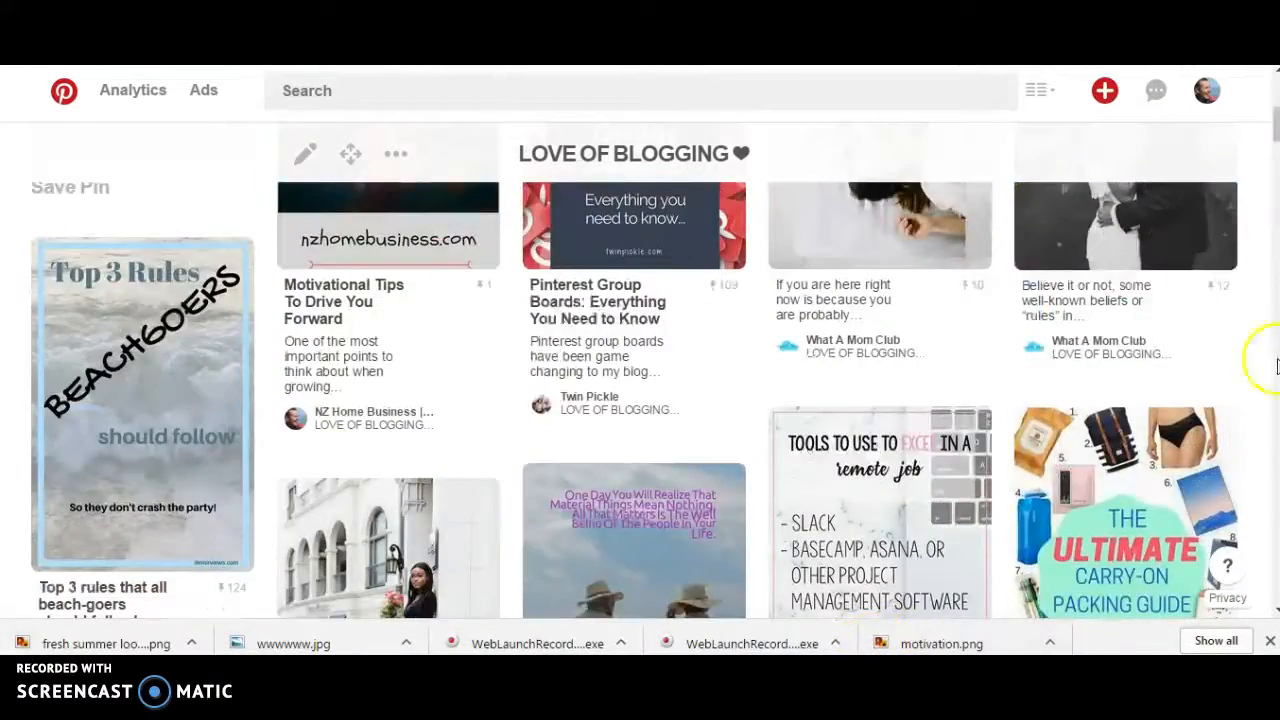